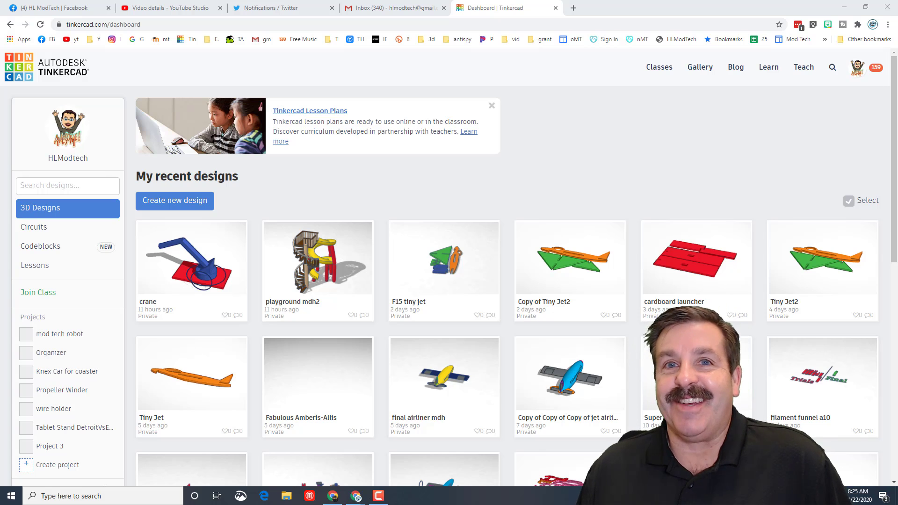
mouse_move(41, 246)
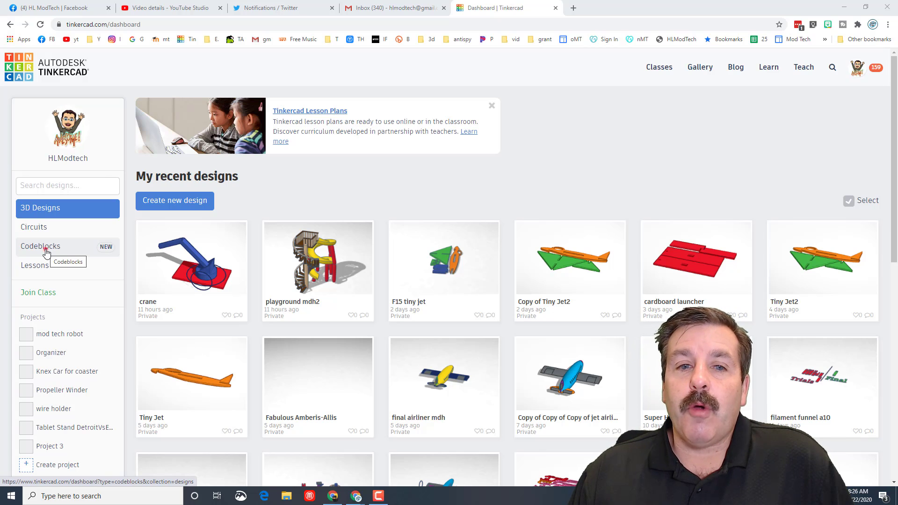
- Show the Codeblocks designs from the dashboard and start creating a new Codeblock
left_click(40, 245)
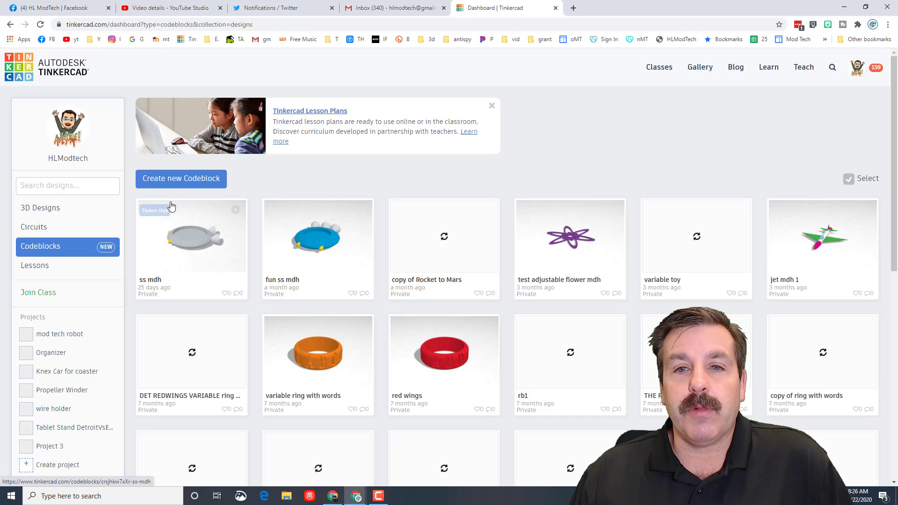
left_click(180, 179)
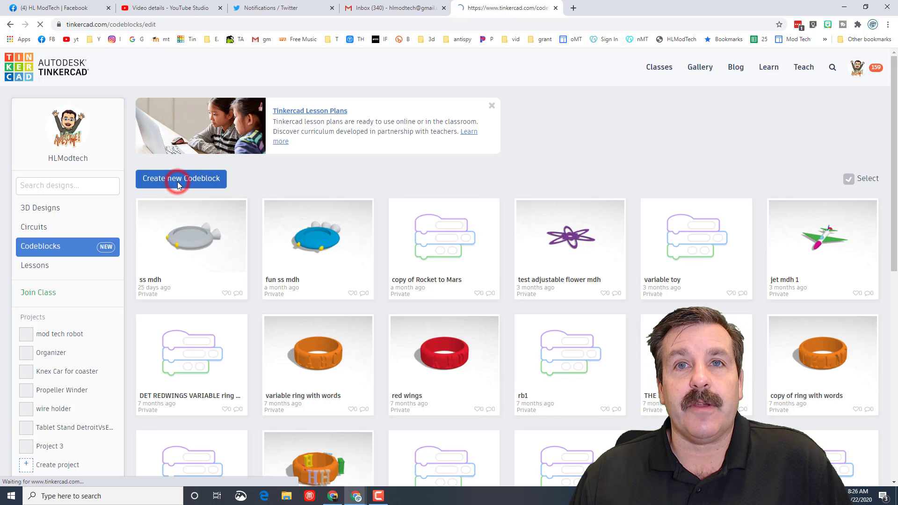
left_click(181, 179)
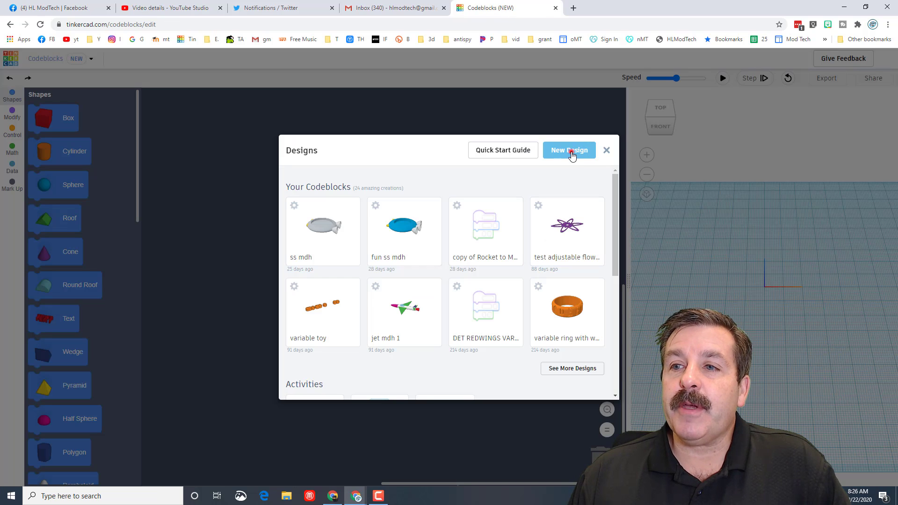
- Create a blank new design and rename it 'pumpkin mdh'
left_click(569, 150)
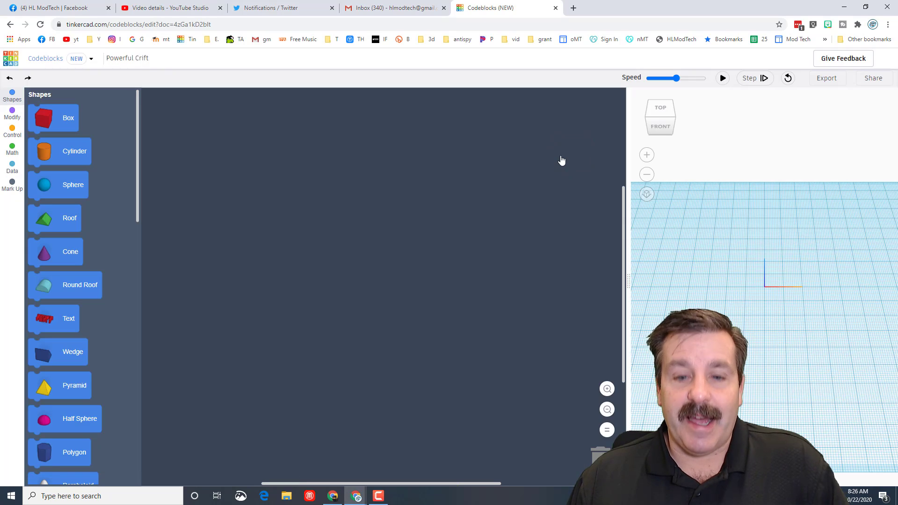
left_click(128, 58)
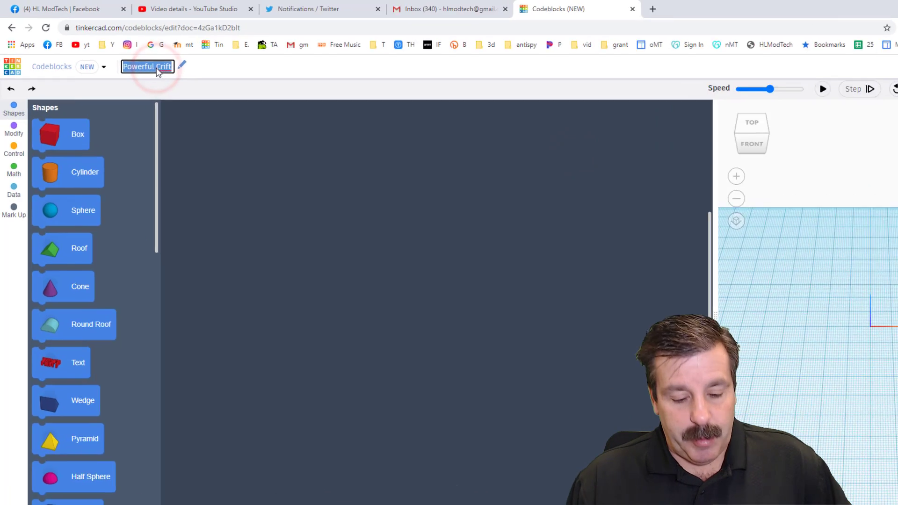
type("pumpkin mdh")
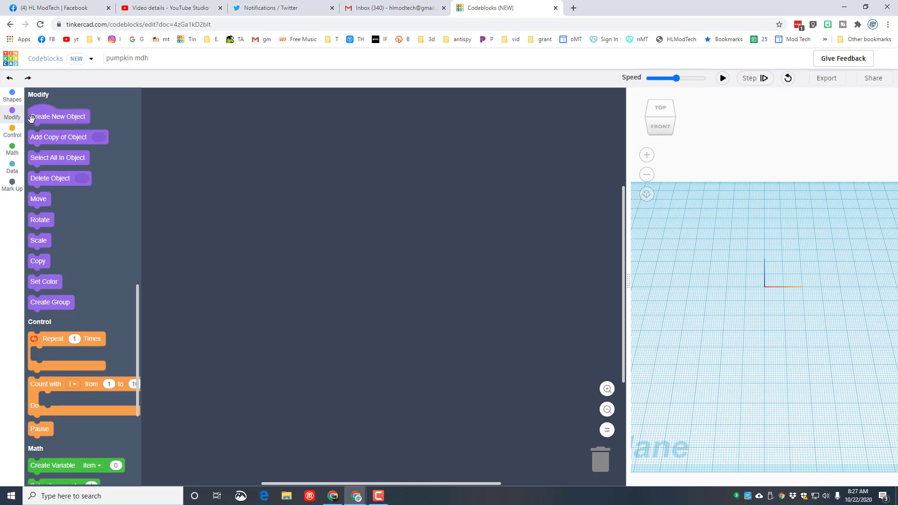
- Add a Create New Object block and rename its object variable to pumpkin
left_click_drag(58, 116, 337, 112)
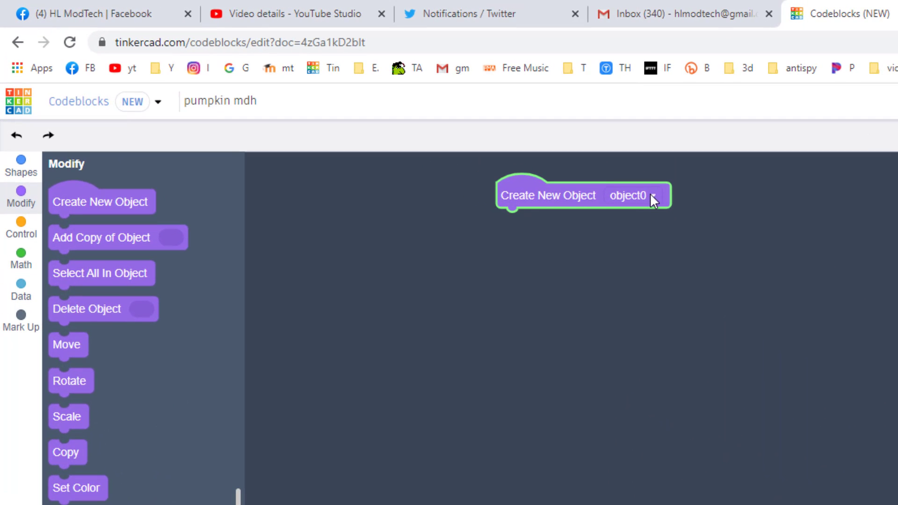
left_click(635, 196)
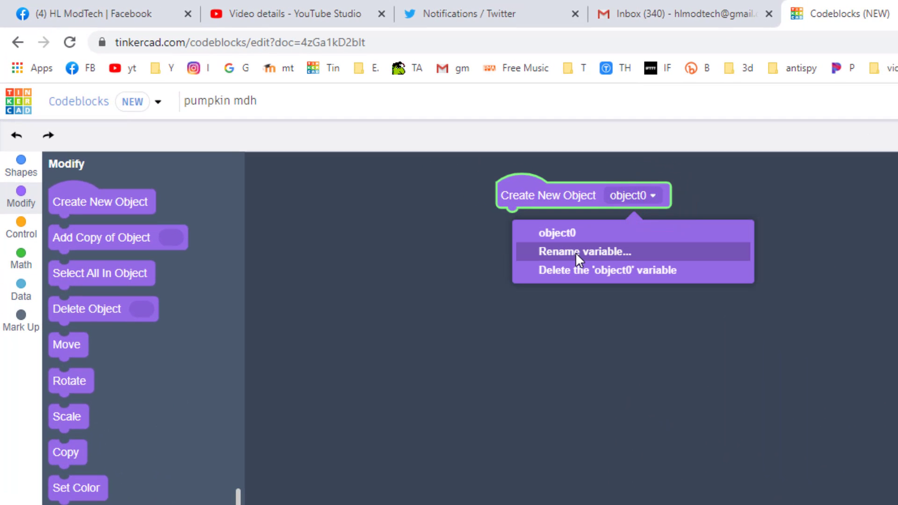
left_click(584, 251)
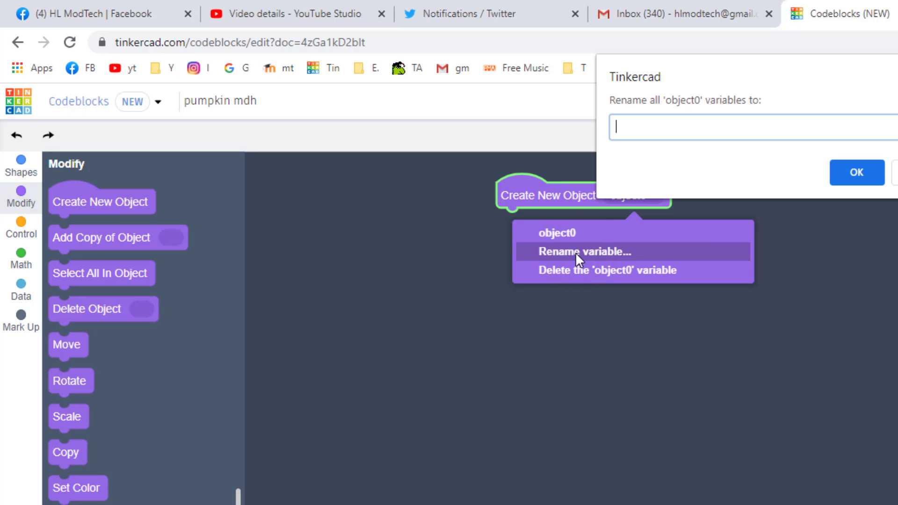
type("pumpkin")
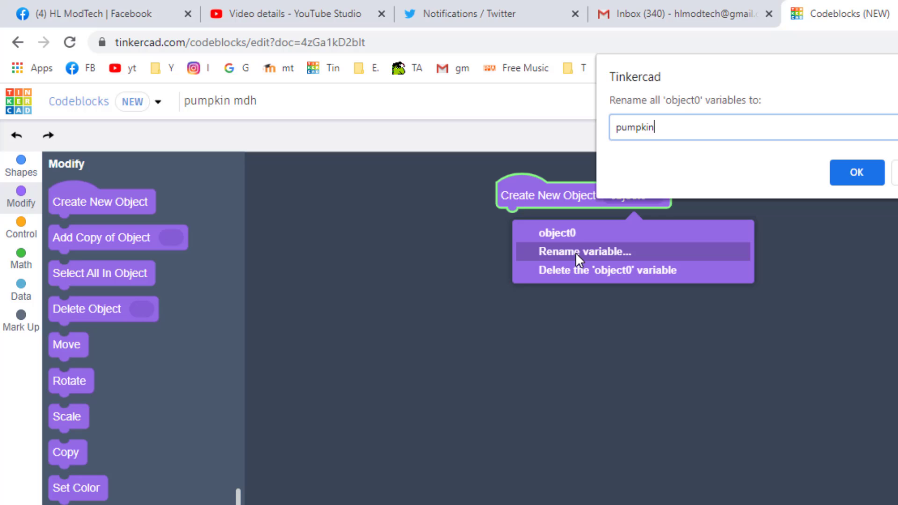
left_click(857, 172)
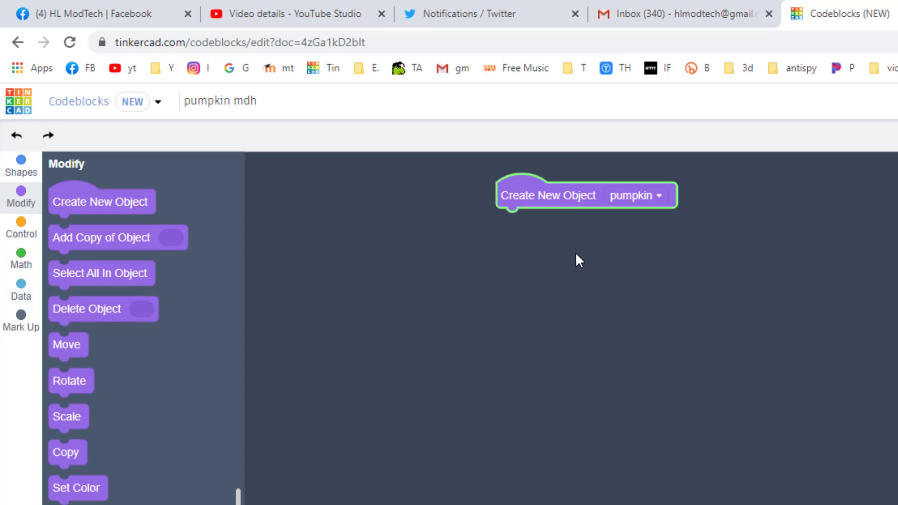
mouse_move(549, 197)
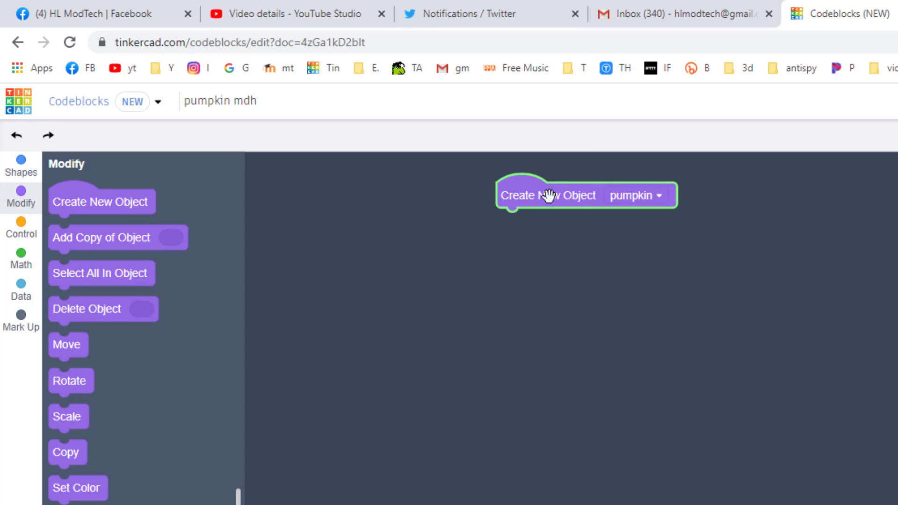
mouse_move(629, 204)
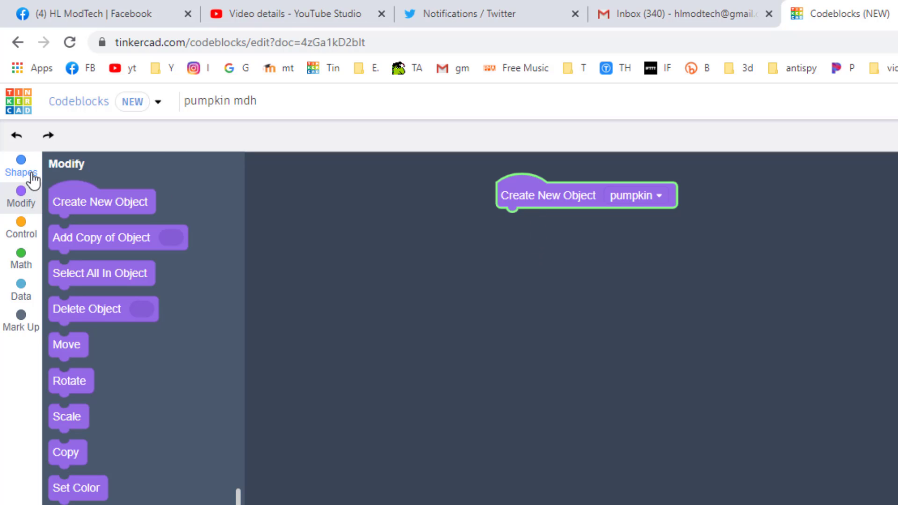
- Attach an orange sphere of radius 15 under pumpkin, run it and view it from the front
left_click(20, 169)
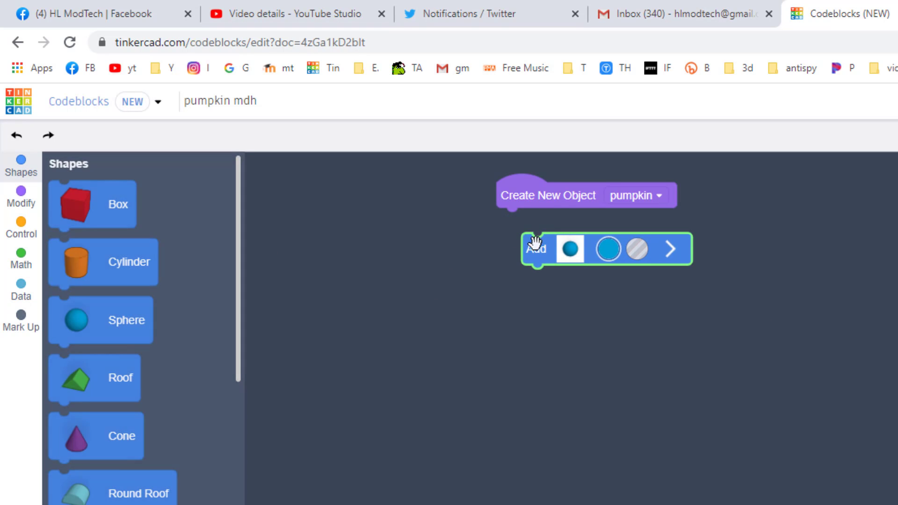
left_click(607, 248)
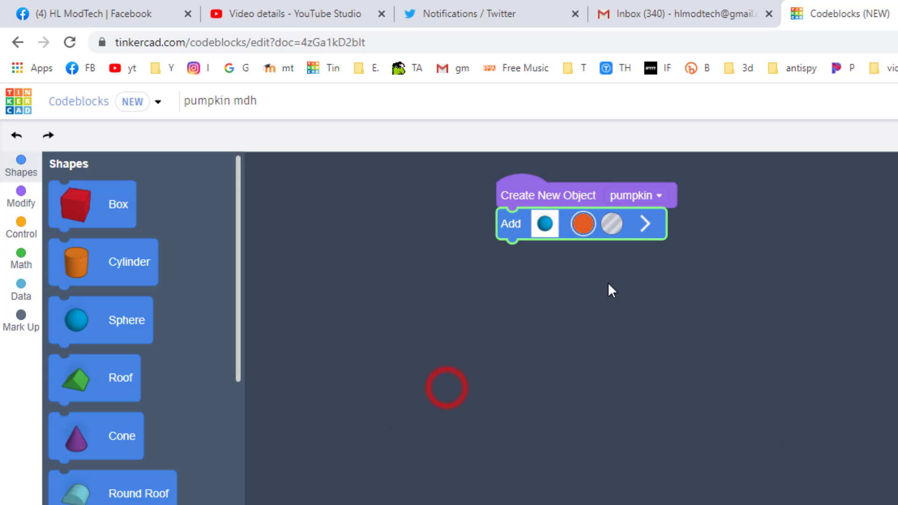
left_click(645, 234)
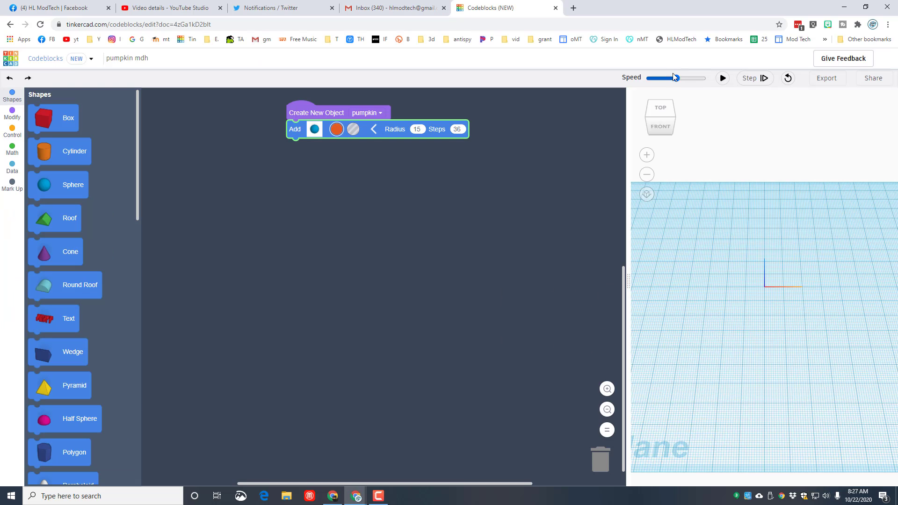
left_click(722, 78)
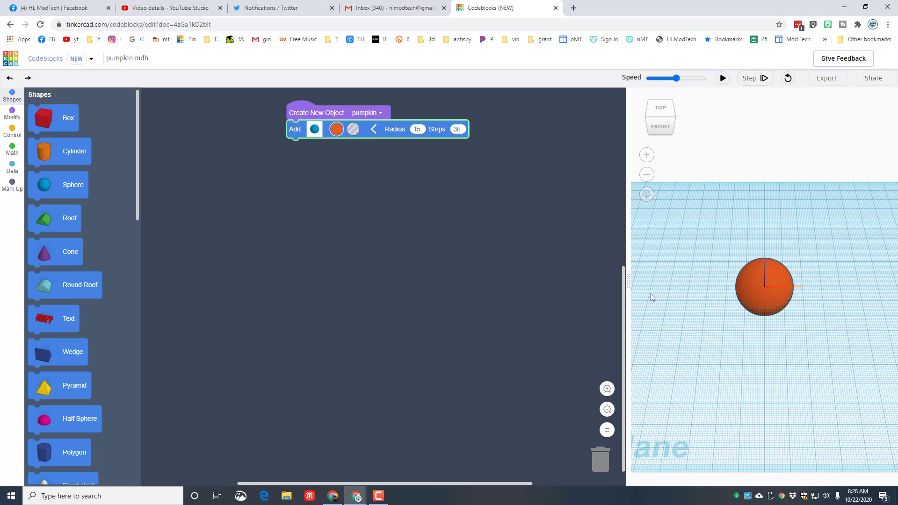
mouse_move(346, 178)
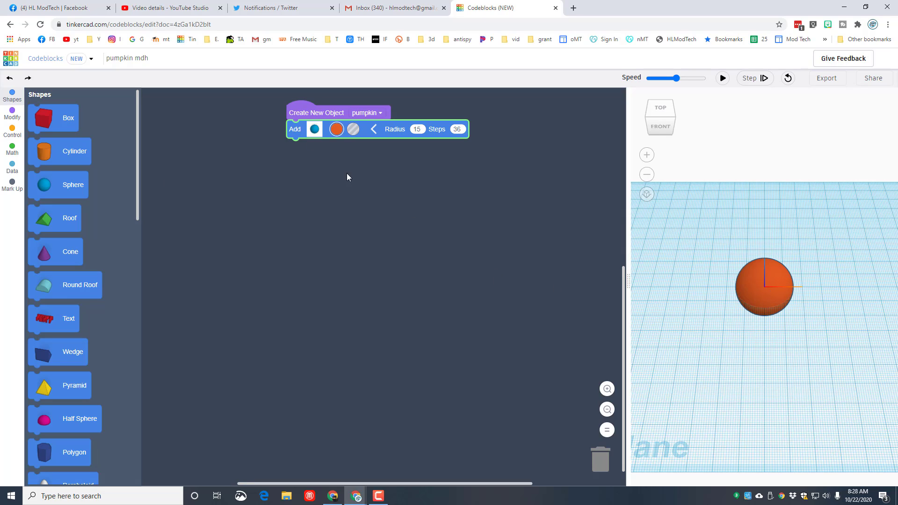
mouse_move(248, 135)
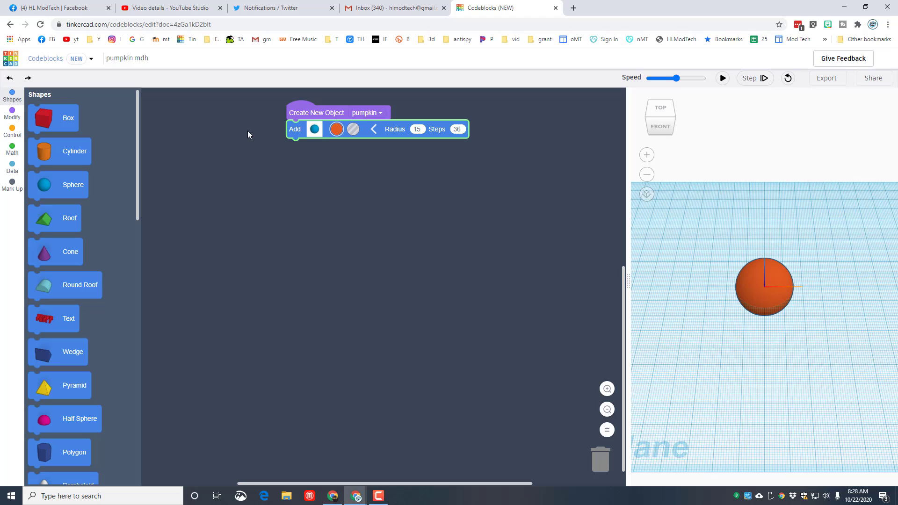
mouse_move(361, 237)
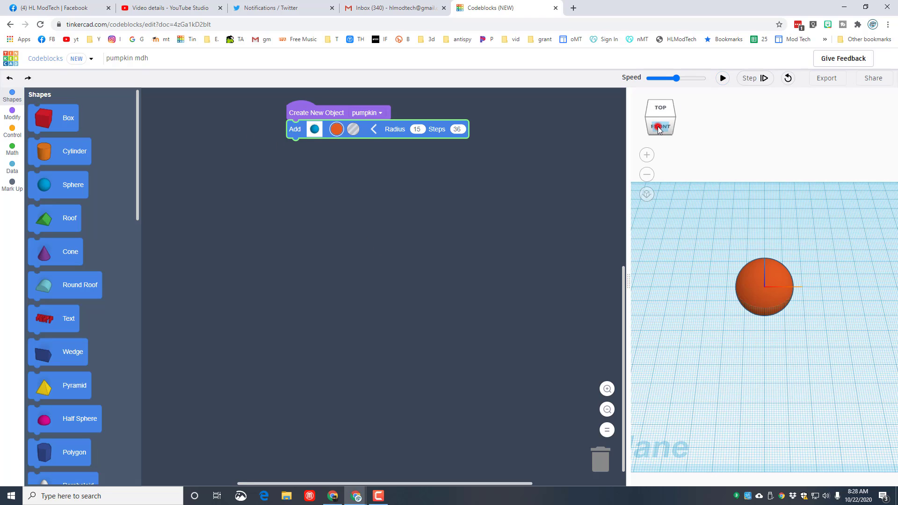
left_click(660, 127)
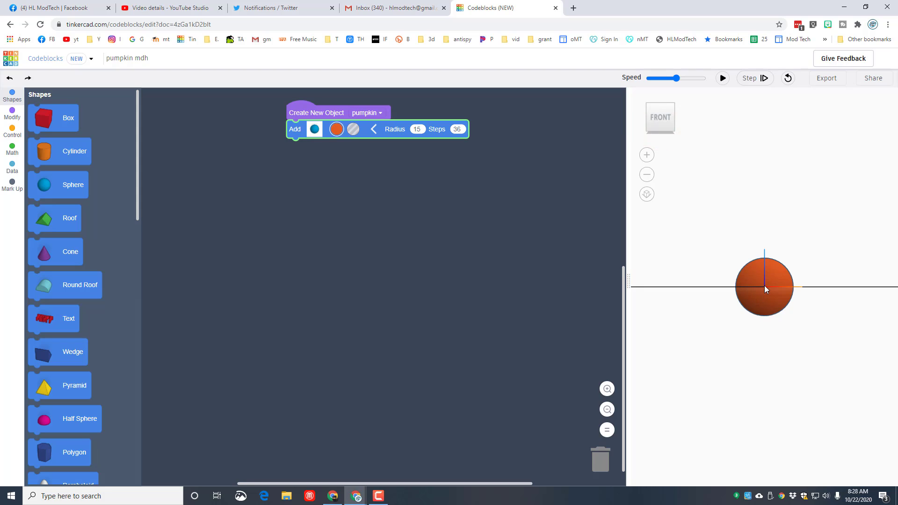
mouse_move(670, 143)
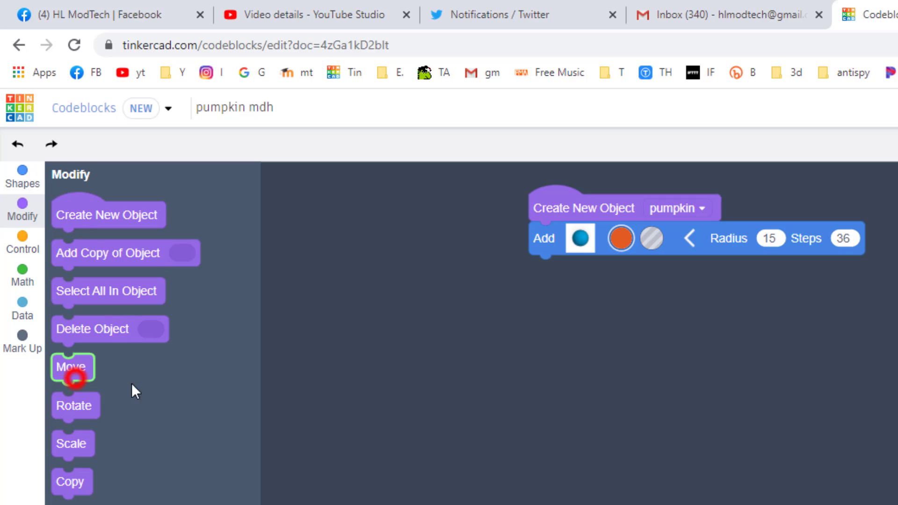
- Add a Move block raising the sphere 15 along Z and rerun the program
left_click_drag(73, 368, 547, 282)
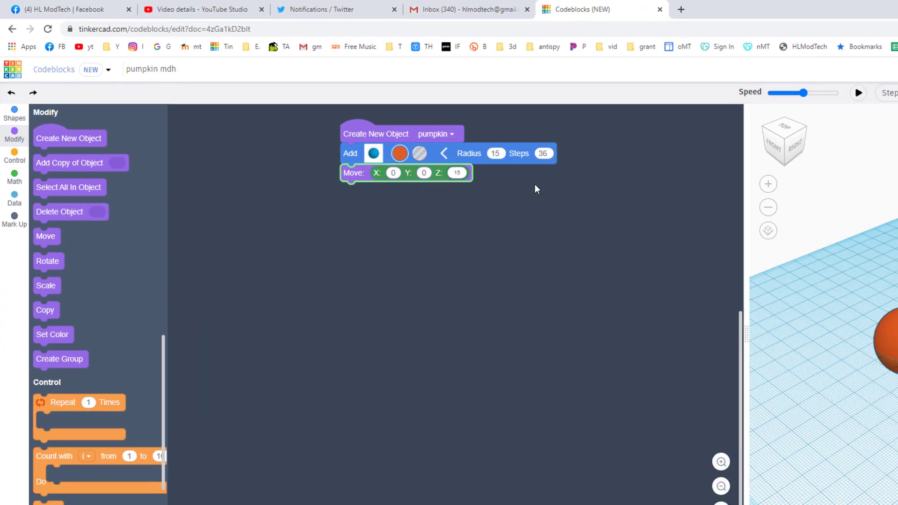
left_click(858, 93)
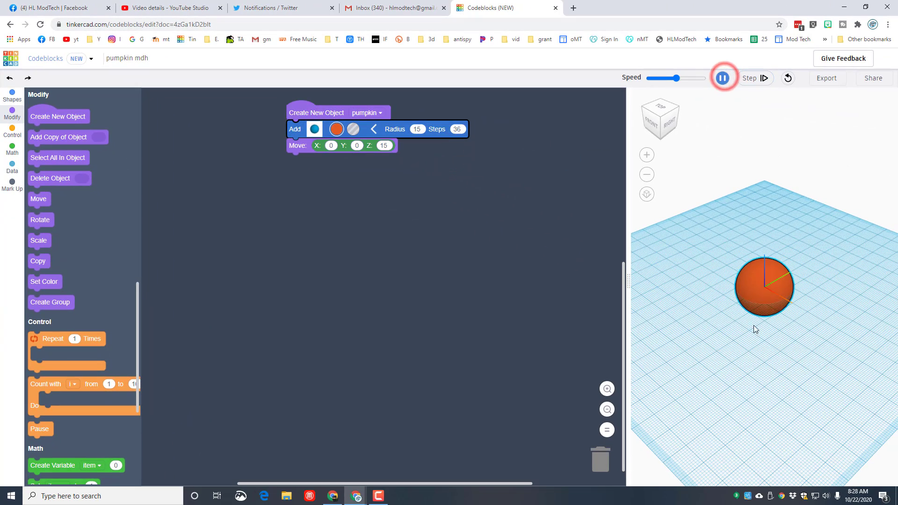
left_click(724, 77)
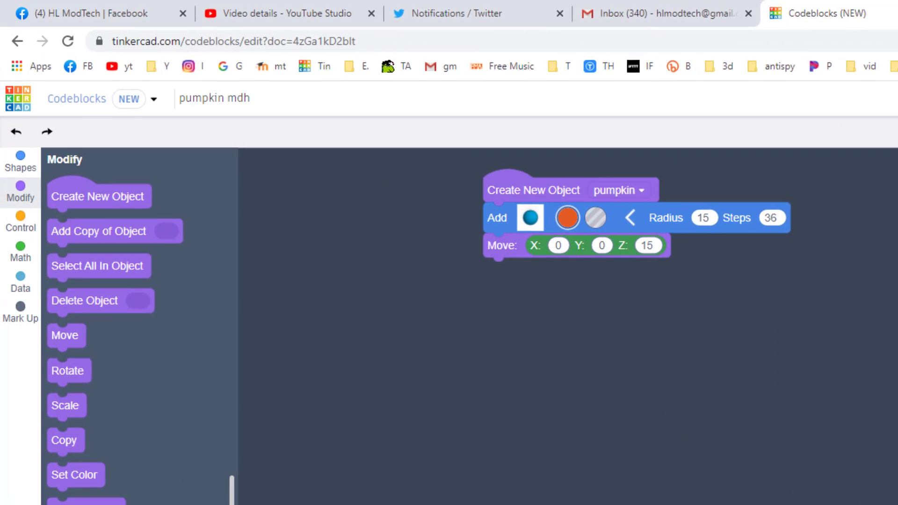
- Add a Scale block under the Move, set Y scale to .4 and rerun to see the stretched sphere
left_click_drag(66, 413, 228, 392)
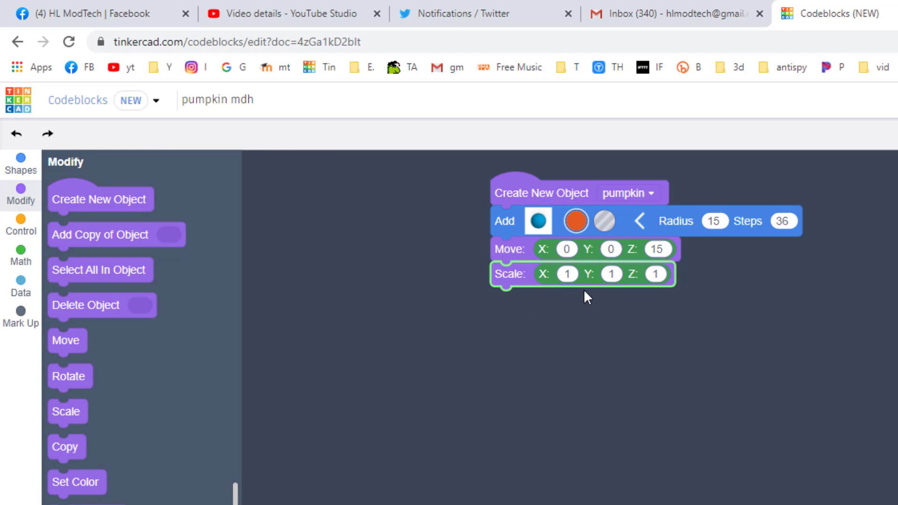
left_click(611, 274)
type("2")
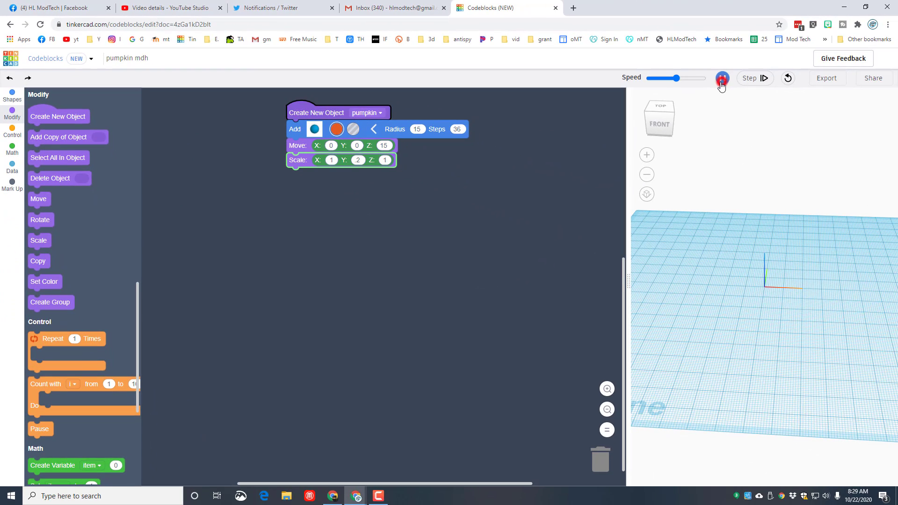
left_click(722, 78)
type(".4")
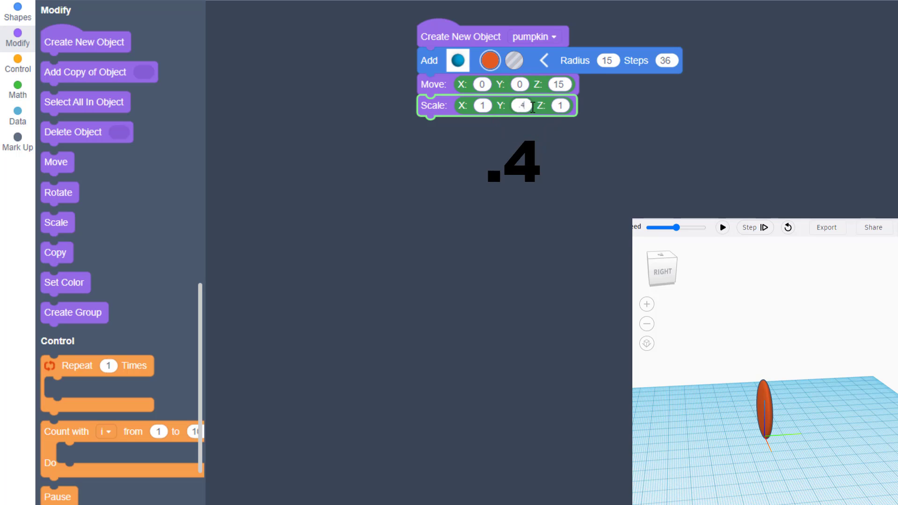
left_click(723, 227)
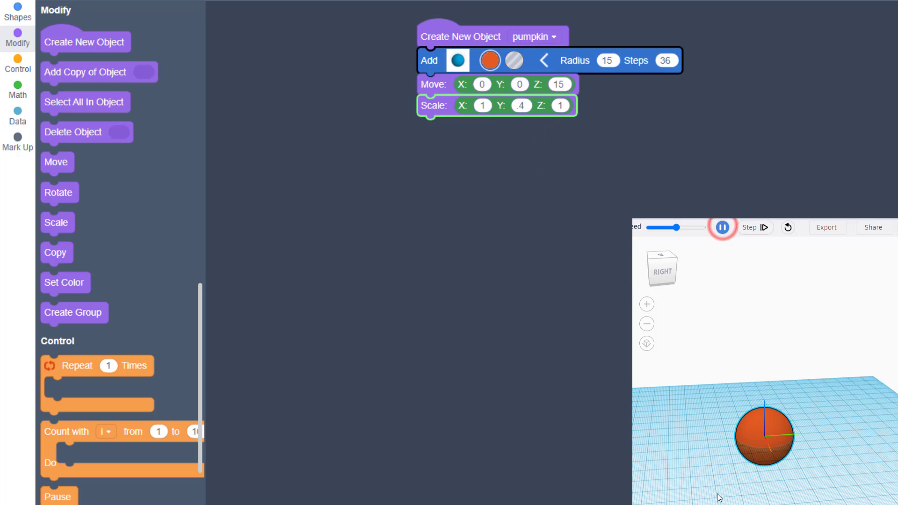
left_click(723, 227)
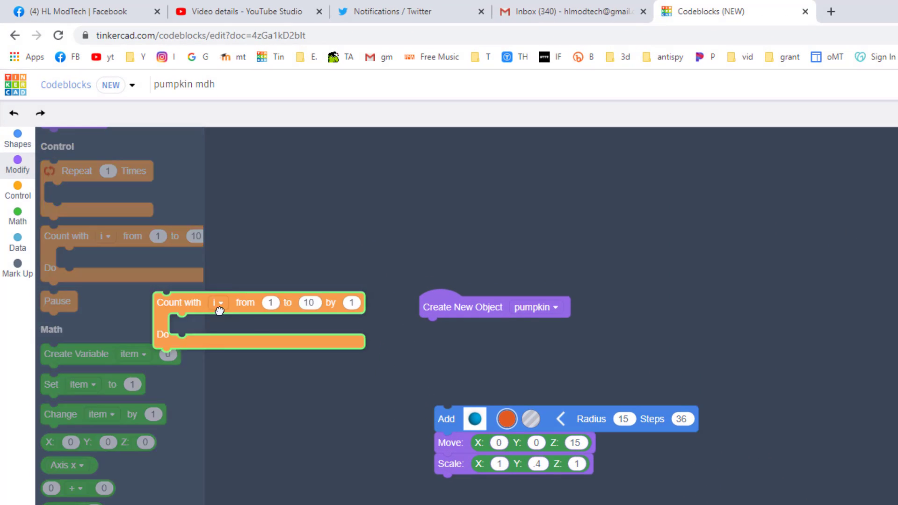
- Wrap the sphere, Move and Scale blocks in a Count-with loop from 1 to 8 under pumpkin
left_click_drag(220, 302, 450, 327)
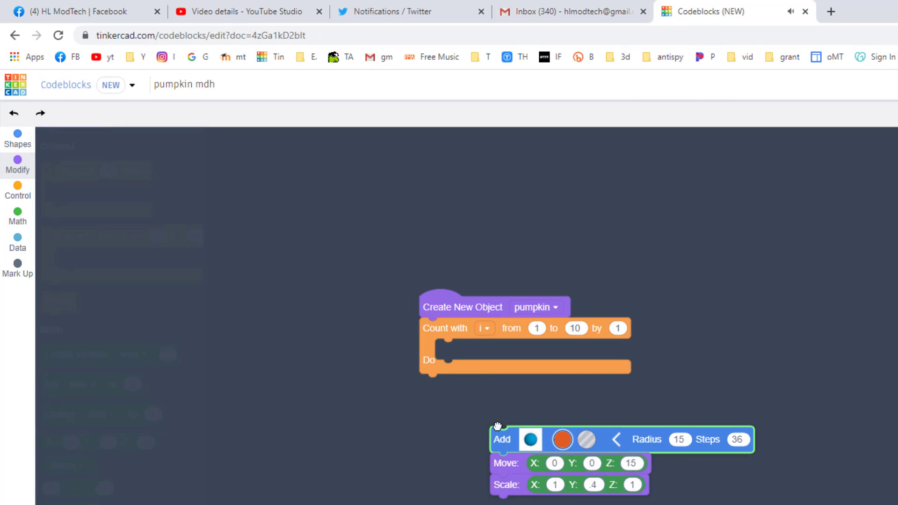
left_click_drag(501, 427, 455, 352)
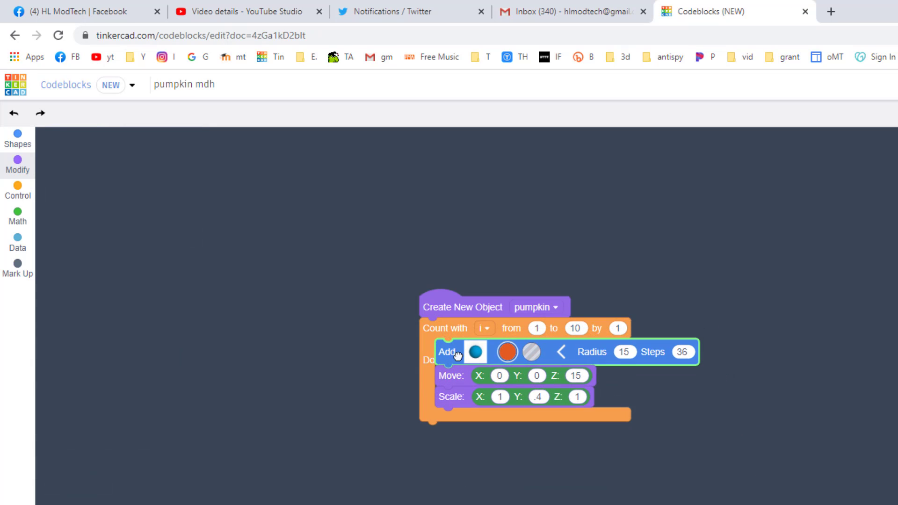
left_click(18, 191)
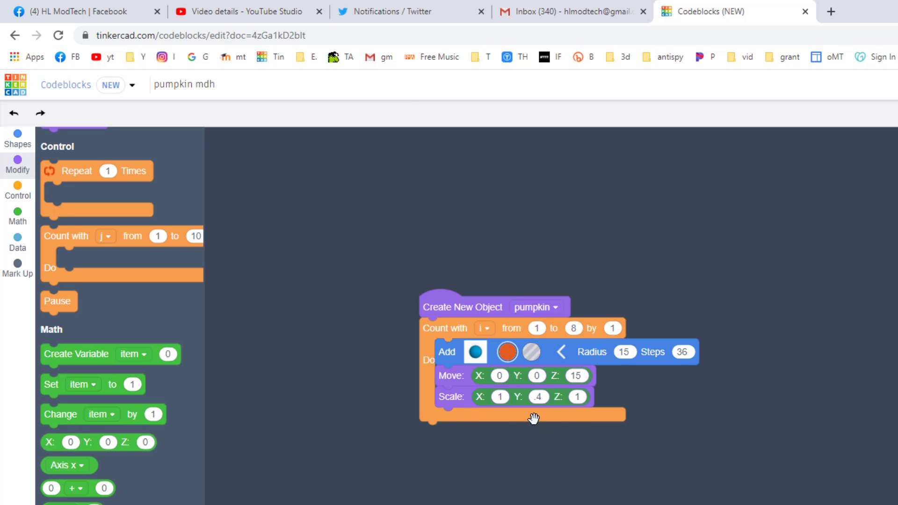
mouse_move(516, 253)
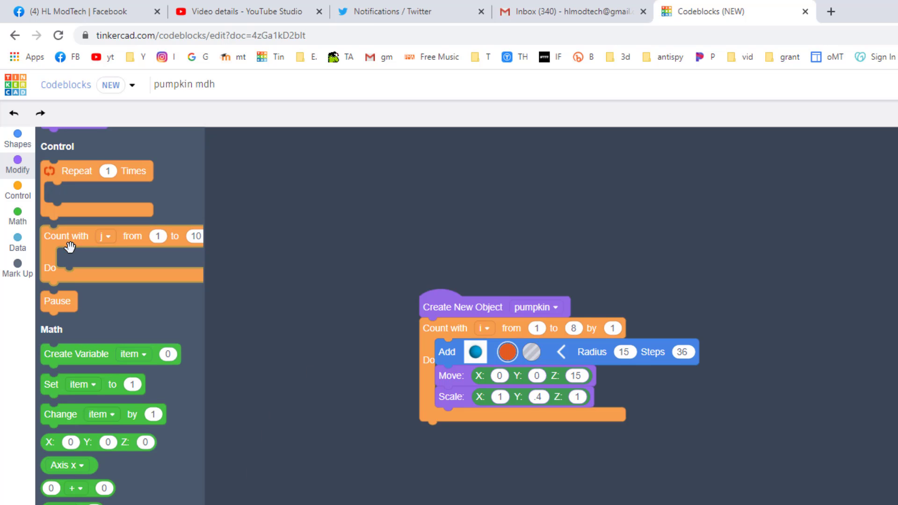
left_click_drag(76, 353, 476, 262)
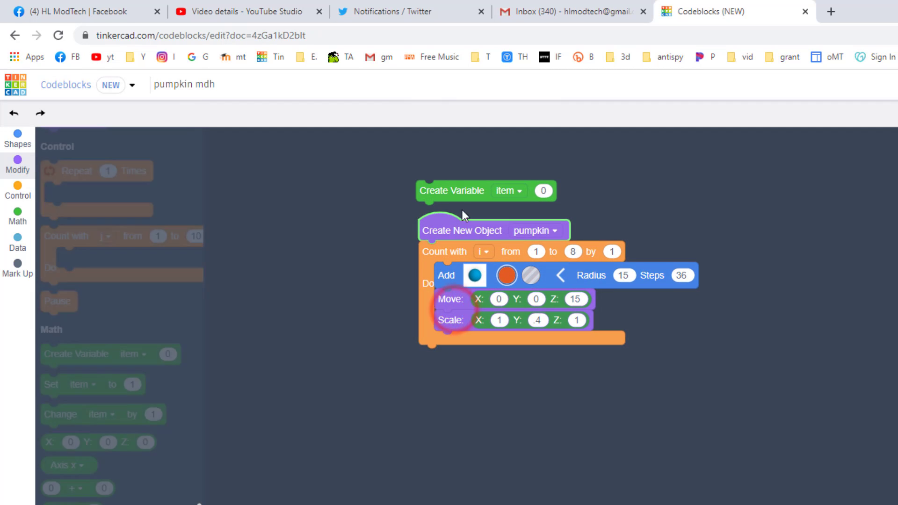
- Rename the new variable to turn and give it a starting value of 30
left_click(514, 190)
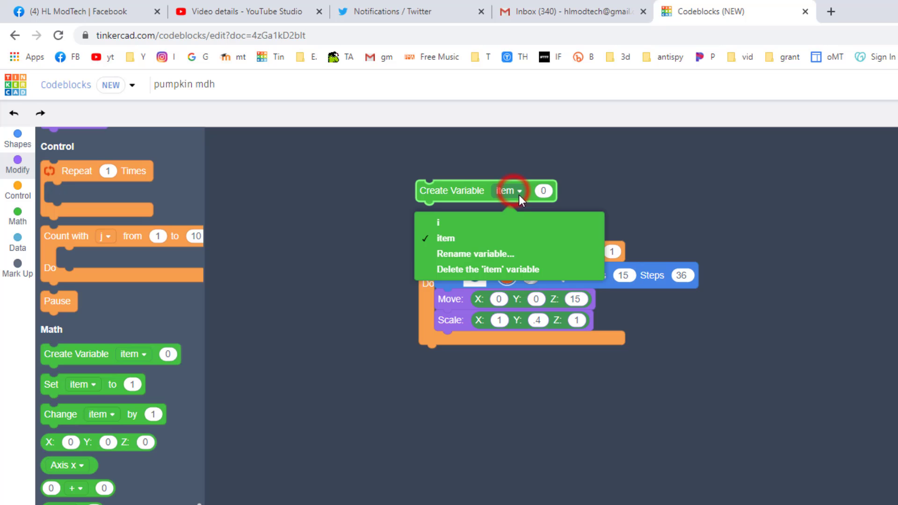
type("turn")
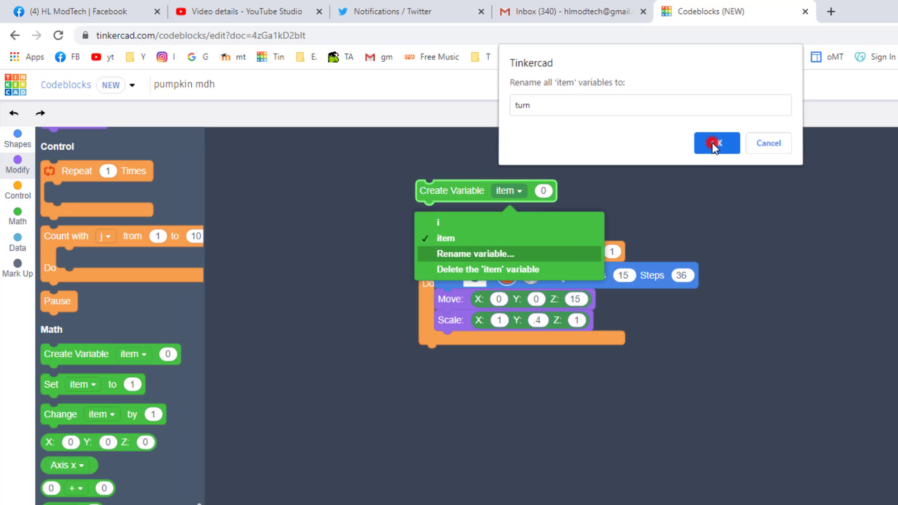
left_click(715, 143)
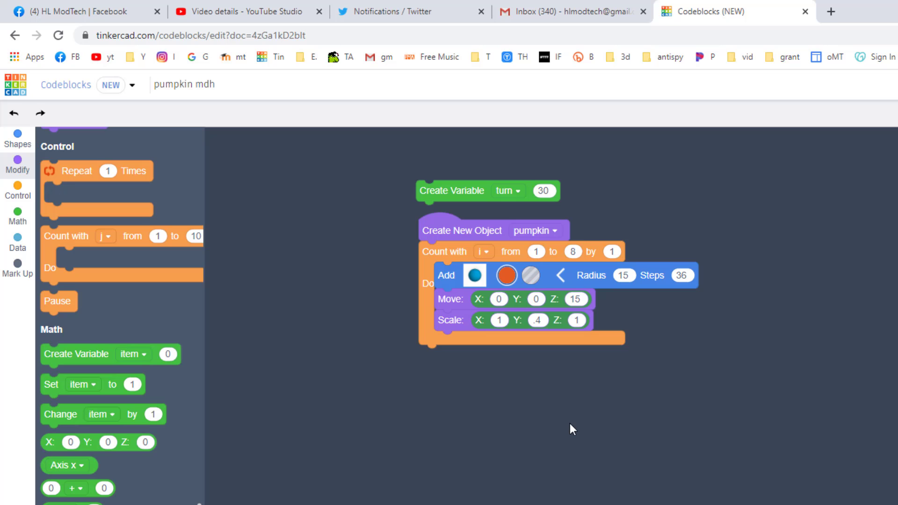
mouse_move(98, 288)
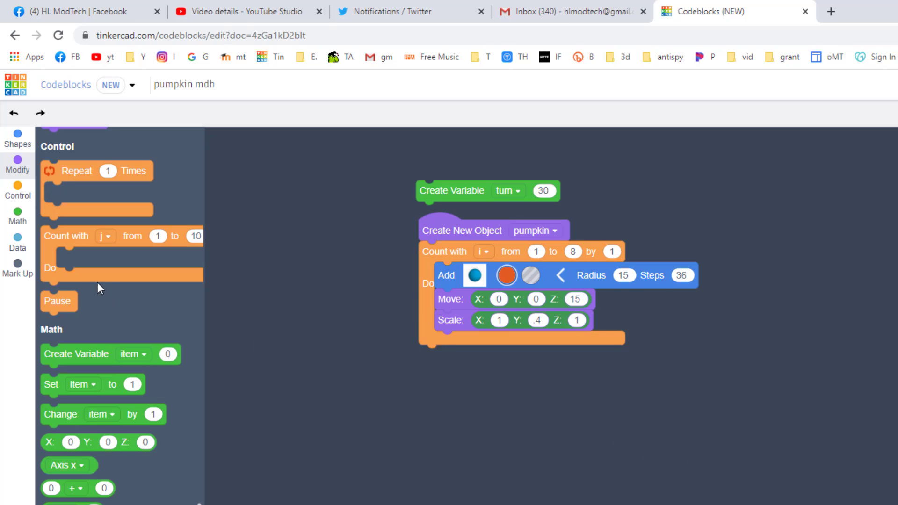
- Add a Rotate block in the loop turning each sphere around Z by turn degrees about pivot 0, 0, 0
left_click(17, 166)
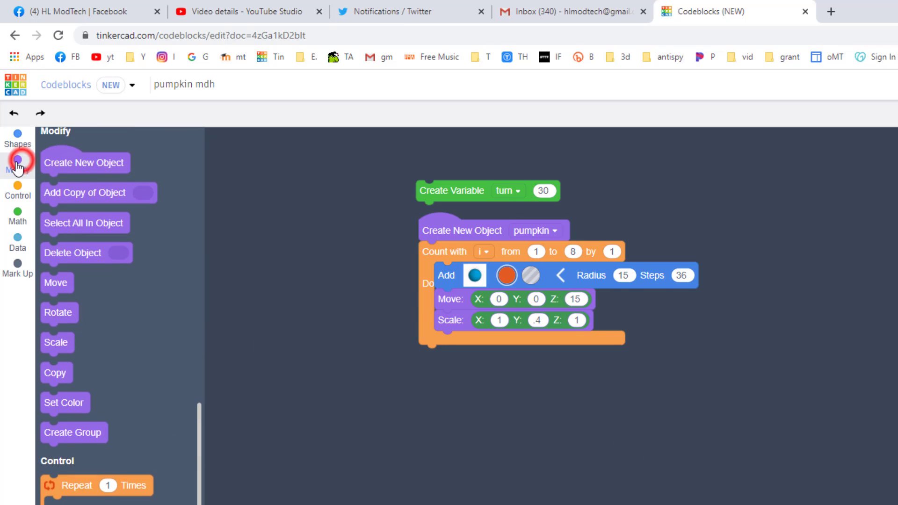
left_click_drag(57, 312, 452, 354)
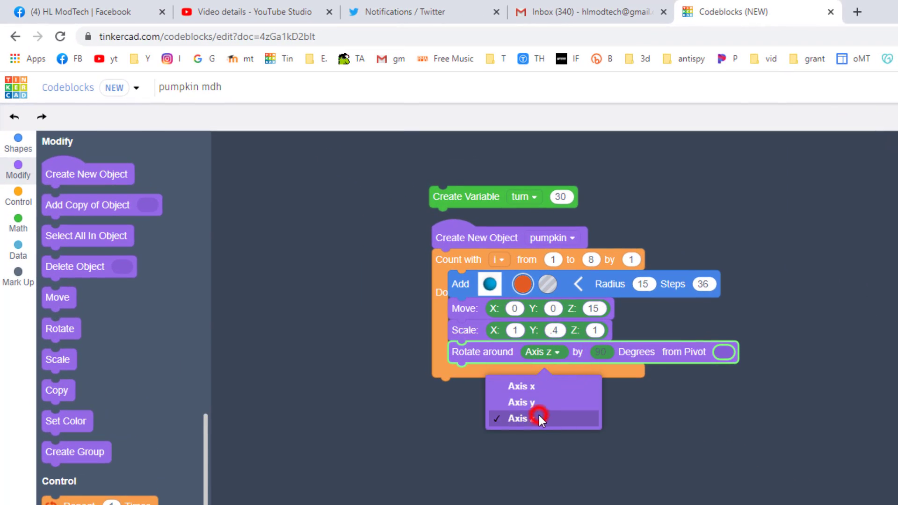
left_click(523, 418)
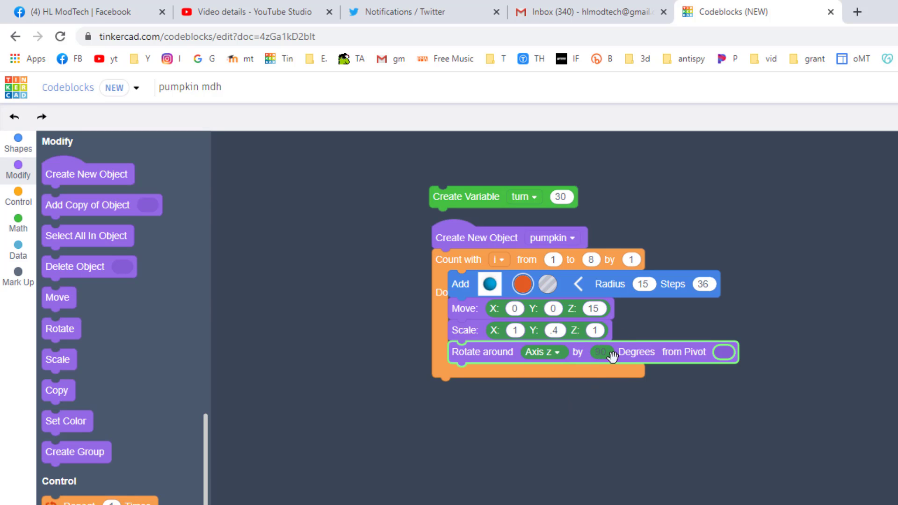
mouse_move(536, 223)
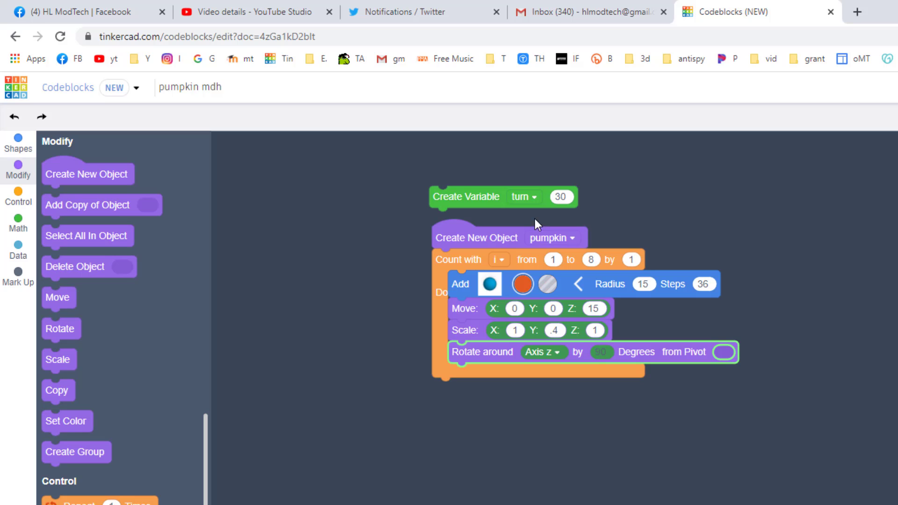
mouse_move(546, 199)
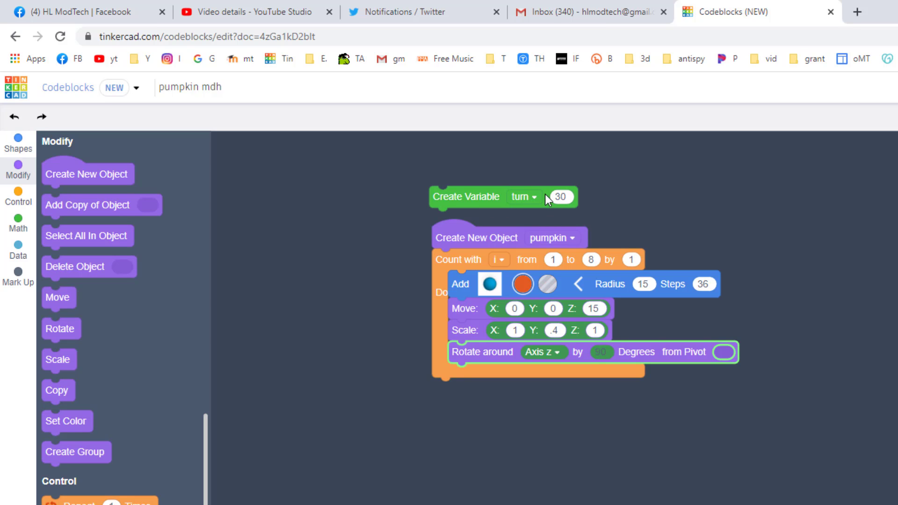
scroll("down", 3)
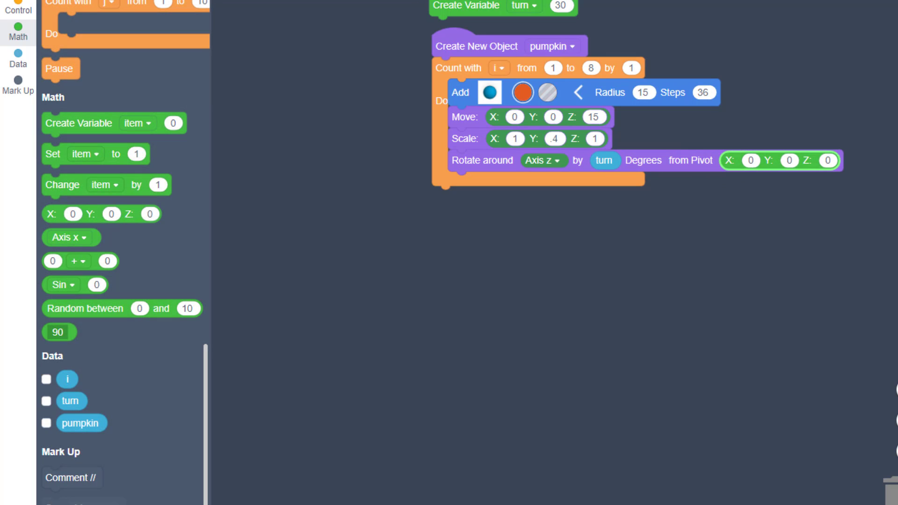
mouse_move(687, 281)
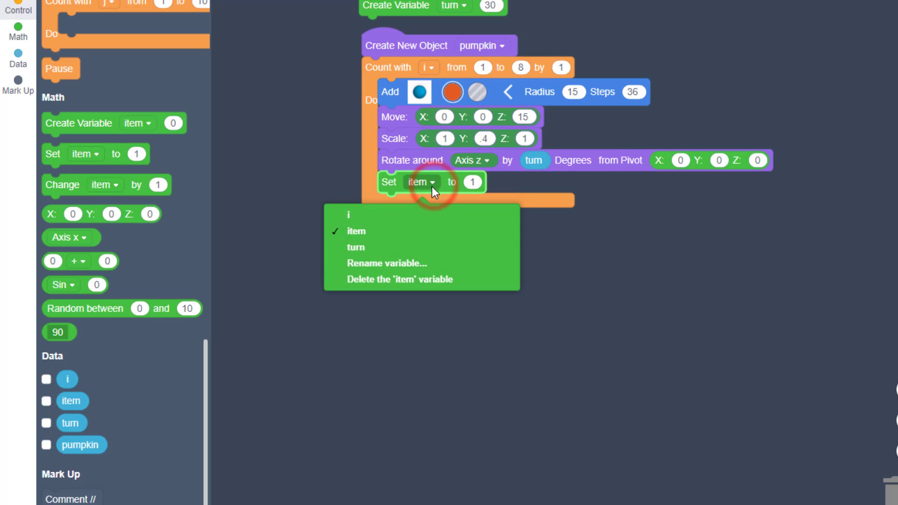
- Add a Set block in the loop assigning turn to turn + 30 after the rotation
left_click(355, 247)
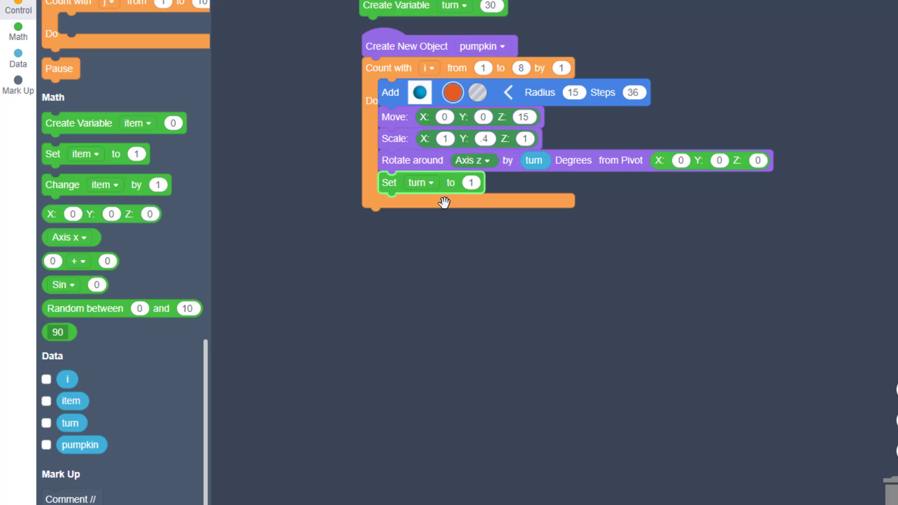
mouse_move(98, 261)
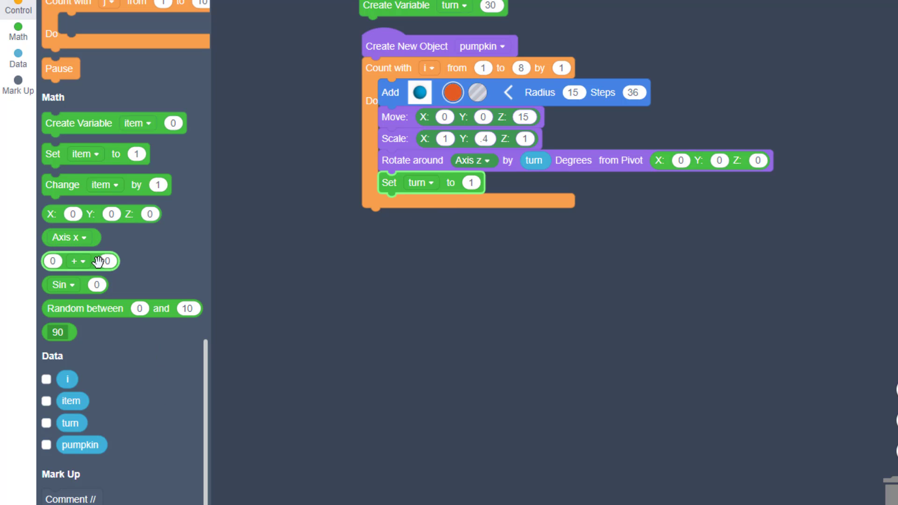
left_click_drag(80, 261, 505, 248)
type("30")
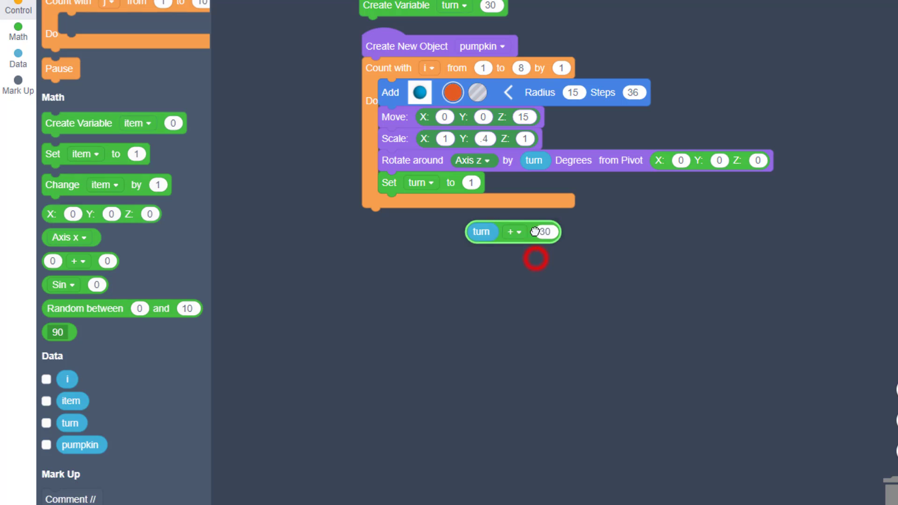
left_click_drag(511, 232, 489, 184)
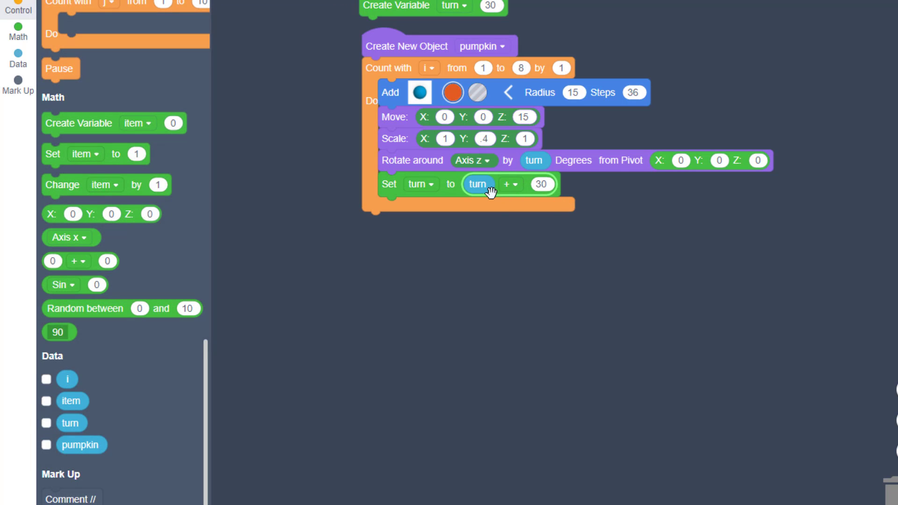
mouse_move(527, 196)
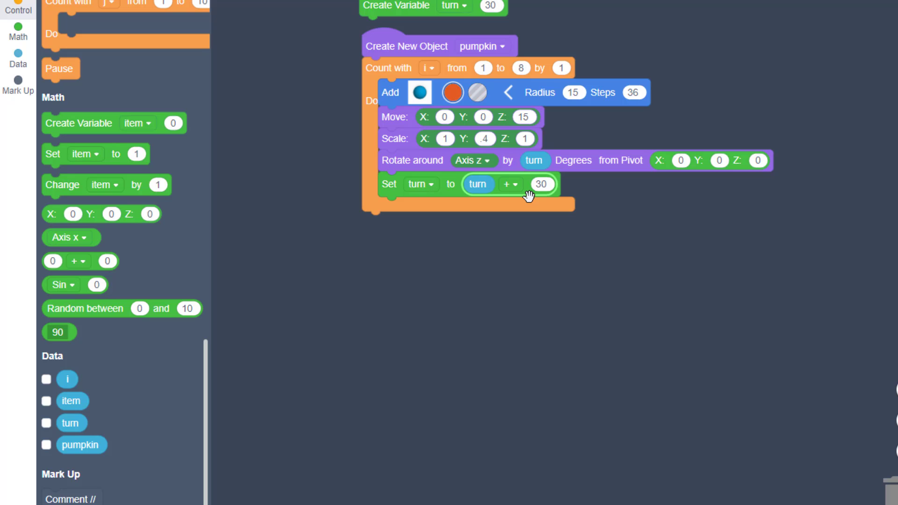
mouse_move(430, 322)
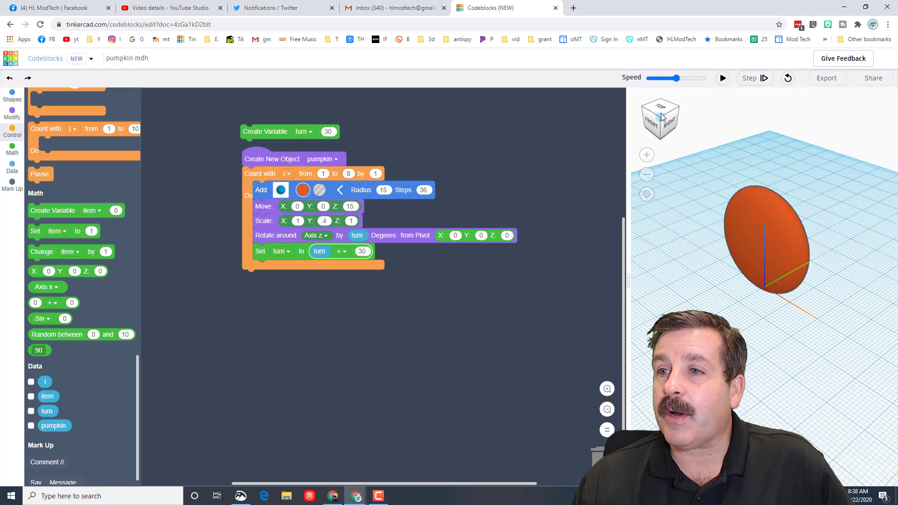
- Run the program at a higher playback speed so the 1-to-6 loop builds the full ribbed pumpkin
left_click(722, 78)
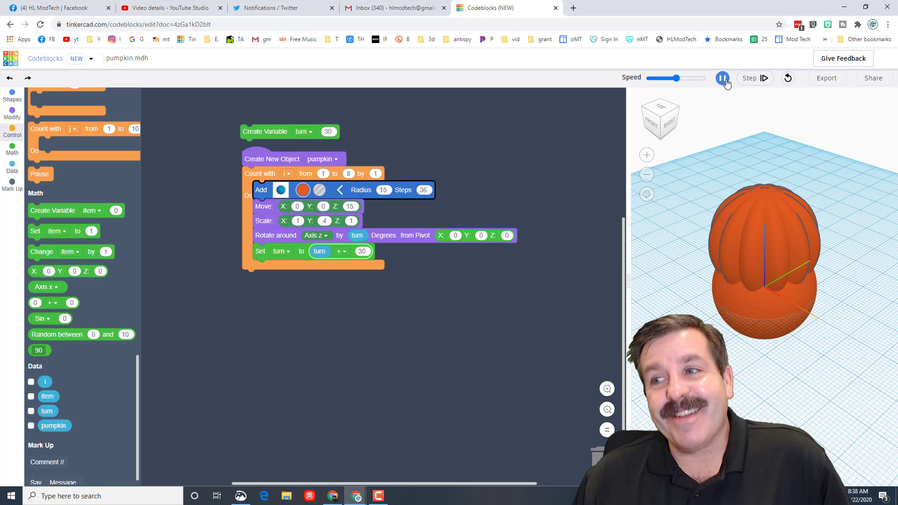
left_click(723, 78)
type("6")
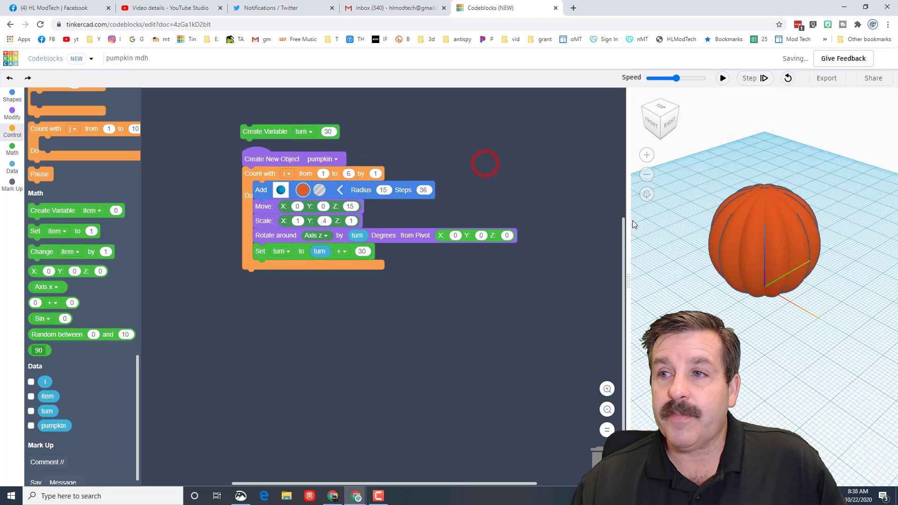
left_click_drag(679, 77, 698, 78)
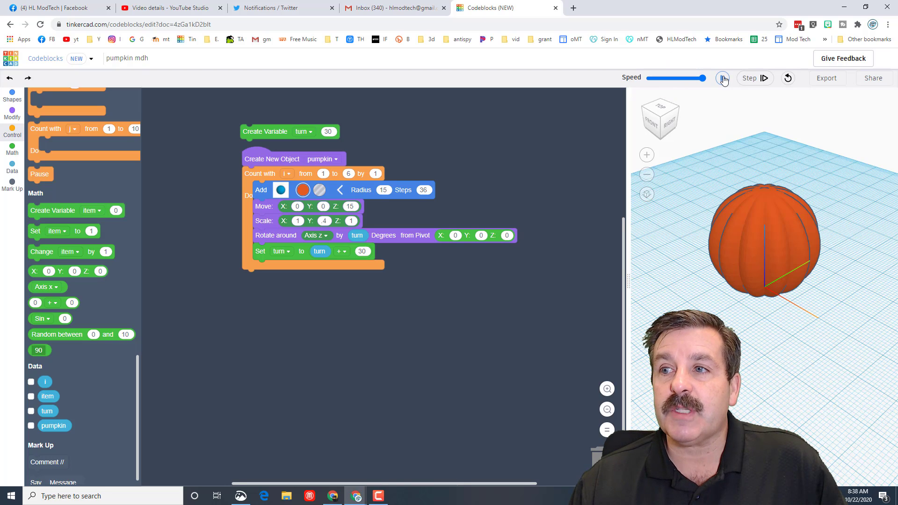
left_click(723, 78)
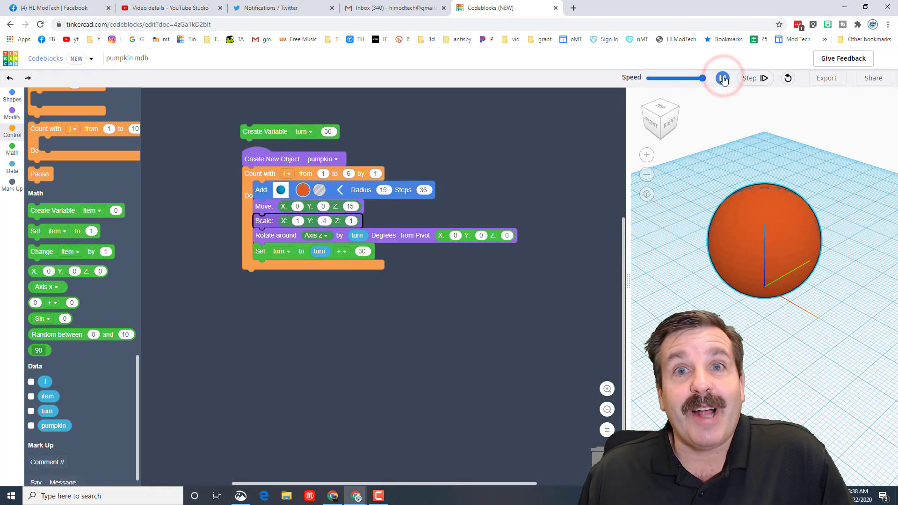
left_click(722, 79)
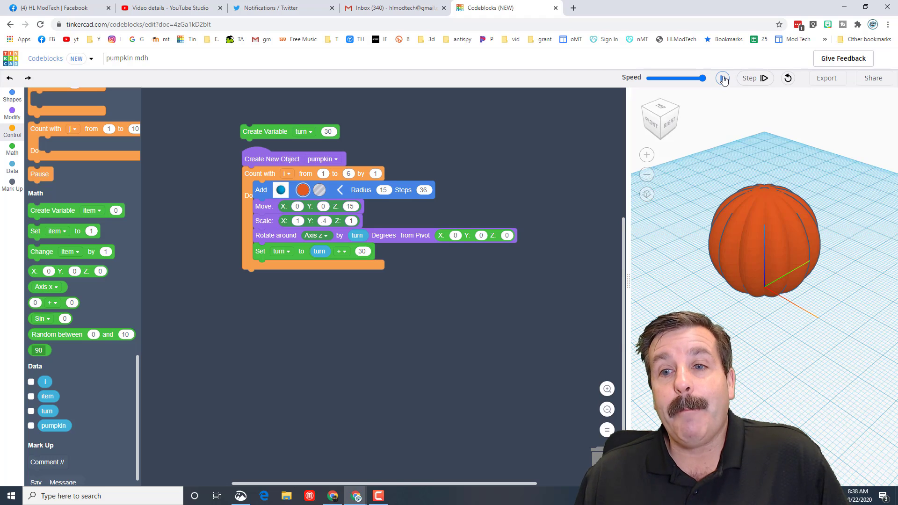
left_click(723, 78)
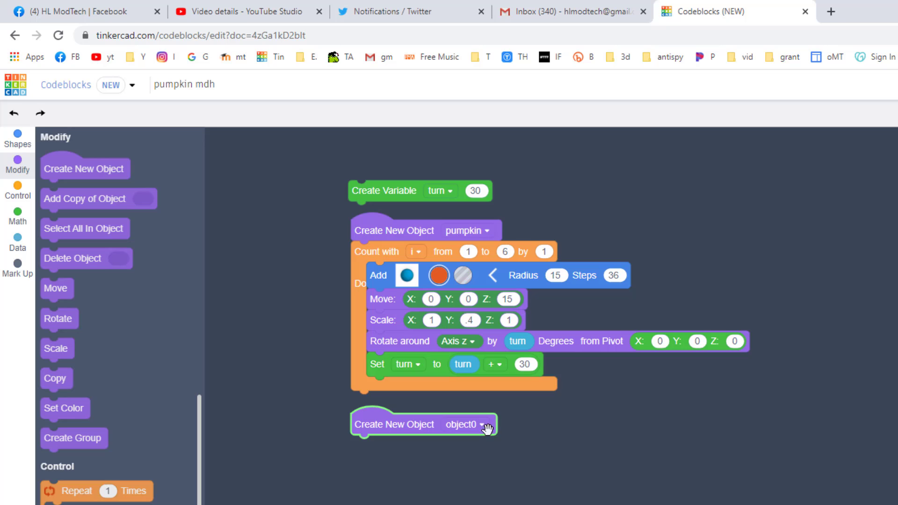
- Name the new object eye and attach a Roof shape block from the Shapes list
left_click(486, 424)
type("eye")
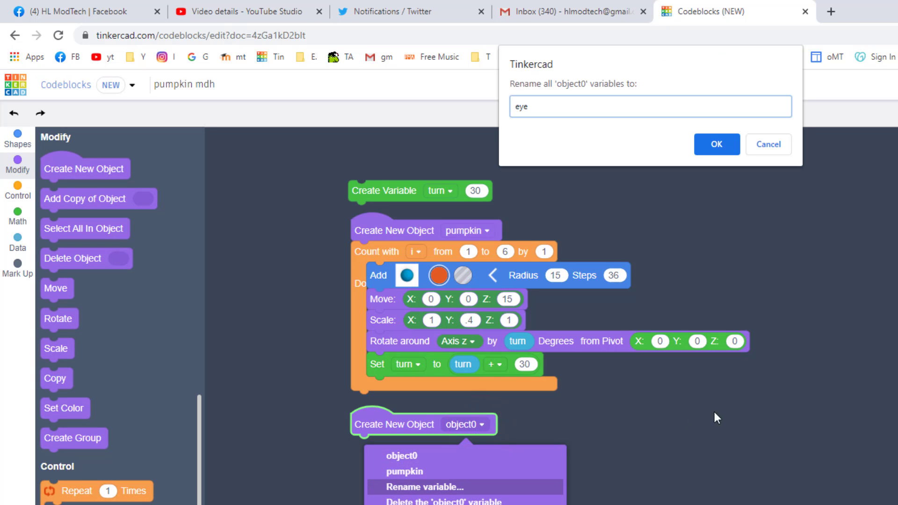
left_click(716, 144)
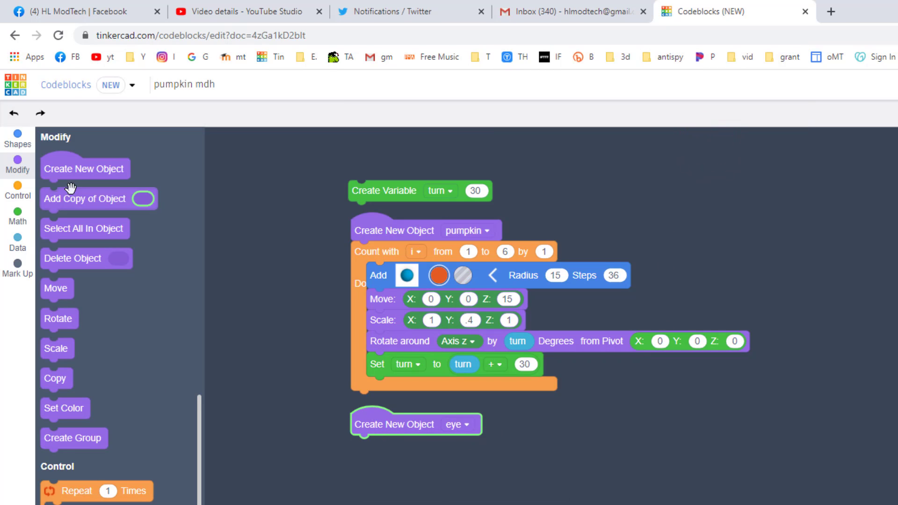
left_click(399, 424)
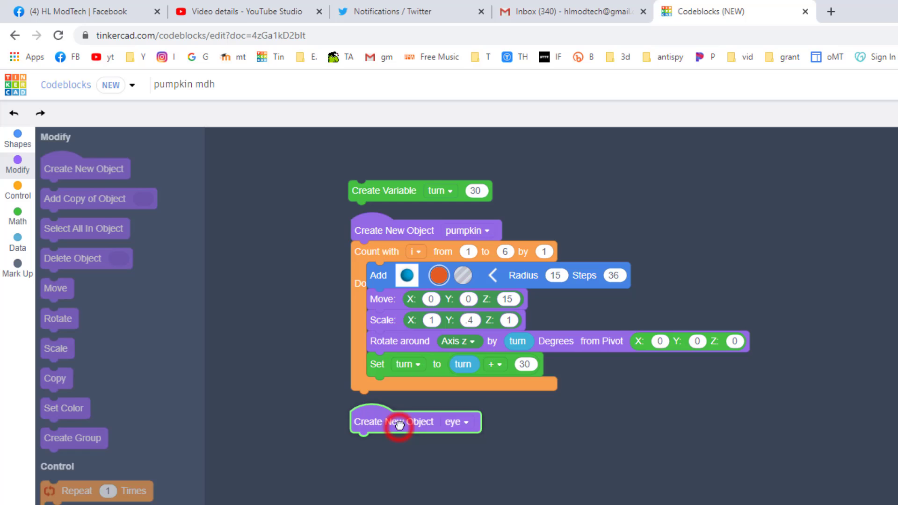
left_click(18, 139)
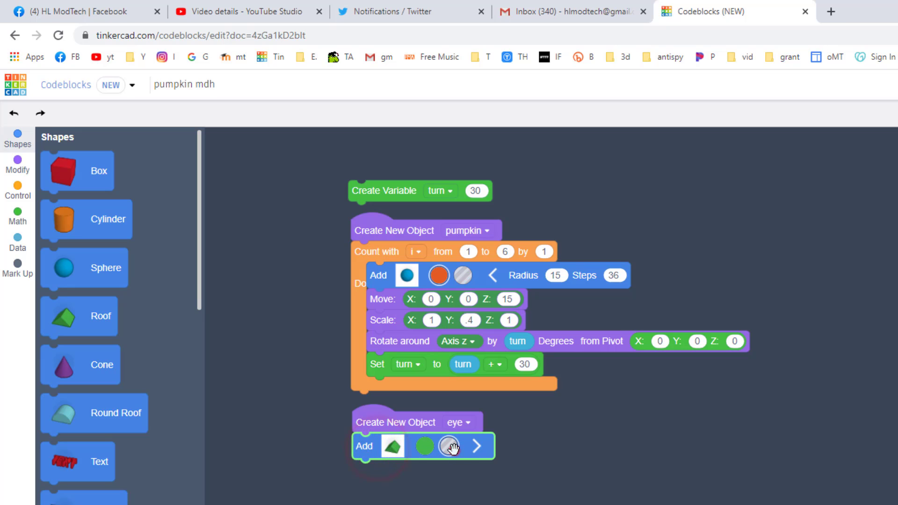
- Set the eye's Roof block length to 8
left_click(474, 446)
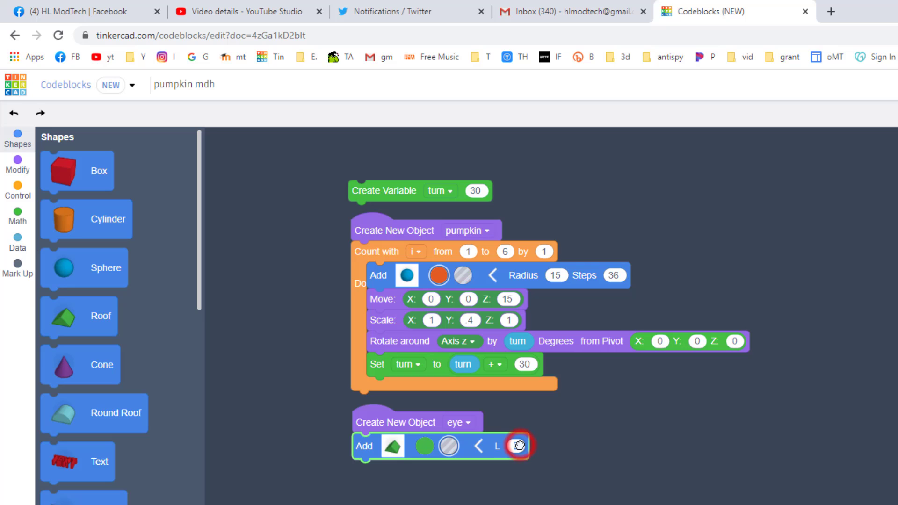
left_click(517, 446)
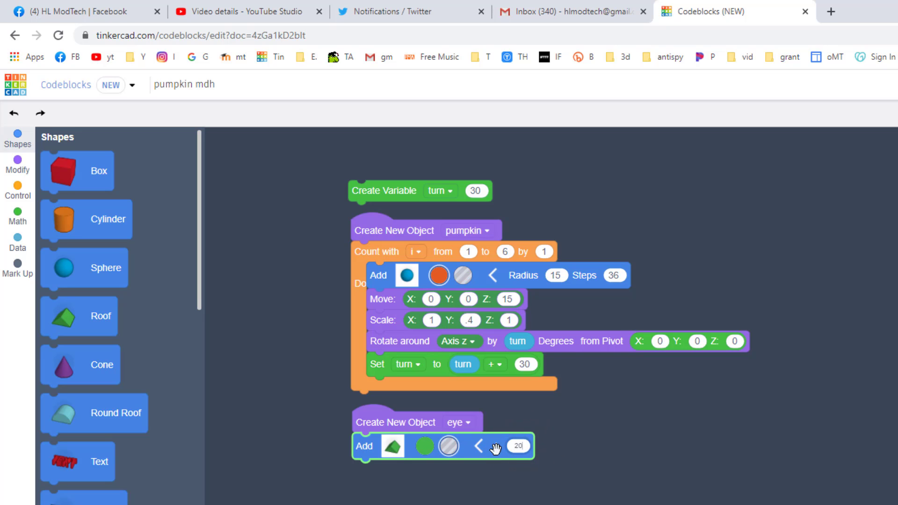
left_click(519, 446)
type("8")
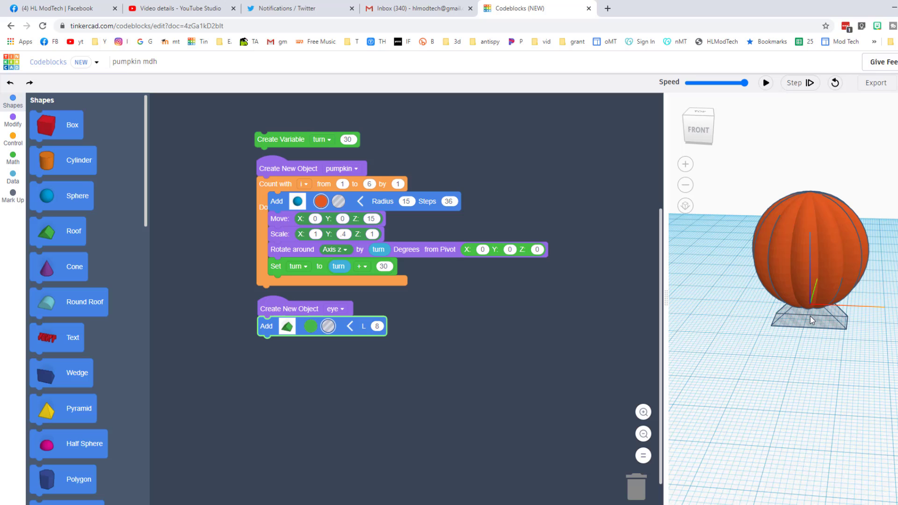
mouse_move(798, 327)
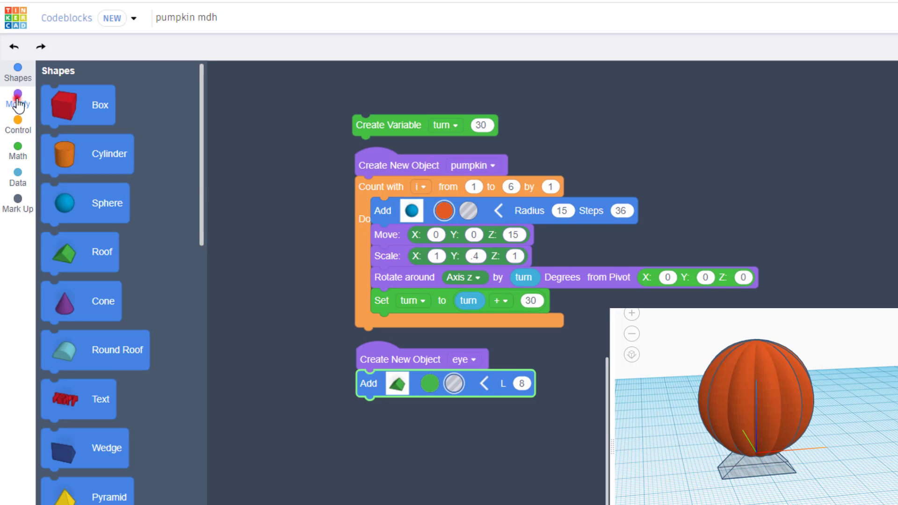
- Add a Scale block under the eye's roof with X .25 and Z .5
left_click(17, 103)
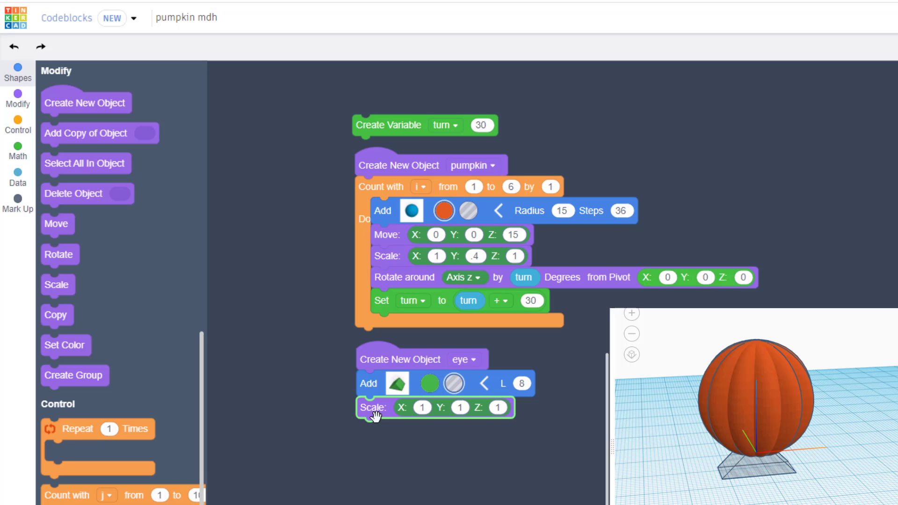
left_click(422, 408)
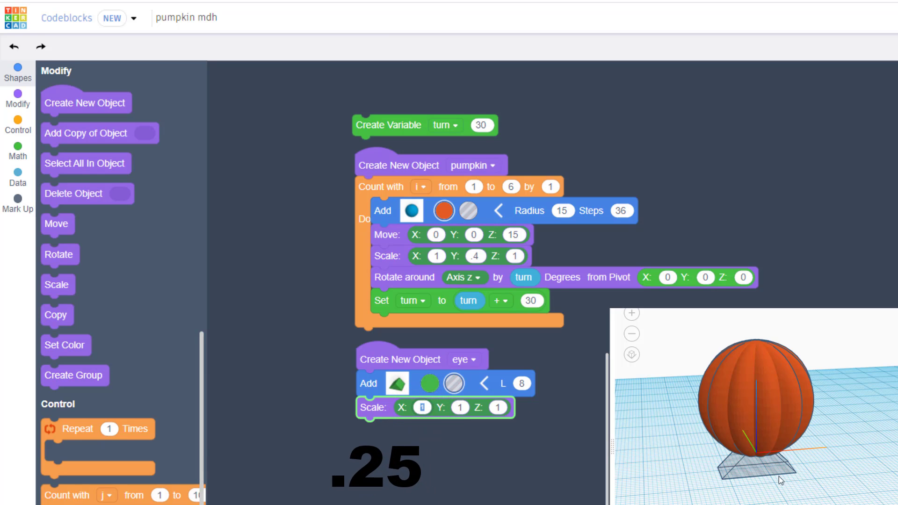
type(".25")
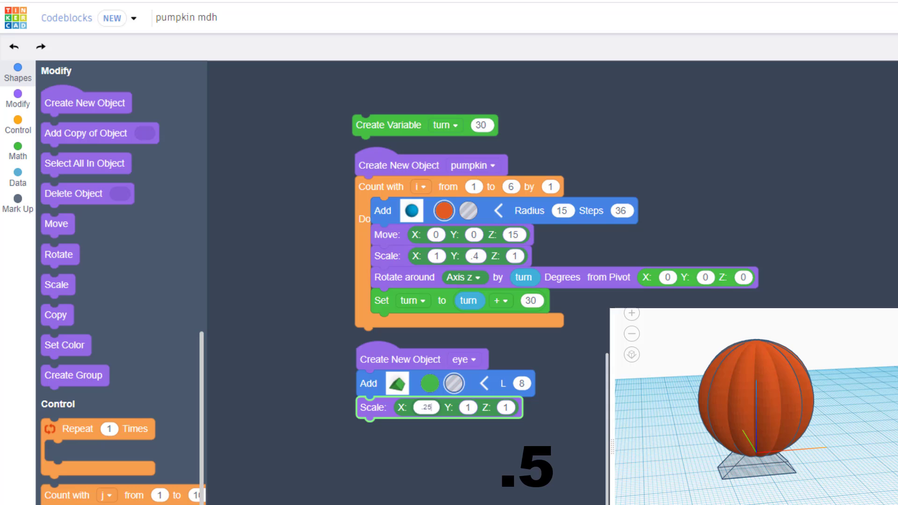
left_click(506, 408)
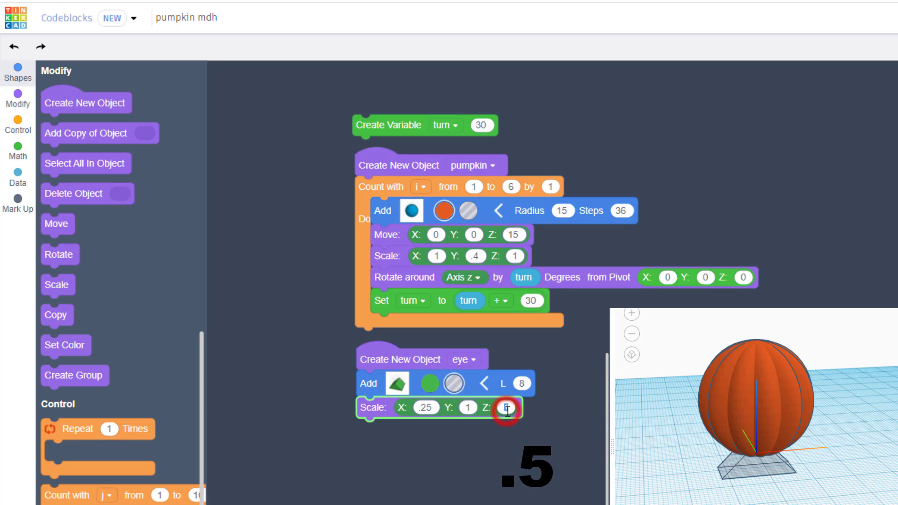
left_click(508, 408)
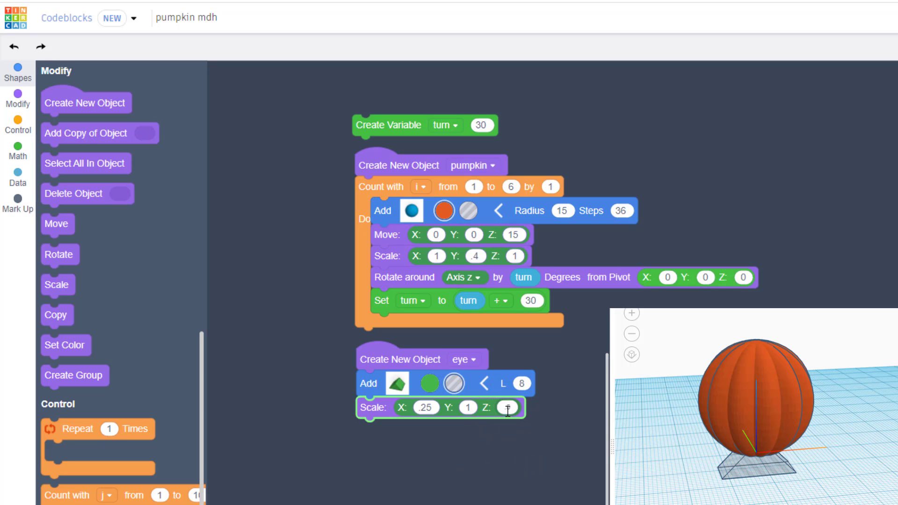
type(".5")
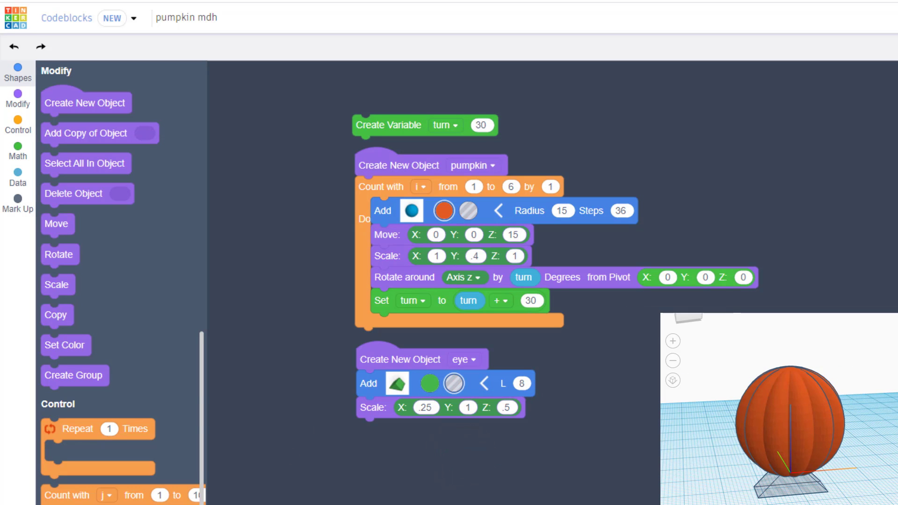
left_click(405, 277)
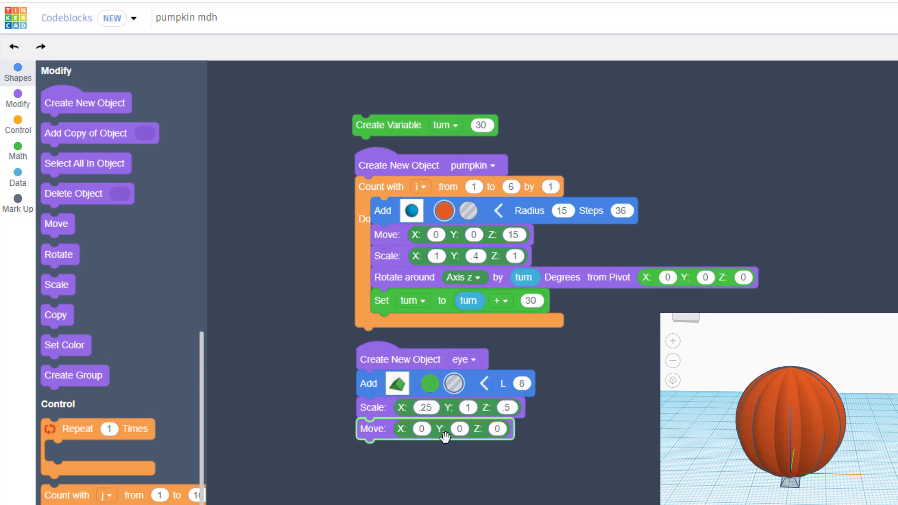
- Move the eye to Z 22 and Y -13, then drop in a third Create New Object block
left_click(496, 429)
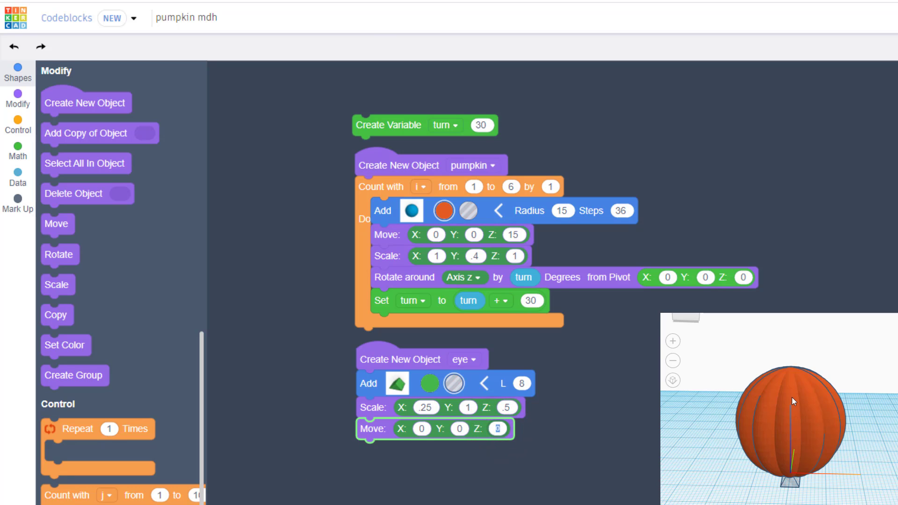
type("22")
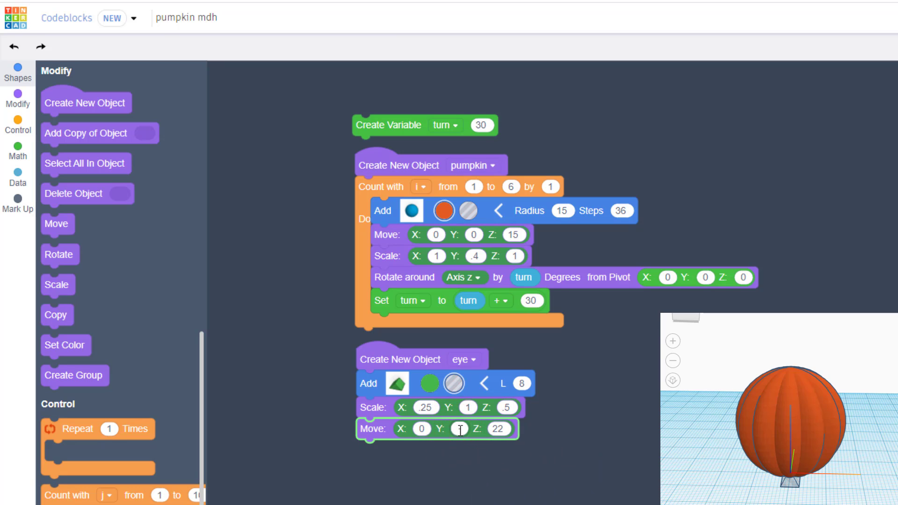
type("-13")
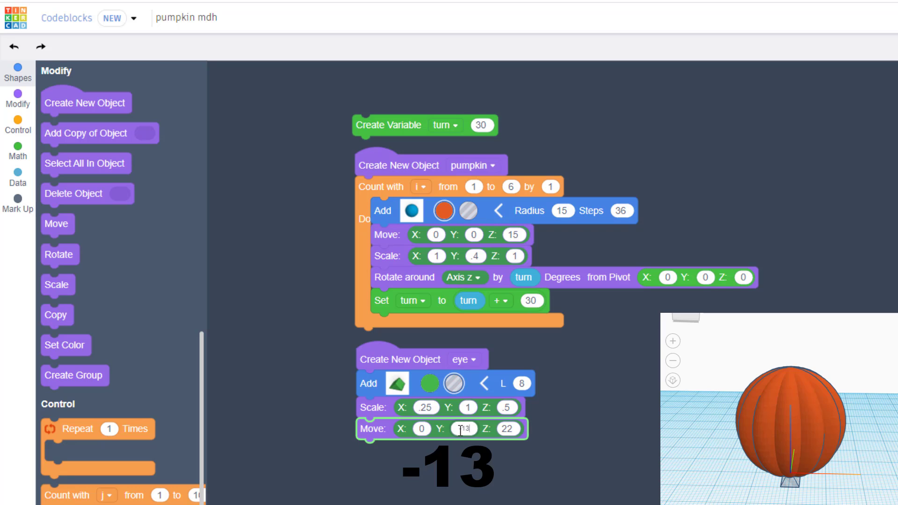
type("-13")
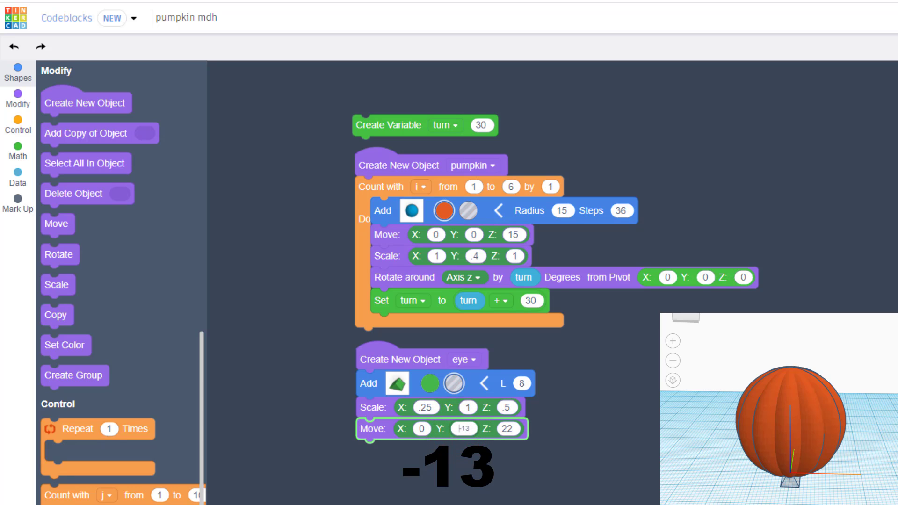
left_click(464, 429)
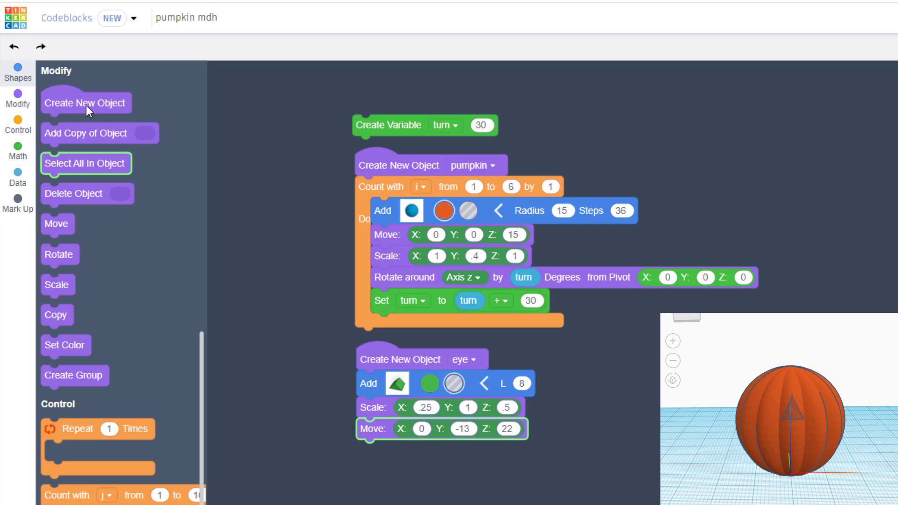
left_click(84, 102)
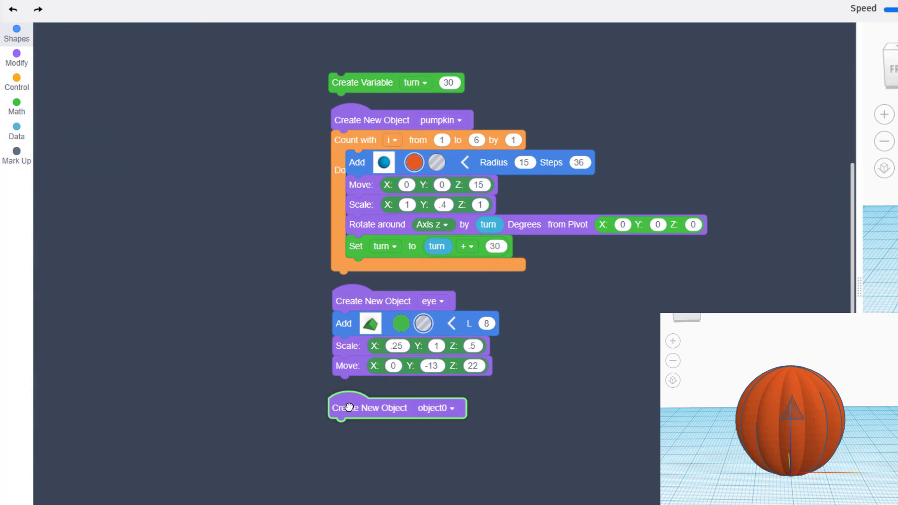
- Rename the new object jack and add copies of the pumpkin object to it
left_click(450, 408)
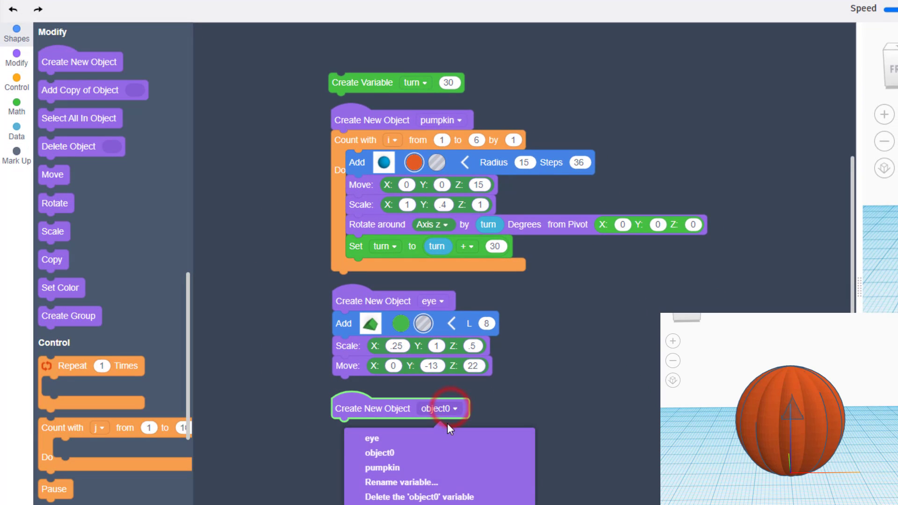
left_click(401, 482)
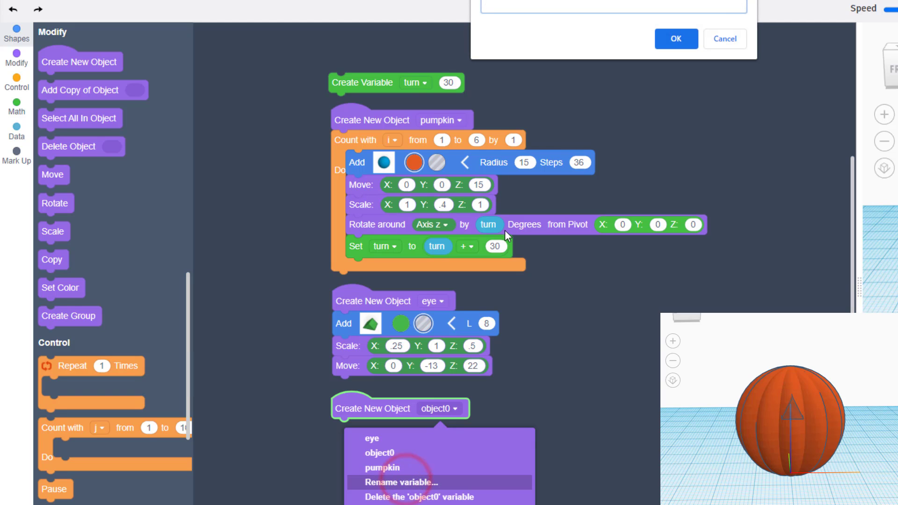
type("jack")
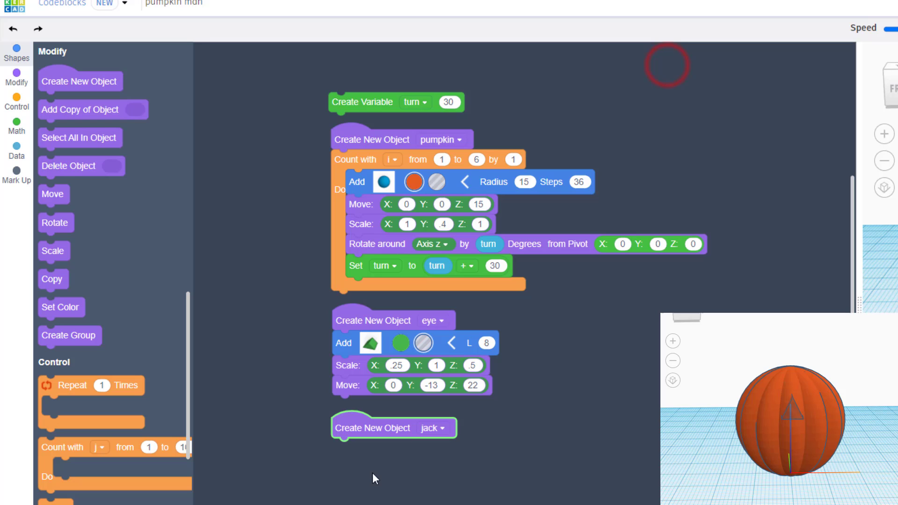
mouse_move(404, 428)
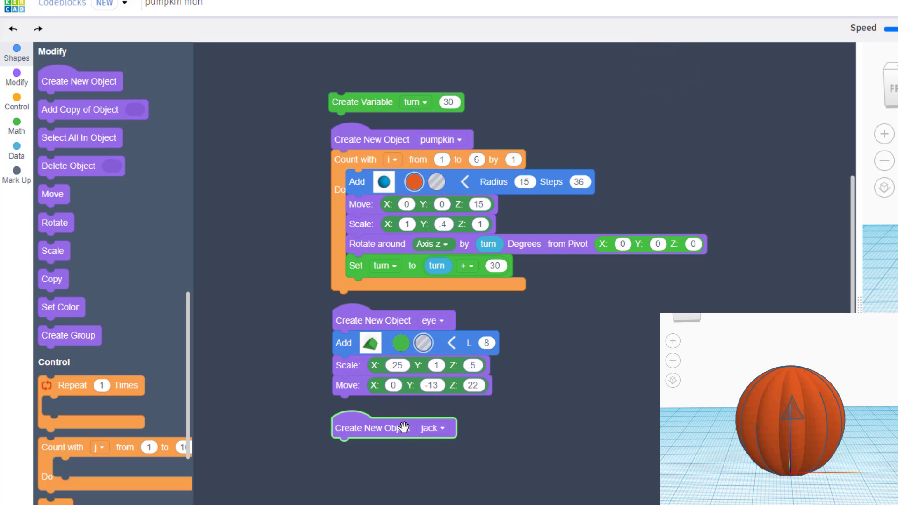
left_click_drag(80, 109, 310, 366)
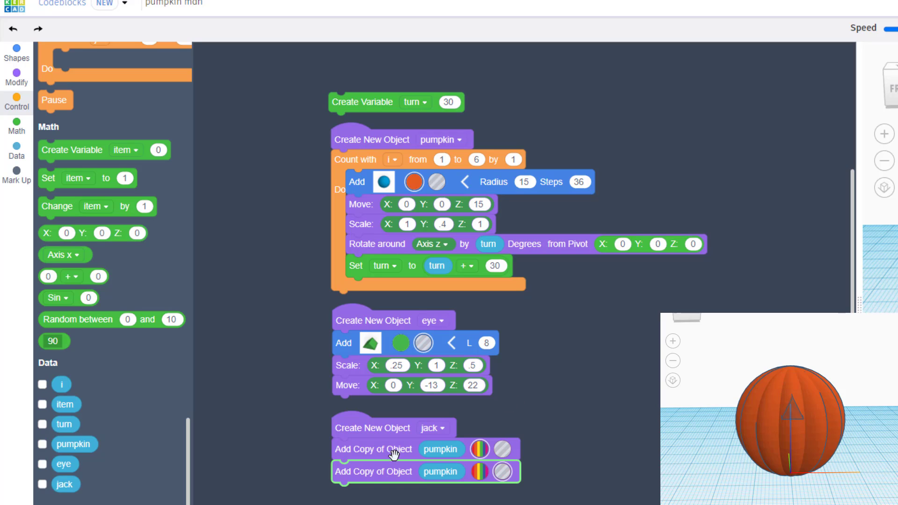
mouse_move(355, 474)
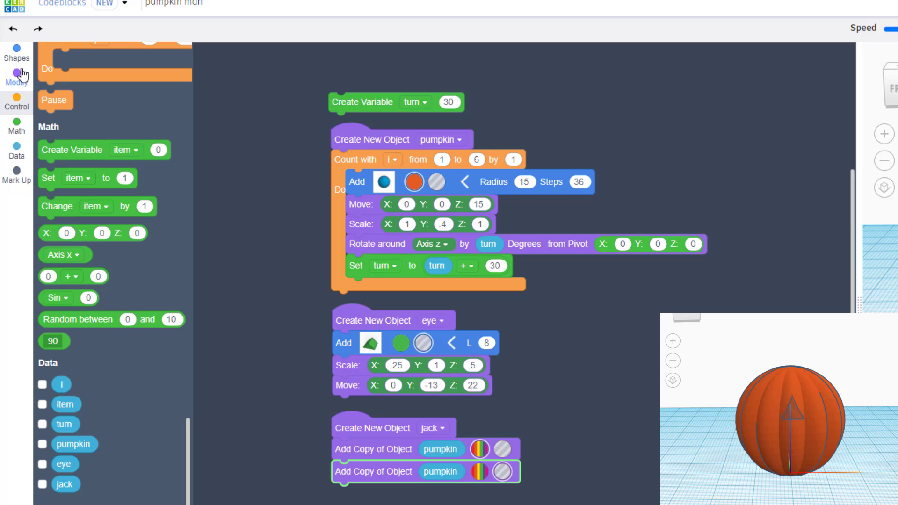
- Move the jack stack up under the pumpkin code and scale it .9 in X, Y and Z
left_click(17, 78)
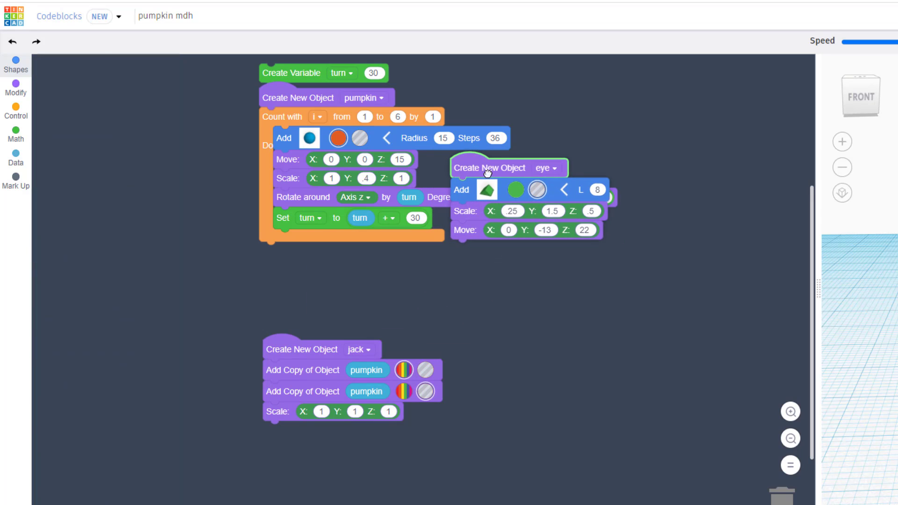
left_click(16, 64)
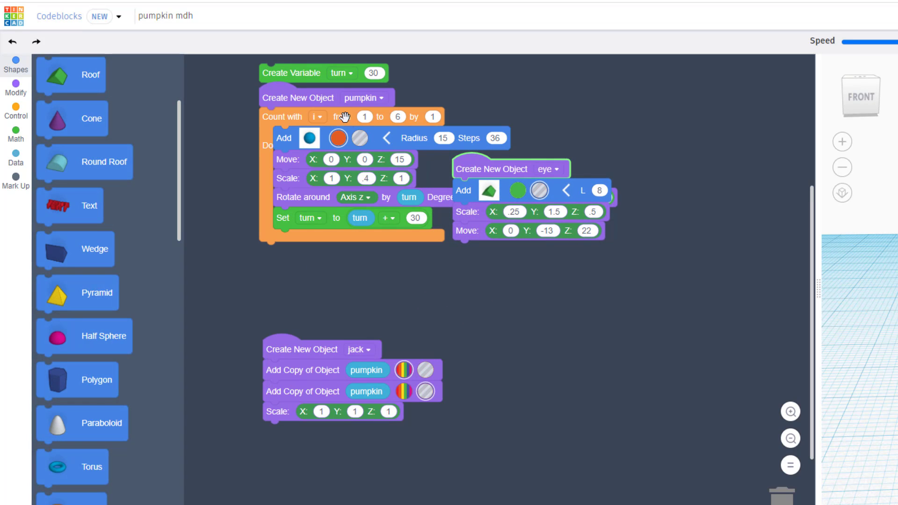
mouse_move(498, 168)
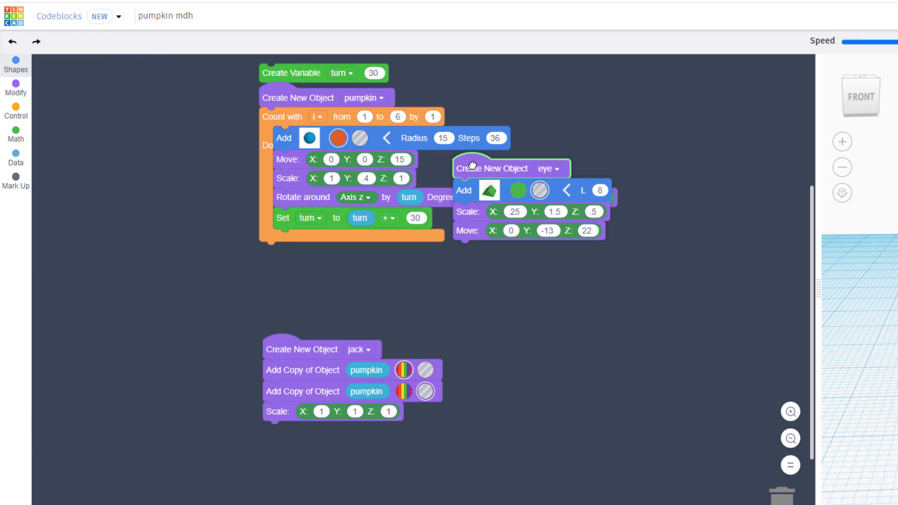
left_click_drag(302, 350, 285, 269)
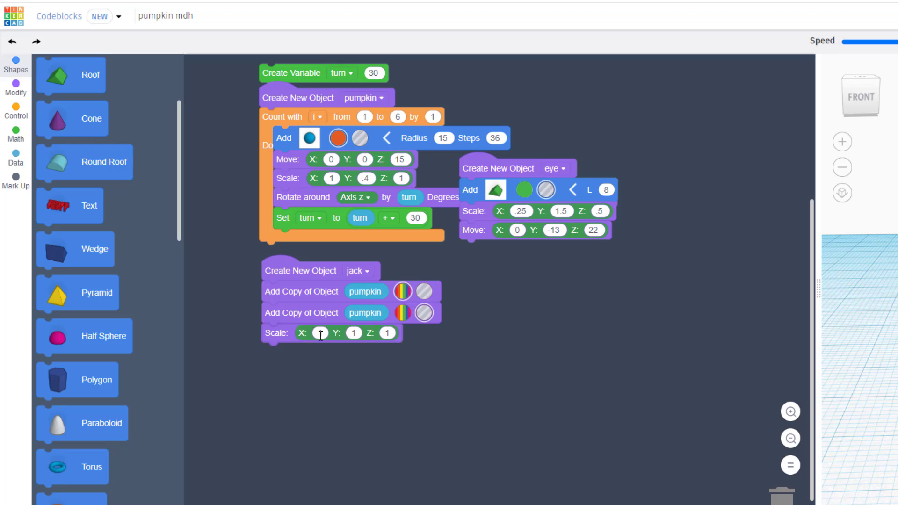
type(".9")
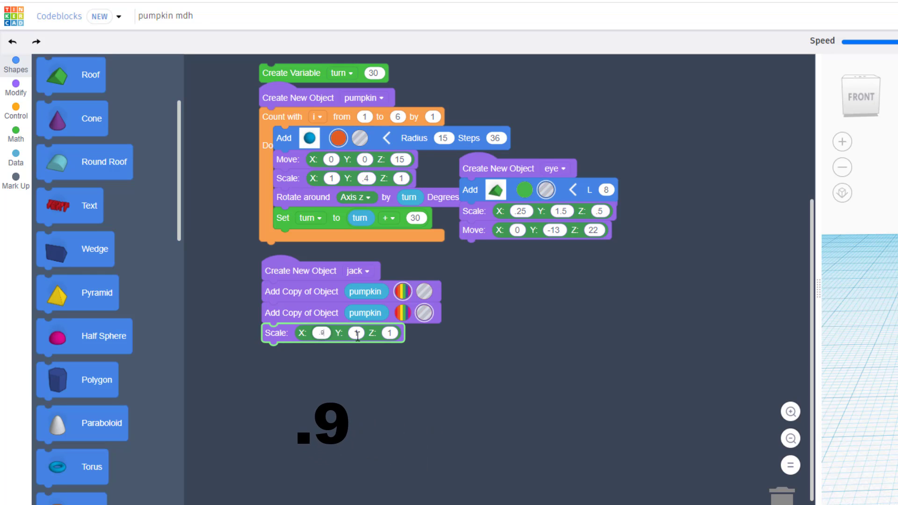
type(".9")
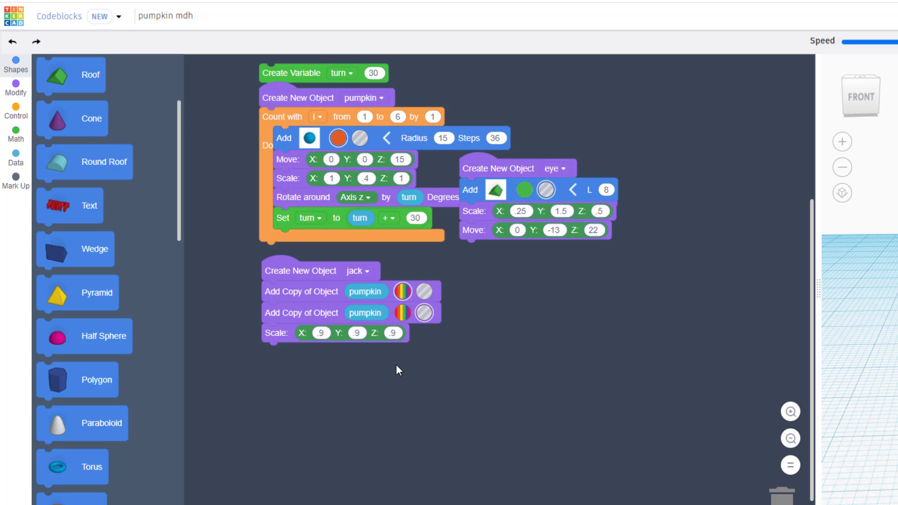
left_click(16, 93)
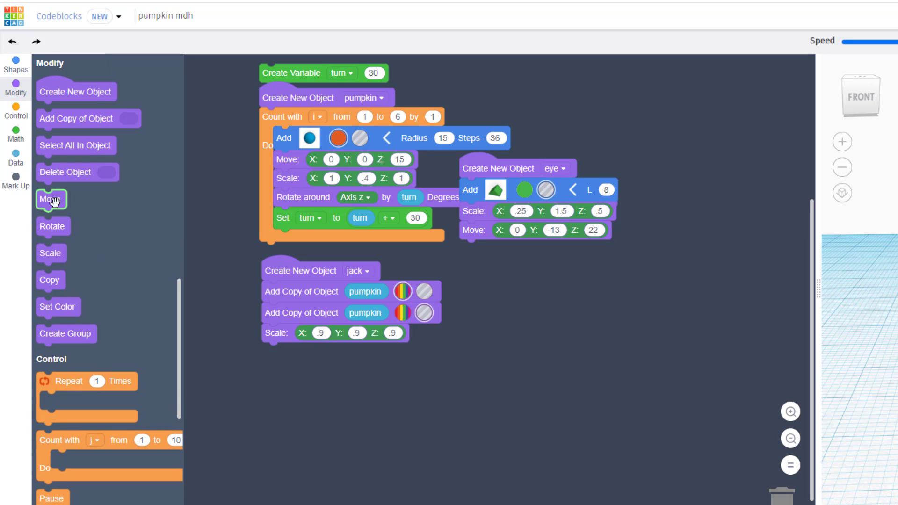
- Group jack's pumpkin copies with Create Group and add an Add Copy of Object eye block after it
left_click_drag(66, 334, 290, 353)
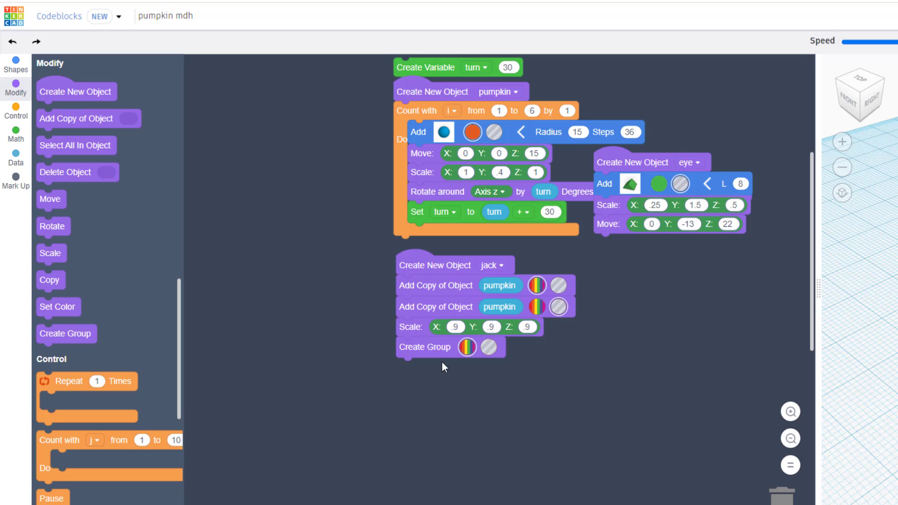
mouse_move(60, 172)
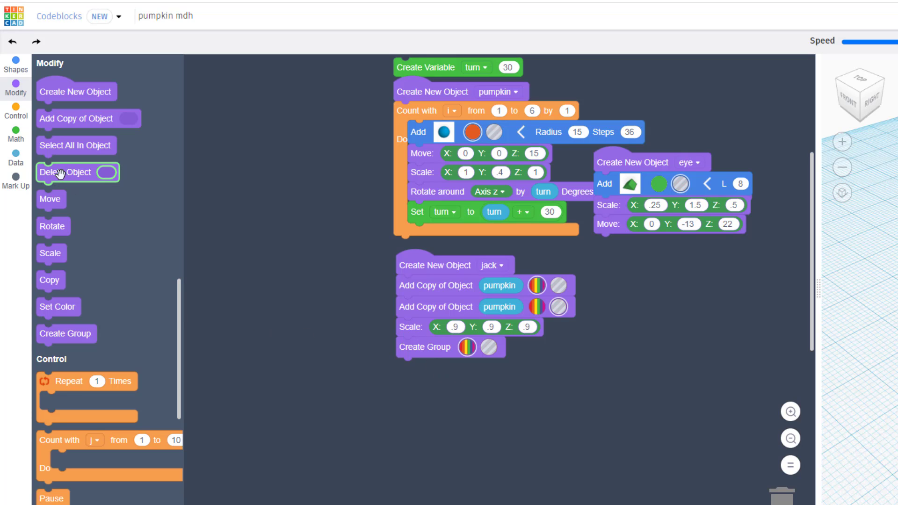
left_click_drag(77, 172, 438, 363)
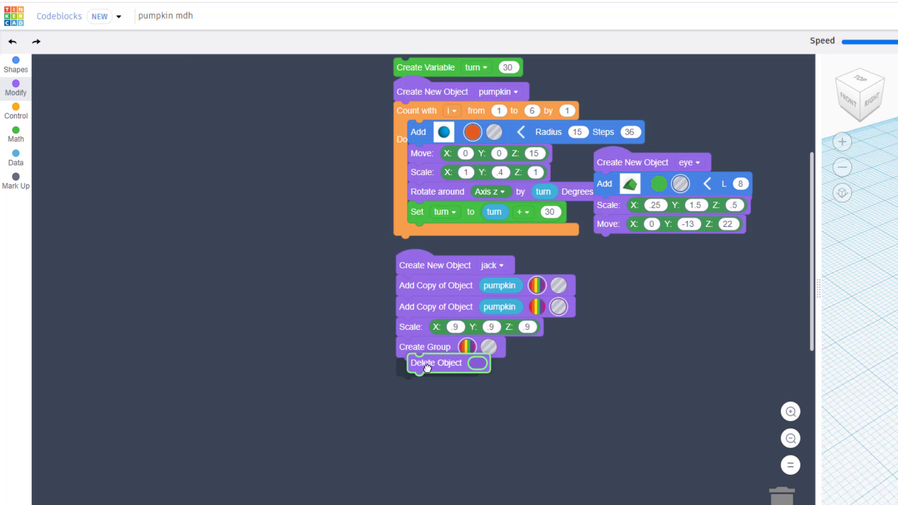
left_click(15, 157)
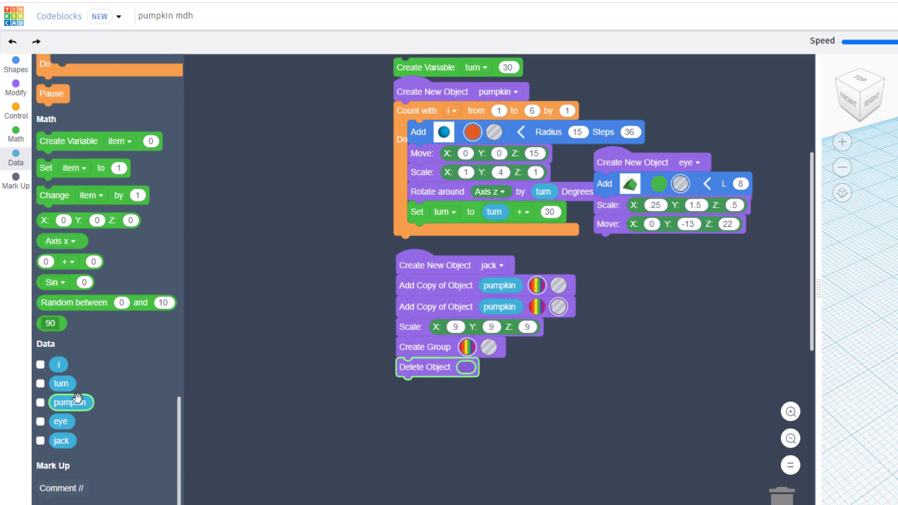
left_click_drag(79, 402, 473, 368)
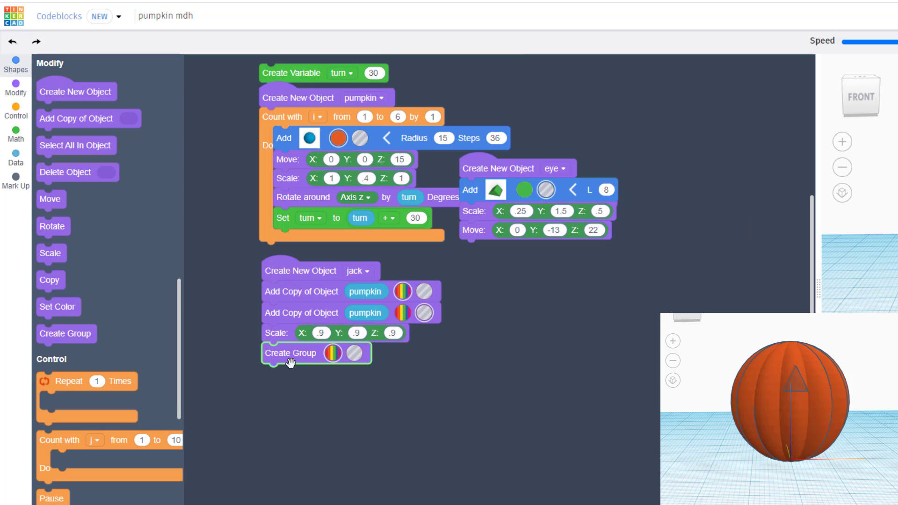
mouse_move(441, 393)
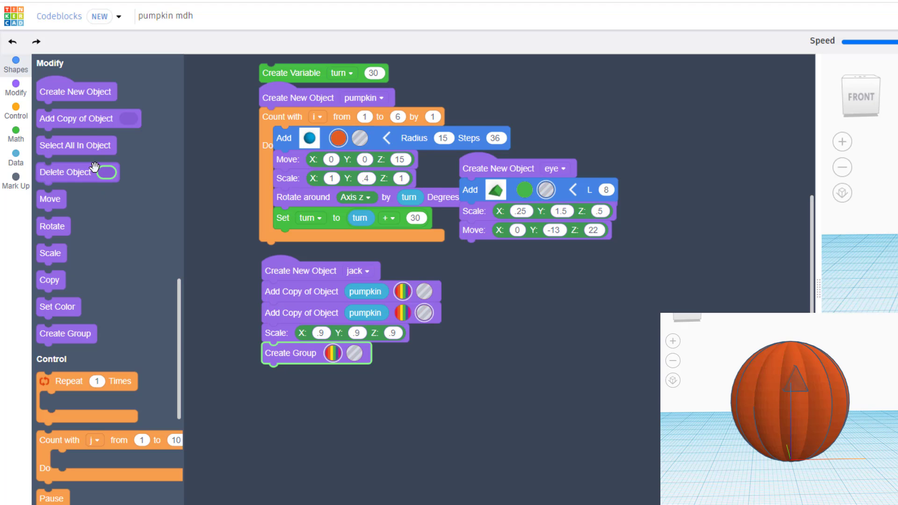
left_click_drag(76, 119, 301, 374)
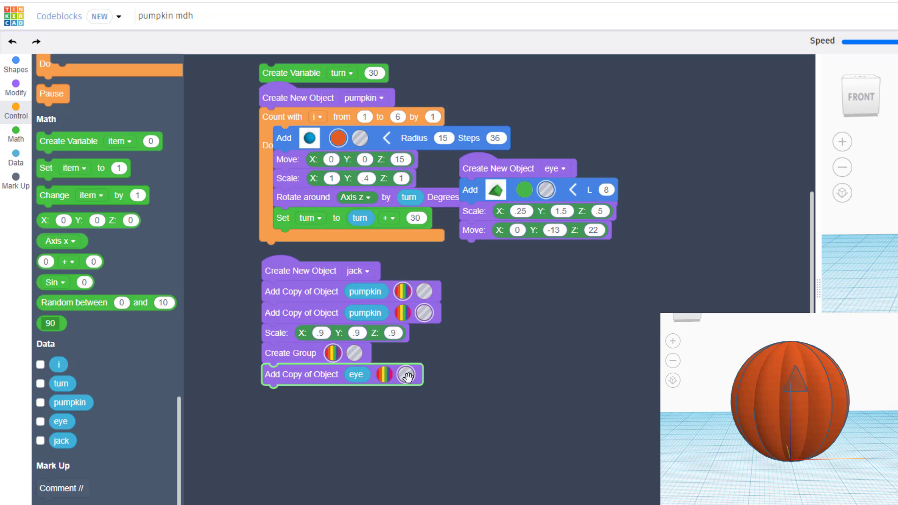
- Move the eye copy to X -6, duplicate it and attach the second copy set to X 6
left_click(15, 89)
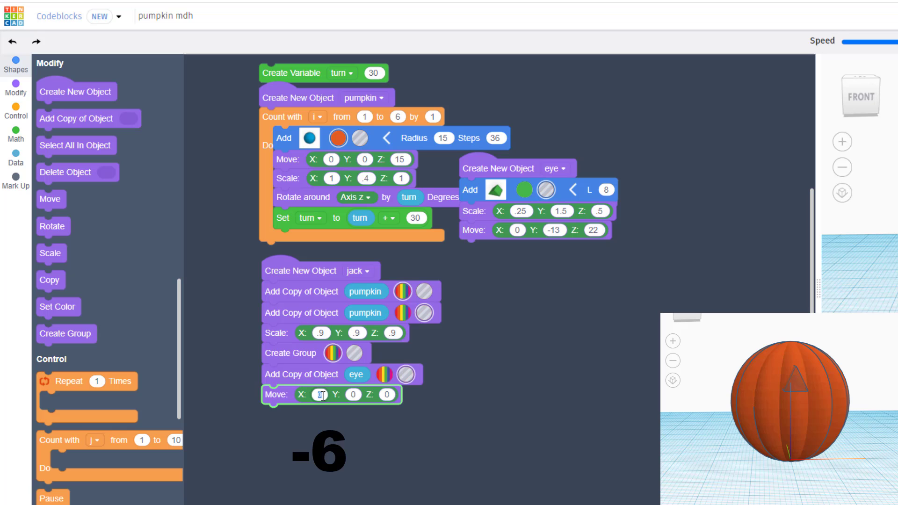
type("-6")
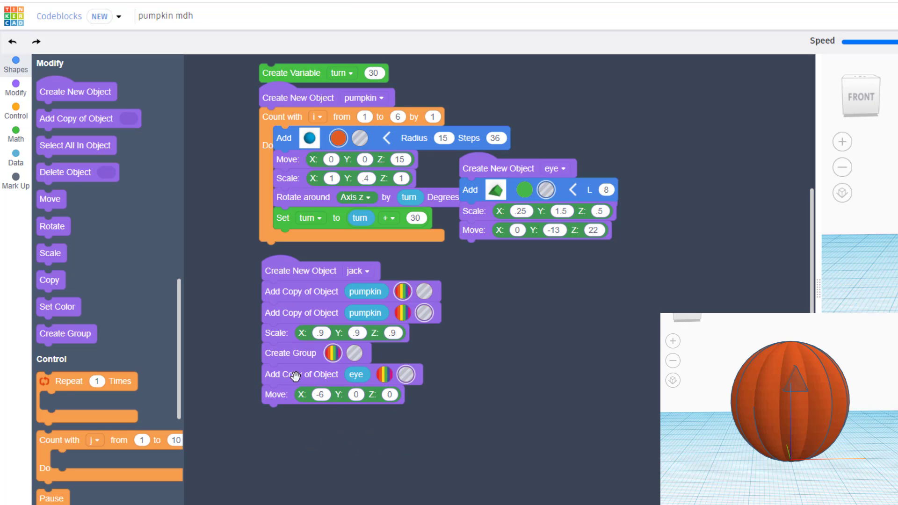
right_click(303, 374)
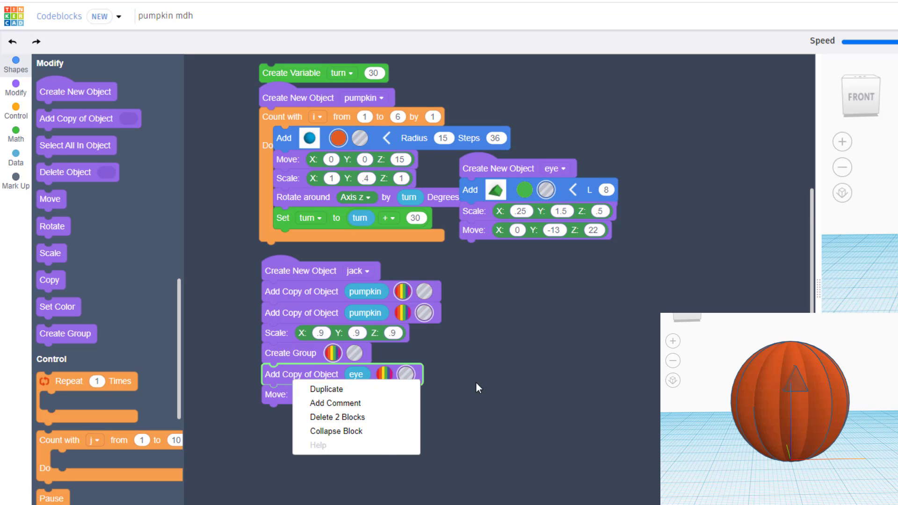
mouse_move(340, 390)
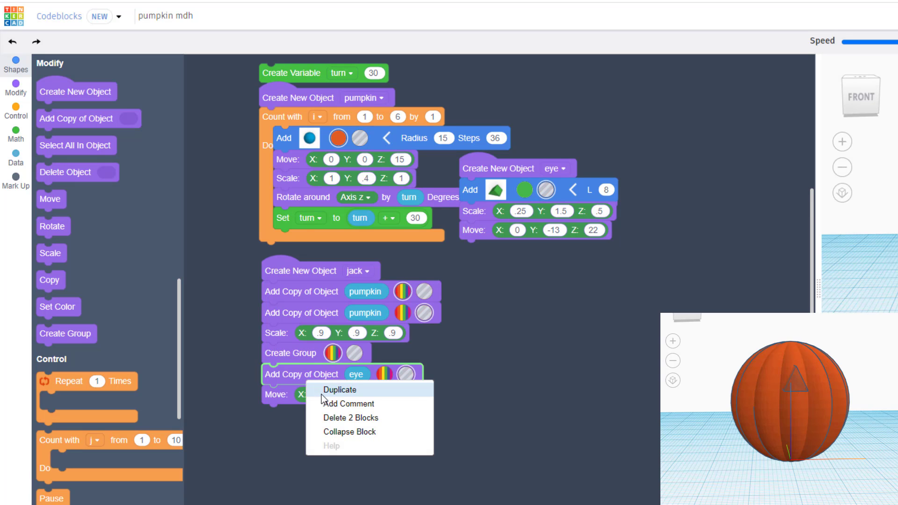
left_click(339, 390)
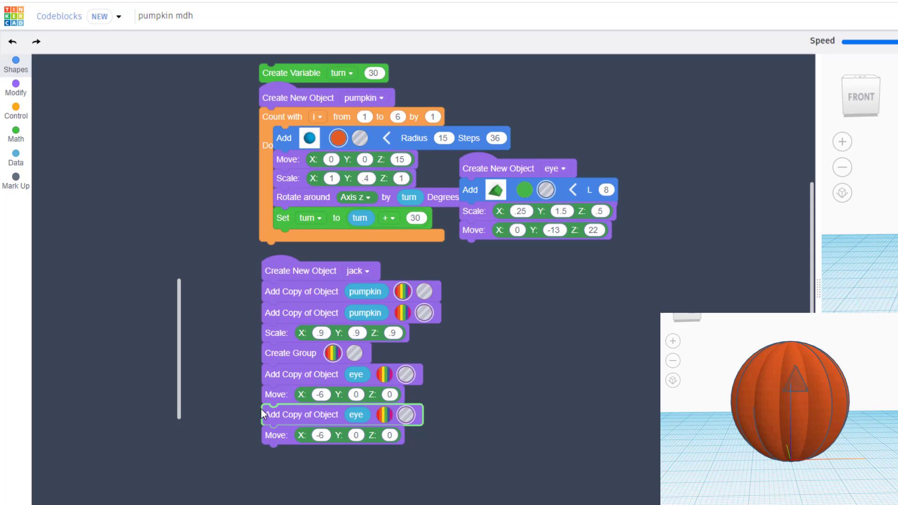
left_click(16, 93)
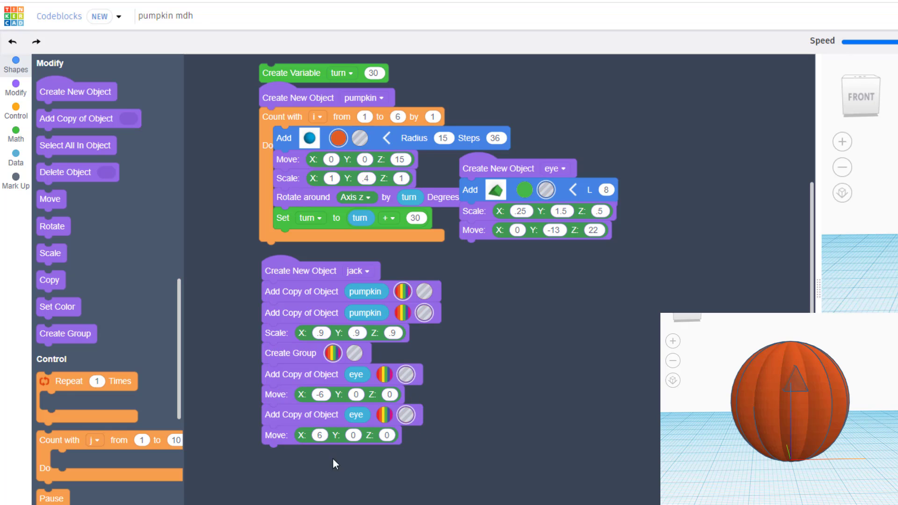
mouse_move(314, 466)
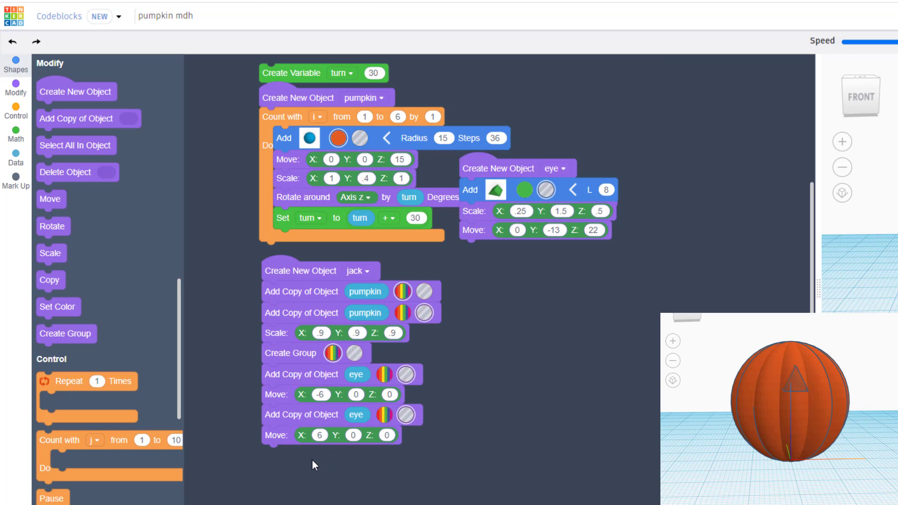
mouse_move(66, 334)
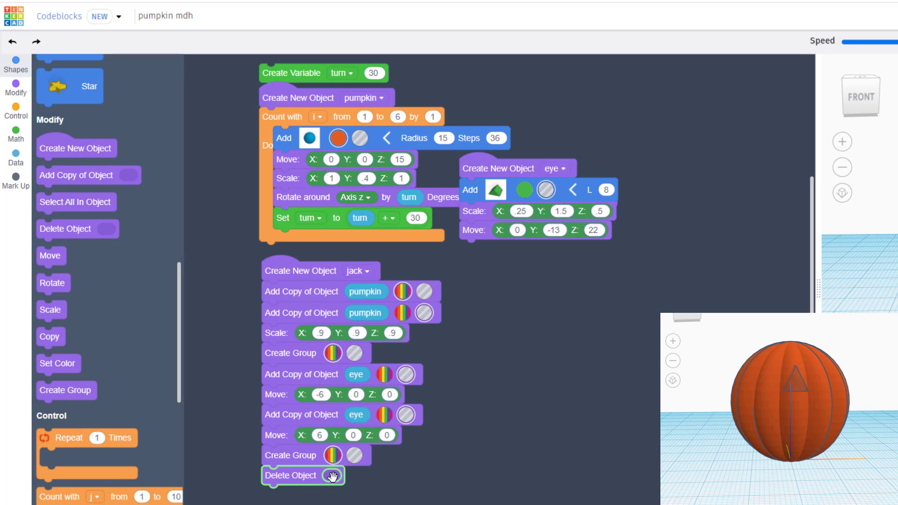
mouse_move(77, 327)
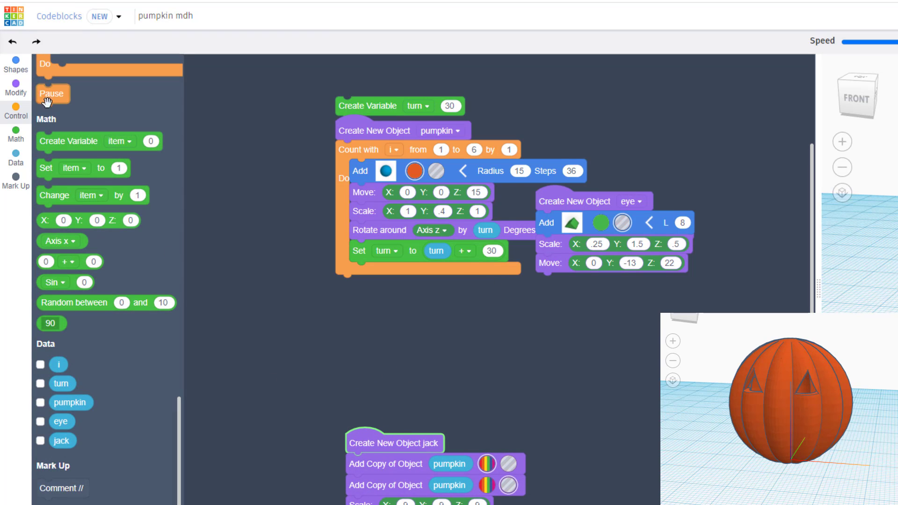
- Bring up the Modify blocks to group and delete the eyes from the pumpkin
left_click(16, 93)
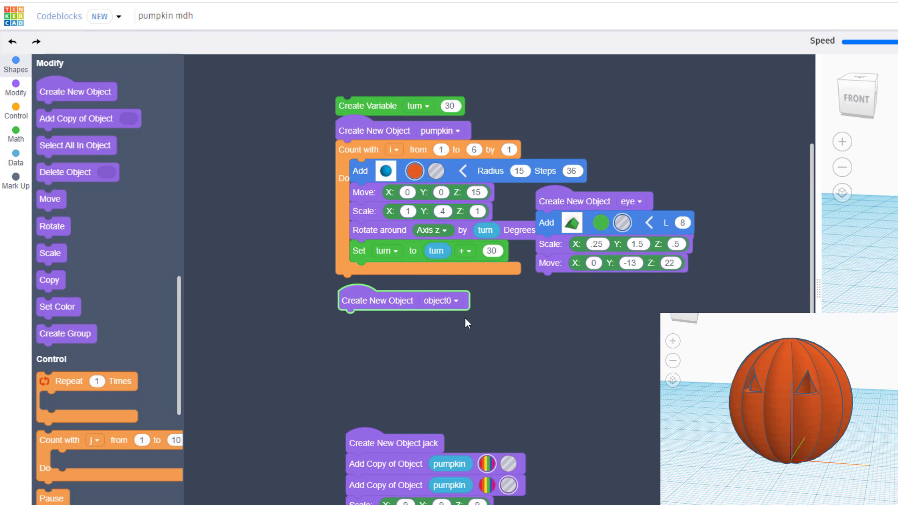
- Rename the new object to mouth
left_click(457, 300)
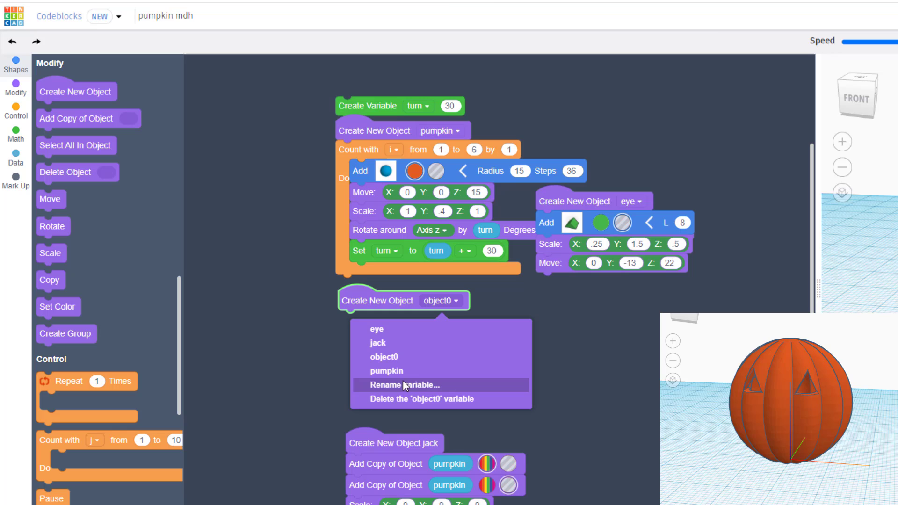
type("m")
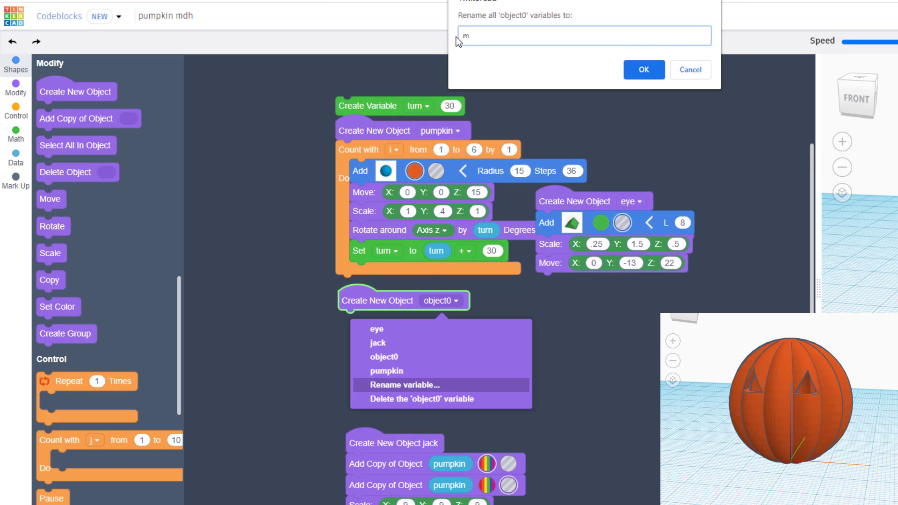
type("outh")
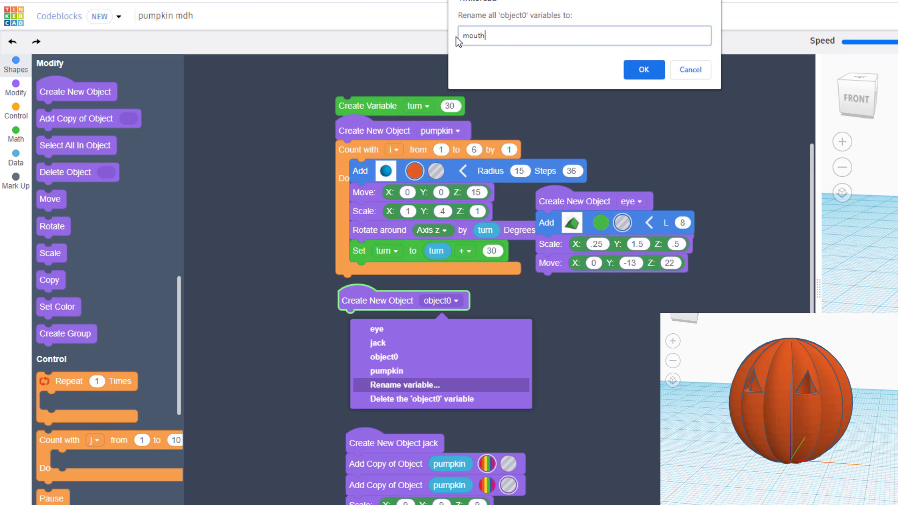
left_click(643, 70)
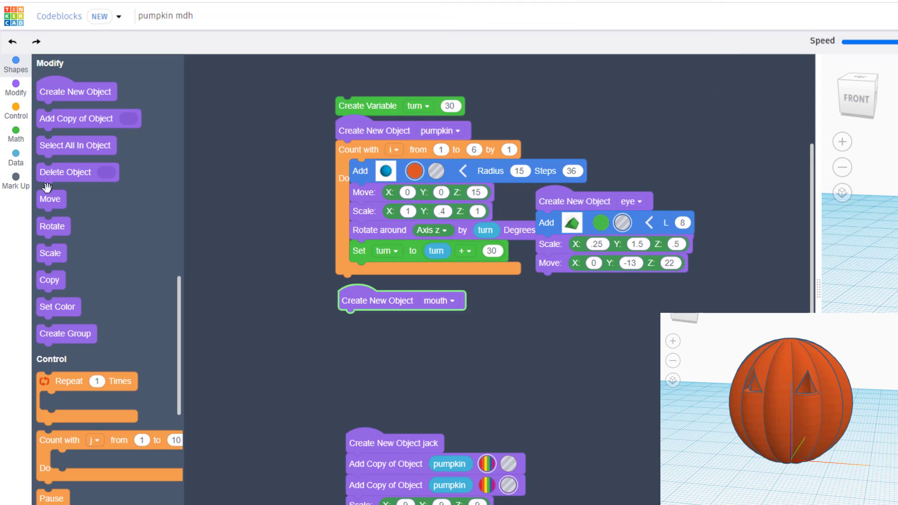
- Add a shape to mouth and rotate it 180 degrees around the Y axis
left_click(15, 64)
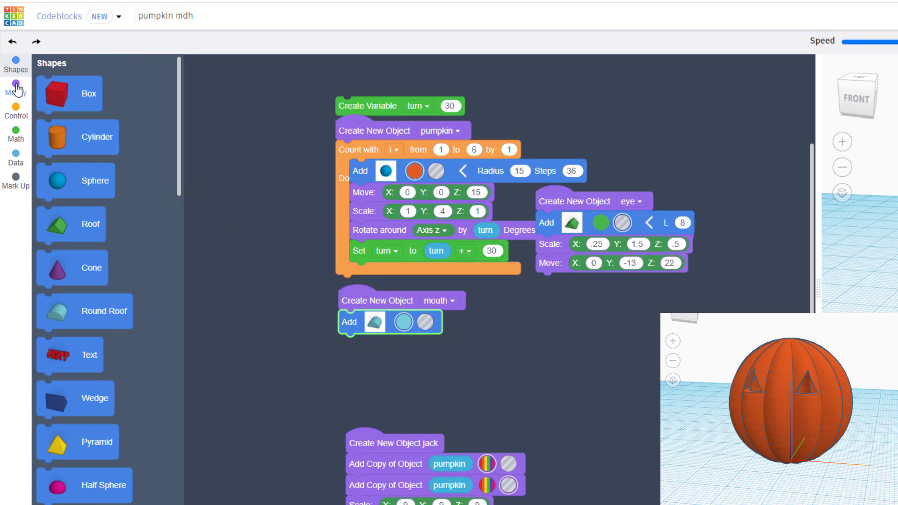
left_click(16, 88)
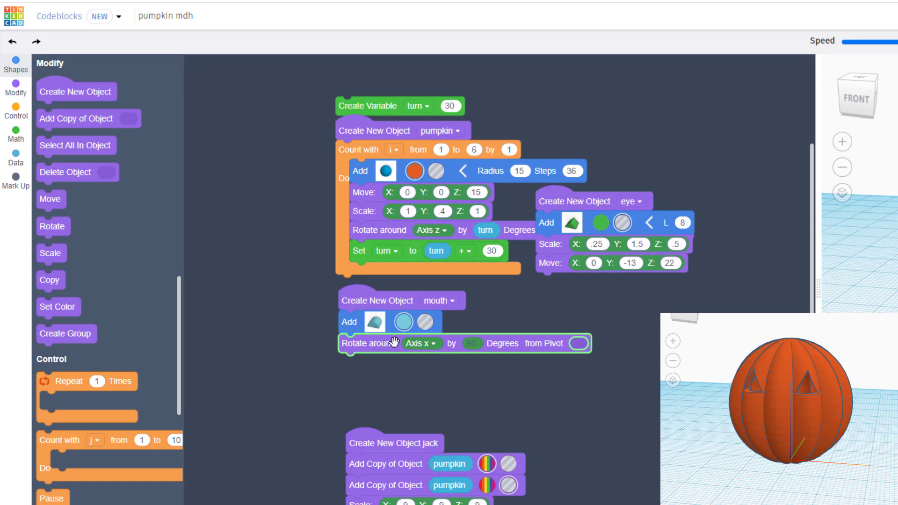
left_click(421, 344)
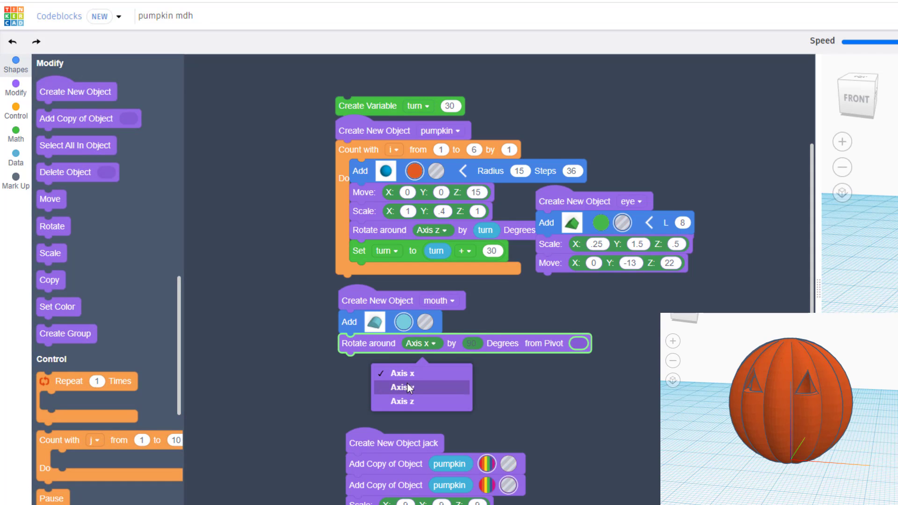
left_click(402, 387)
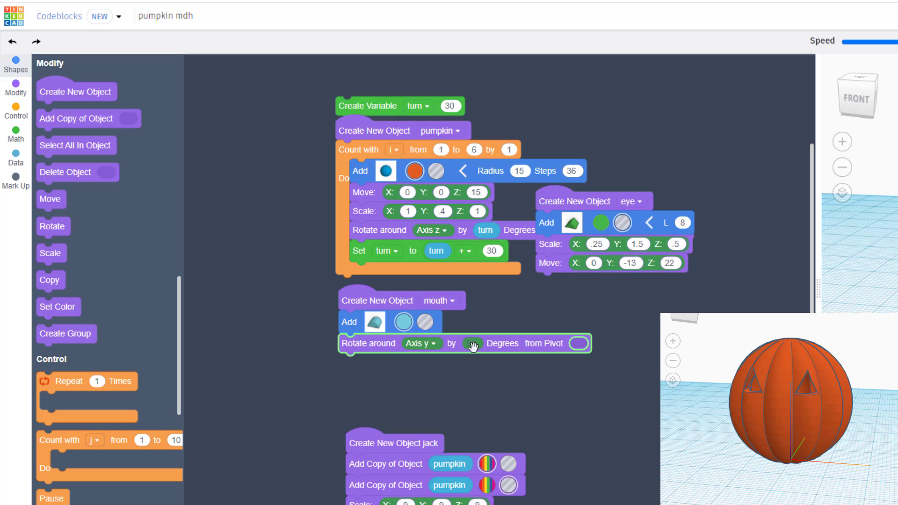
left_click(471, 344)
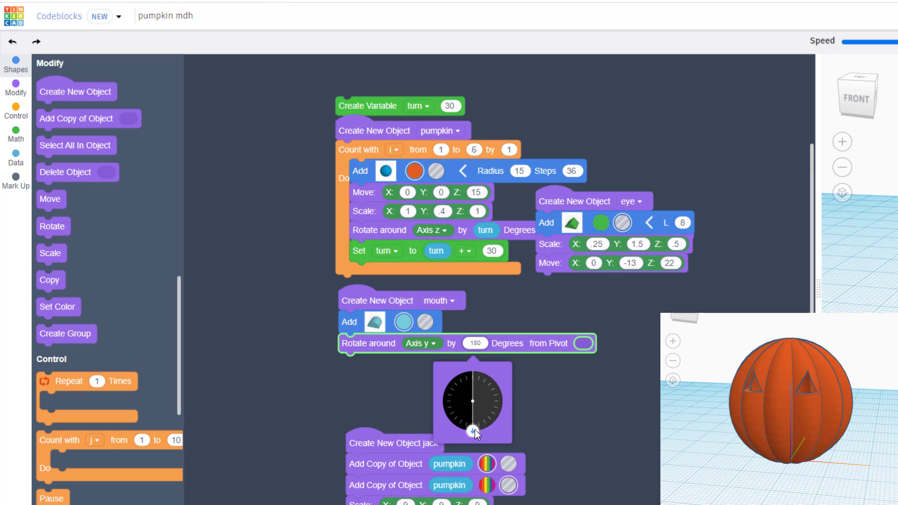
mouse_move(404, 321)
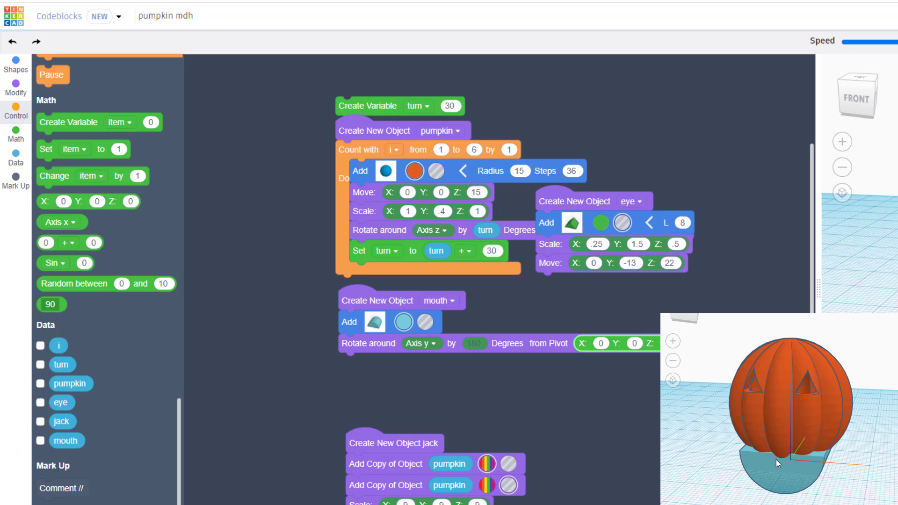
mouse_move(767, 464)
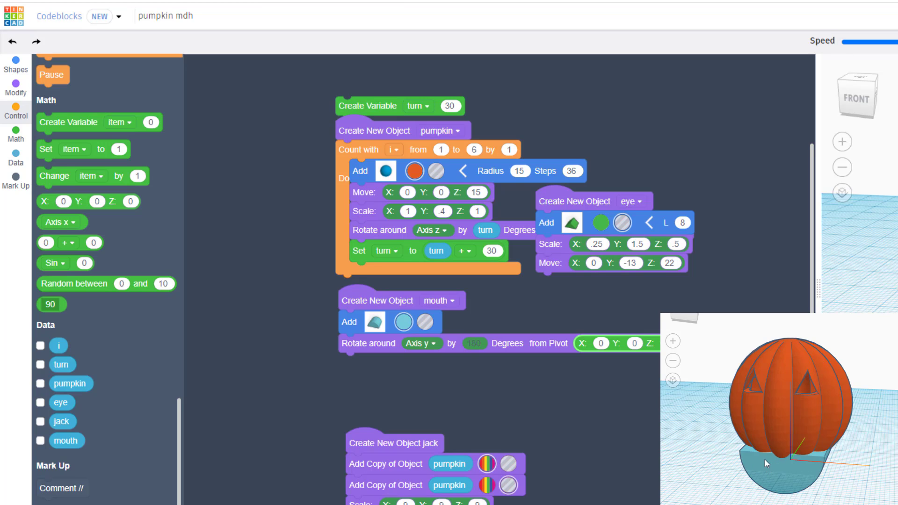
mouse_move(763, 464)
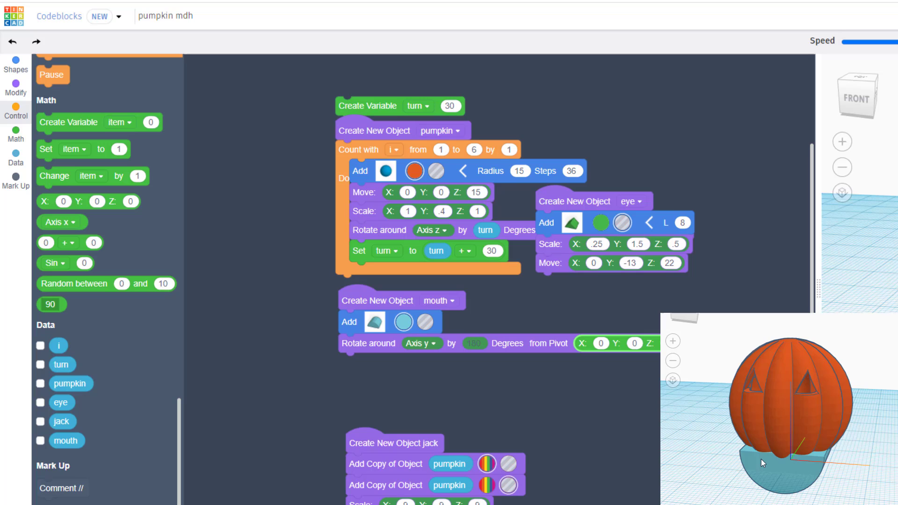
mouse_move(225, 72)
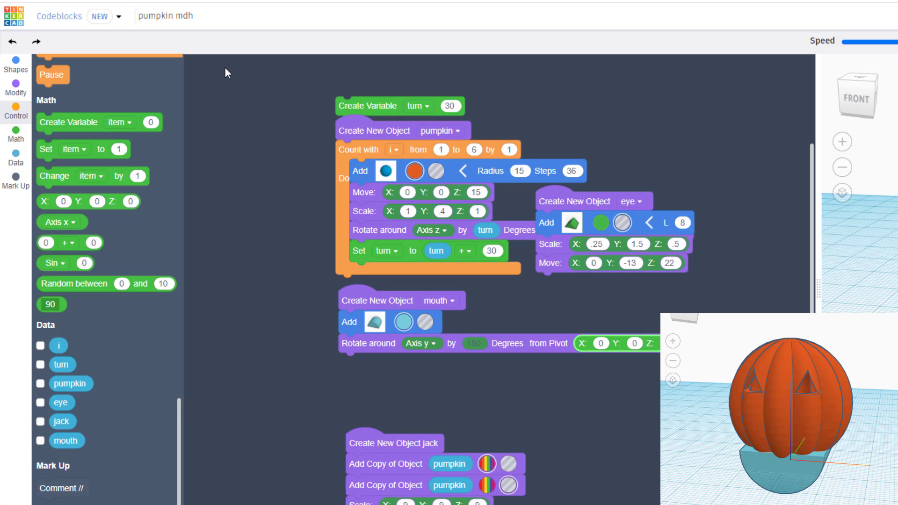
- Make the mouth box a 4-by-4 bar and move it to X -4, Z 4
left_click(15, 64)
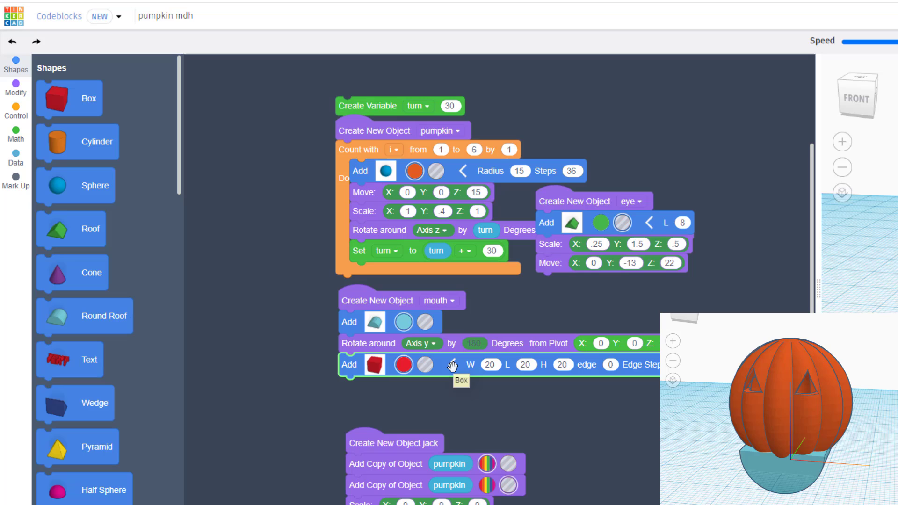
left_click(489, 365)
type("4")
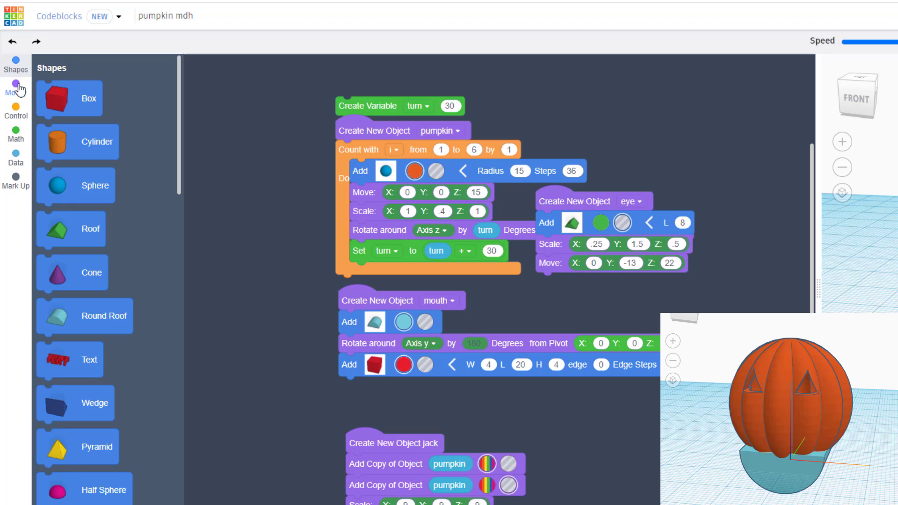
left_click(15, 89)
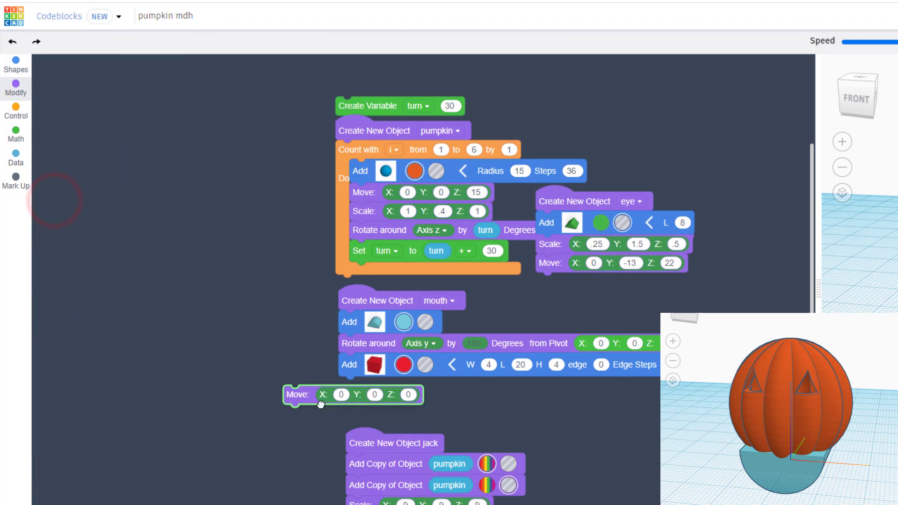
left_click(16, 86)
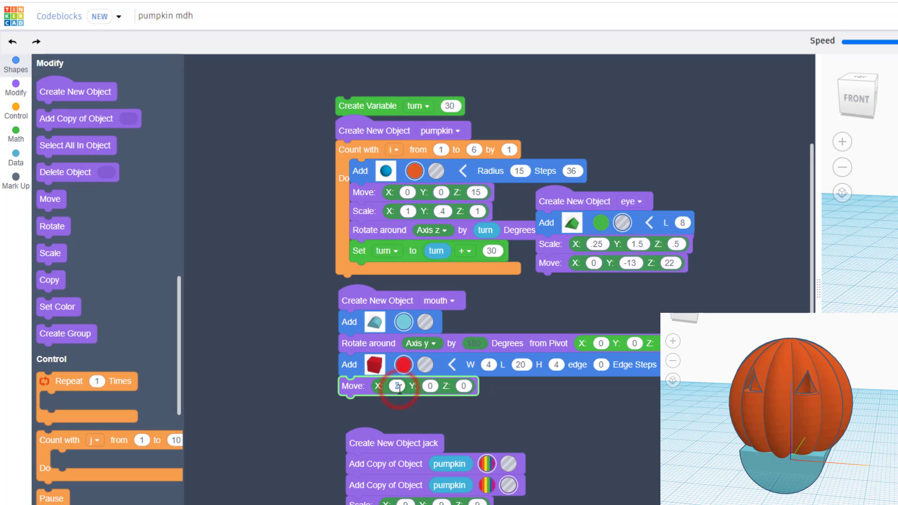
type("-4")
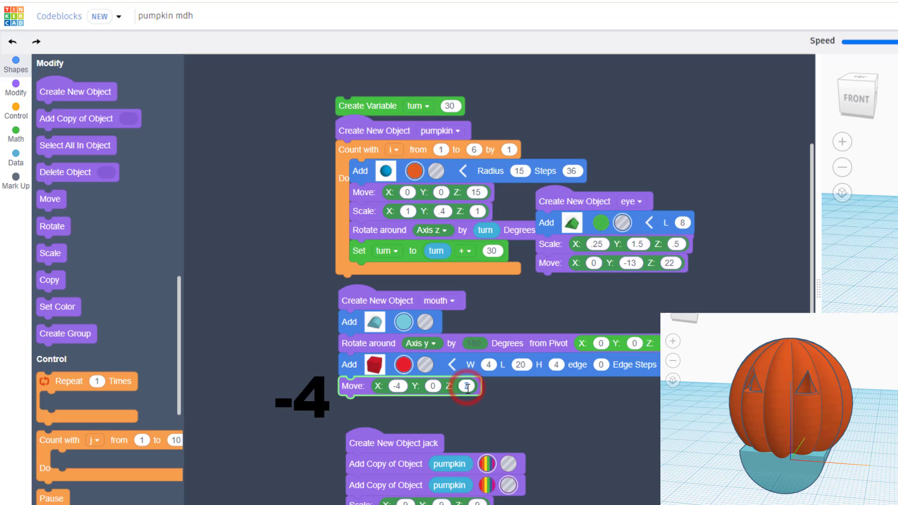
type("4")
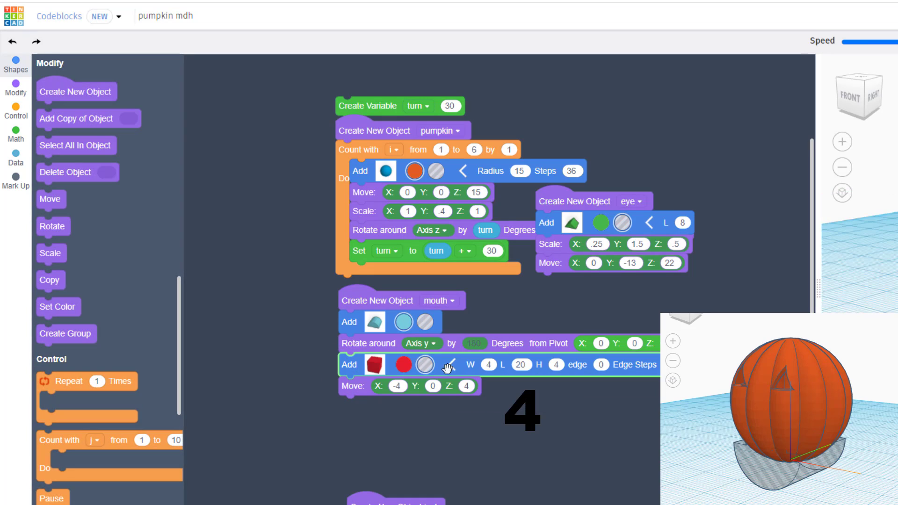
- Duplicate the bar at X 4, group both bars and scale the group to Z .75
right_click(366, 364)
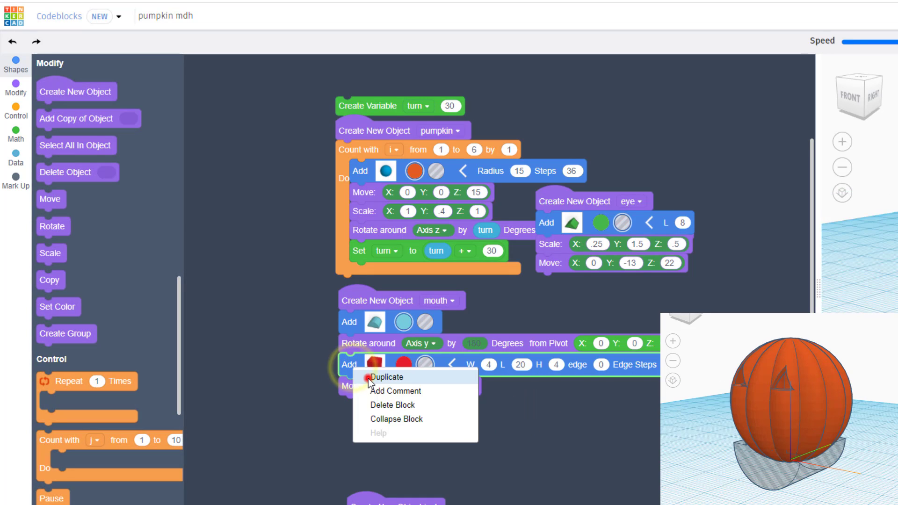
left_click(387, 378)
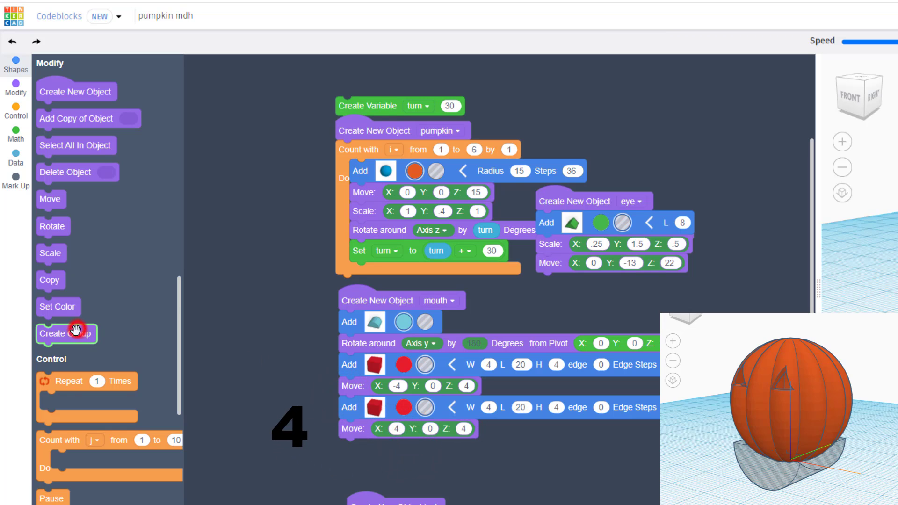
left_click_drag(66, 334, 370, 449)
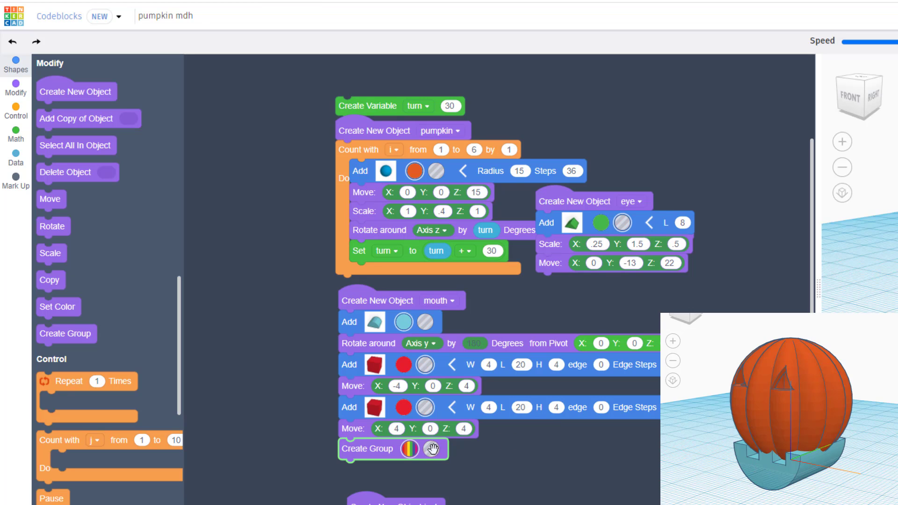
mouse_move(313, 414)
type(".75")
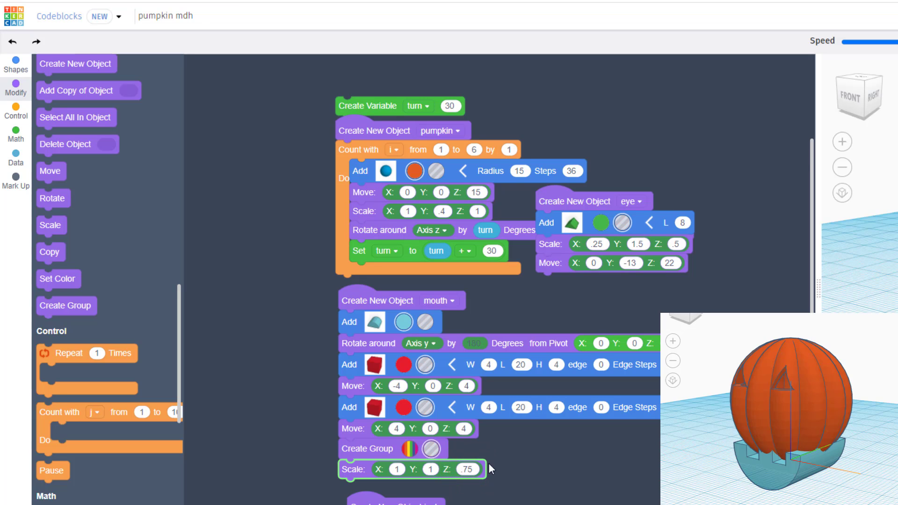
scroll("down", 3)
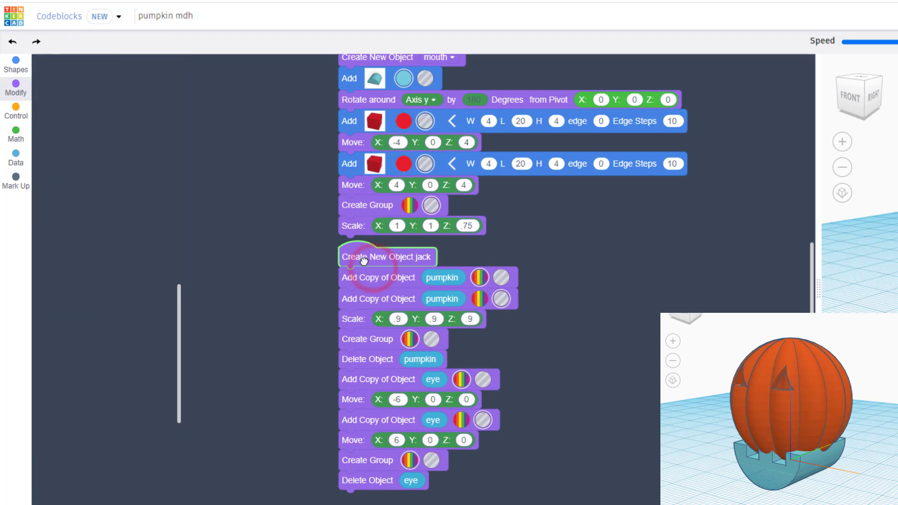
- Drag the jack code stack aside and append an empty Add Copy of Object block
left_click(16, 86)
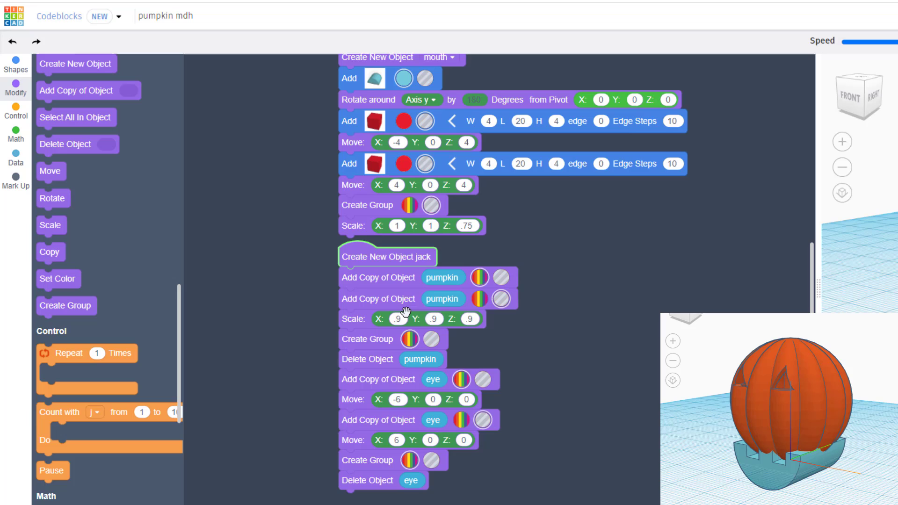
scroll("down", 3)
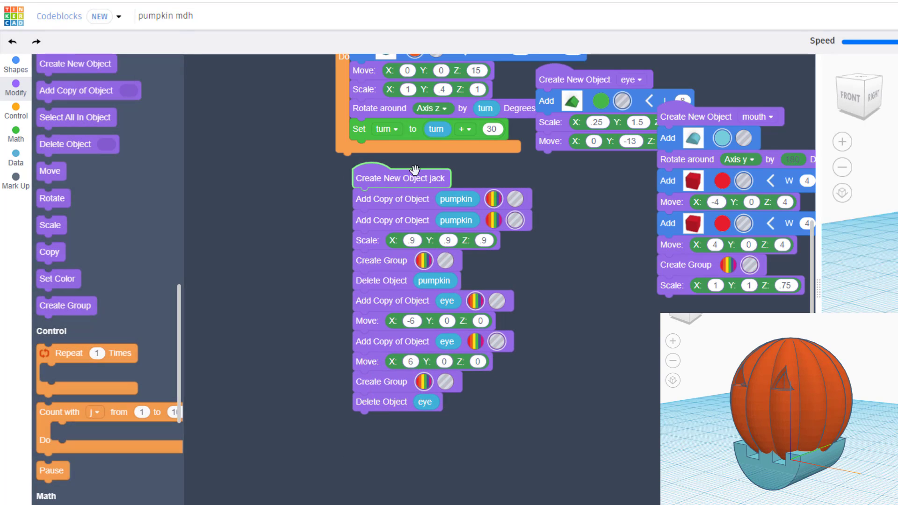
mouse_move(406, 430)
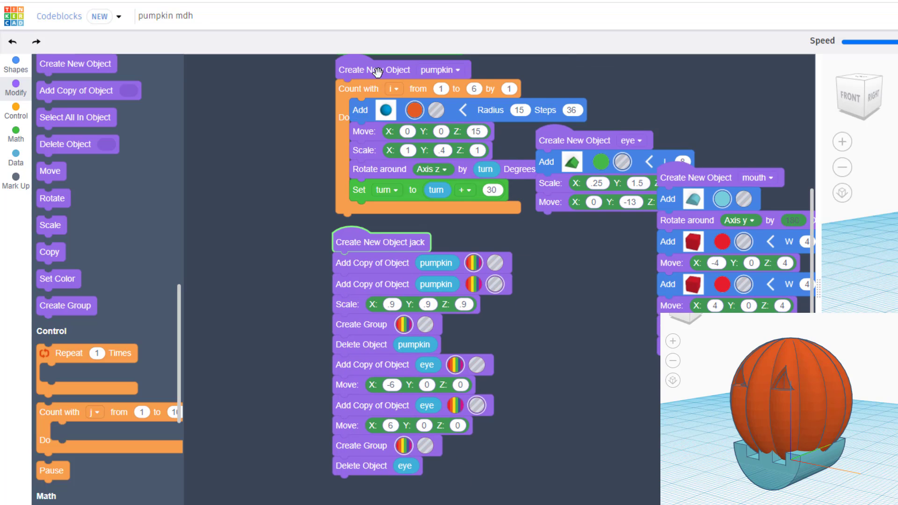
mouse_move(452, 73)
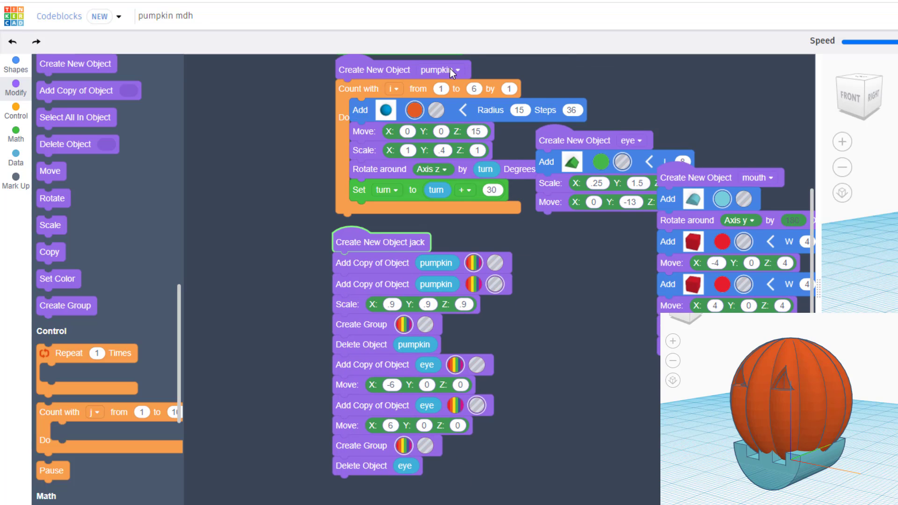
mouse_move(482, 255)
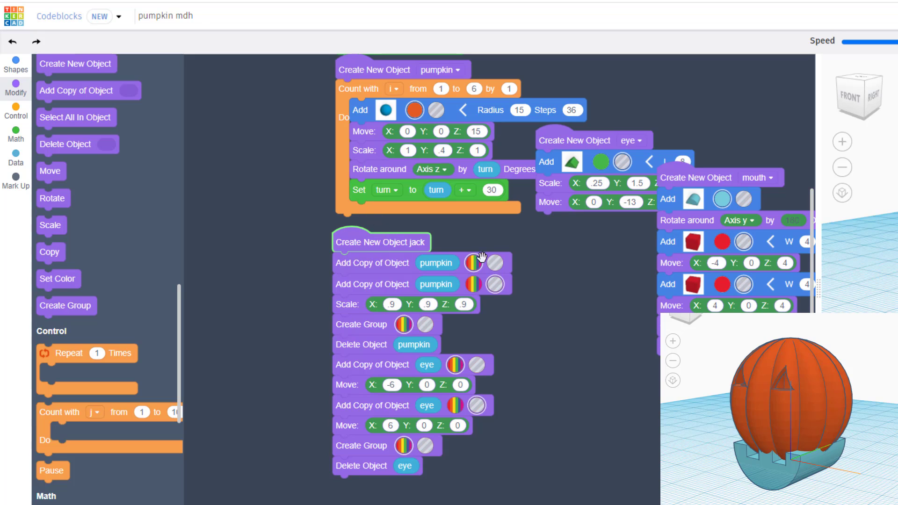
scroll("down", 3)
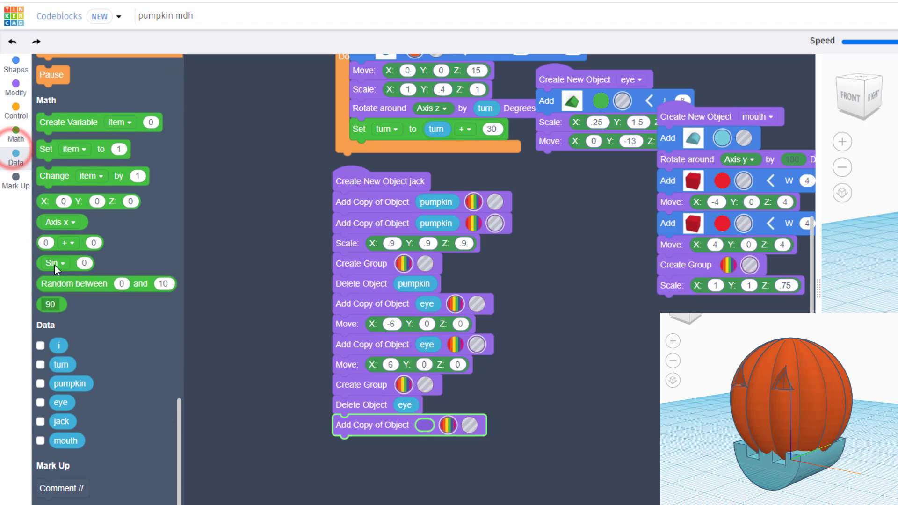
- Copy the mouth into jack, move it to Y -5, Z 10 and group it
left_click_drag(66, 441, 339, 431)
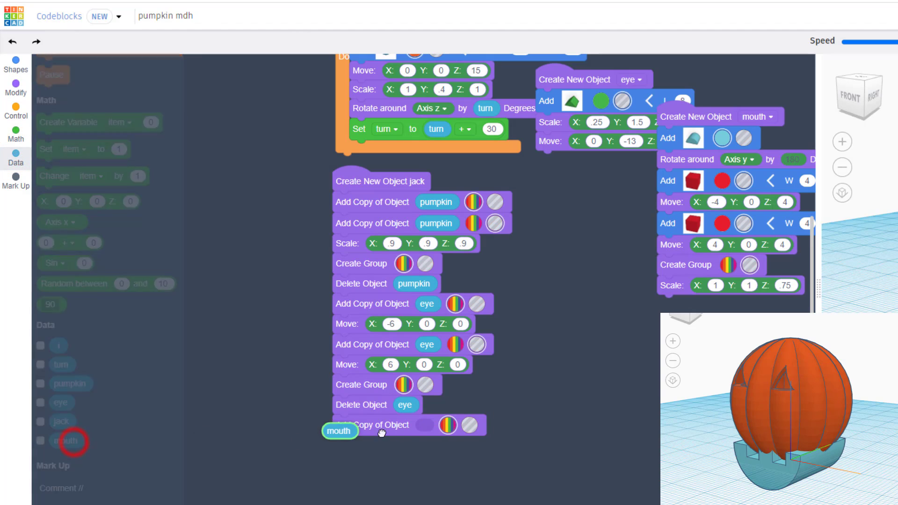
left_click_drag(338, 431, 436, 425)
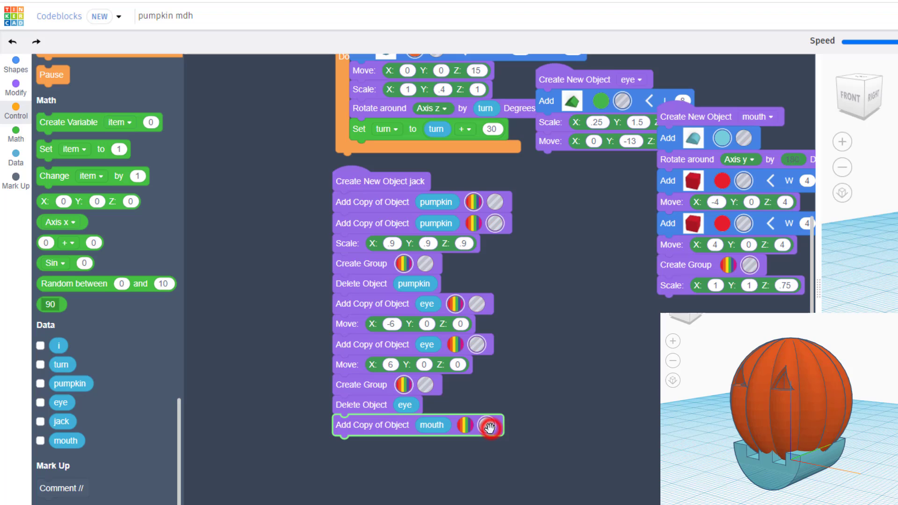
mouse_move(162, 395)
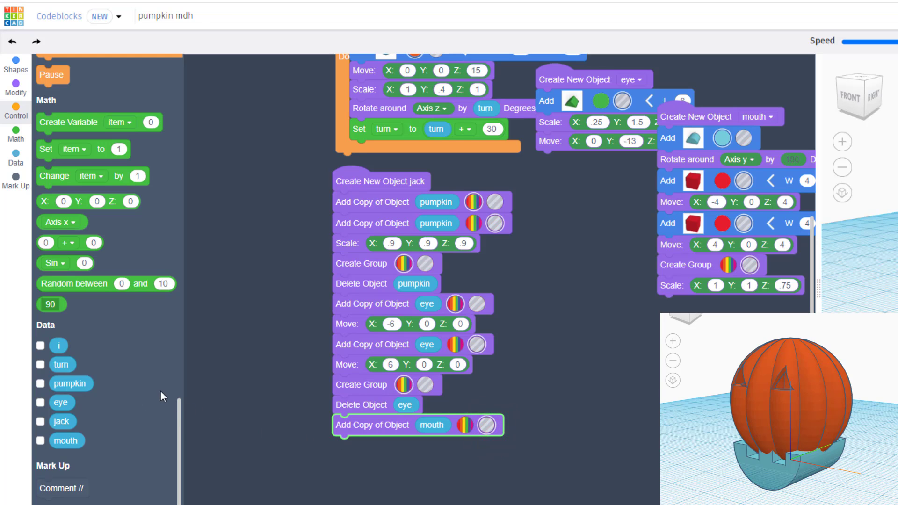
mouse_move(16, 139)
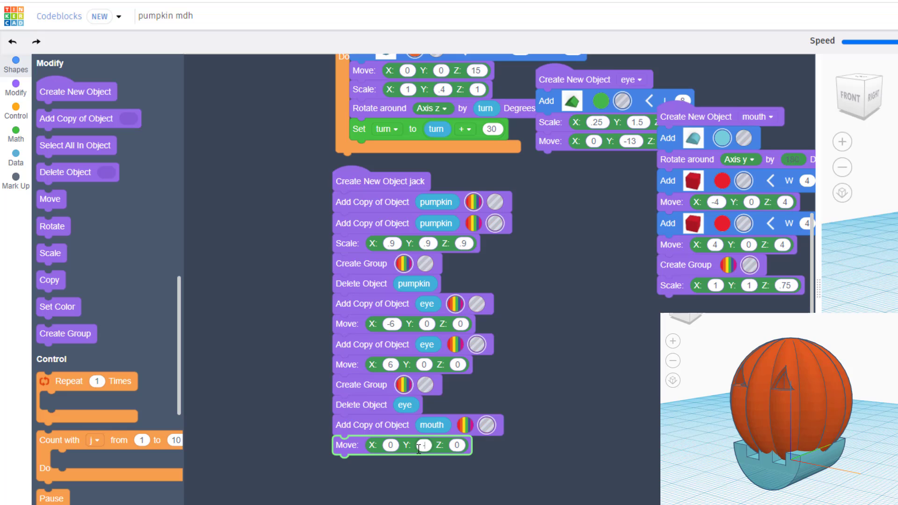
type("-5")
left_click(457, 445)
type("10")
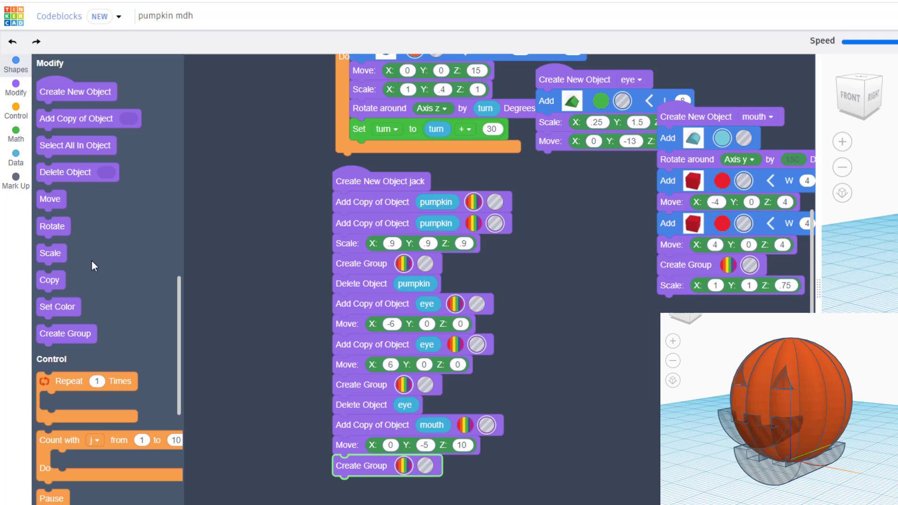
- End jack's code with a Delete Object mouth block, carving the toothed mouth
left_click_drag(78, 172, 162, 264)
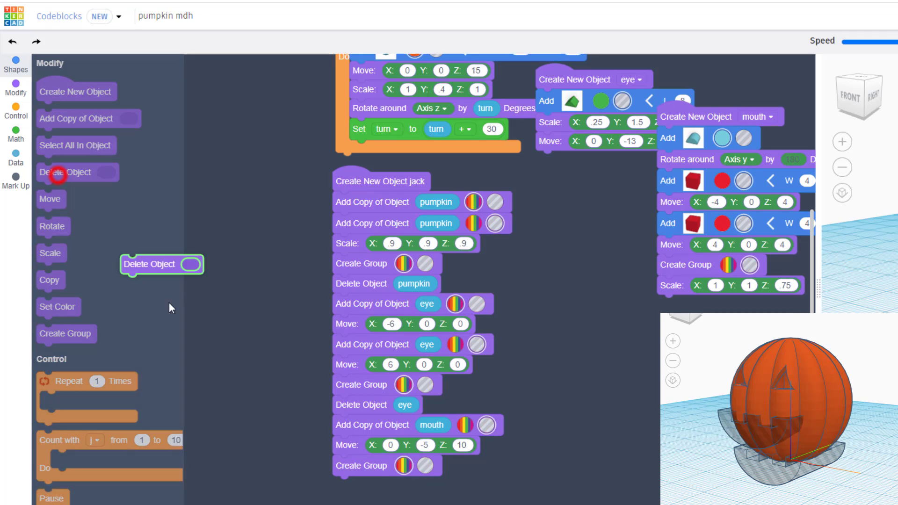
left_click_drag(161, 264, 373, 486)
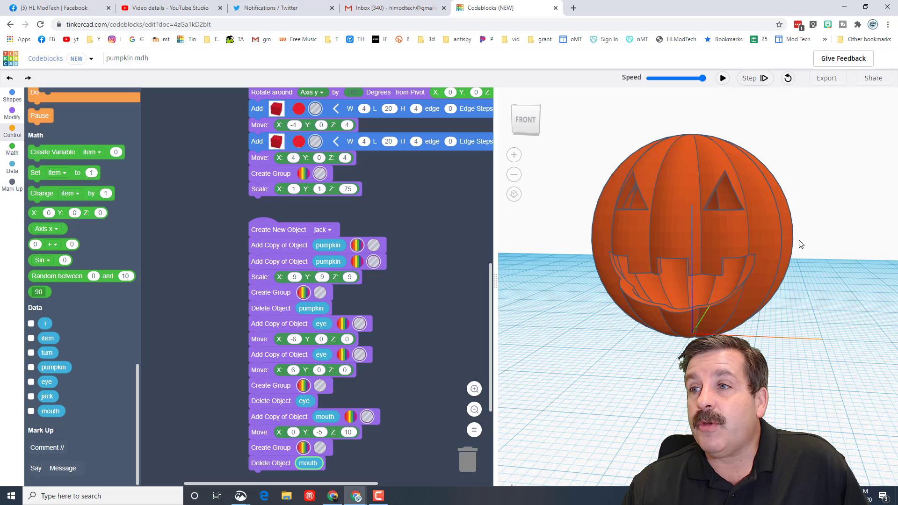
- Bring up the Share window for the finished jack-o-lantern
left_click(873, 79)
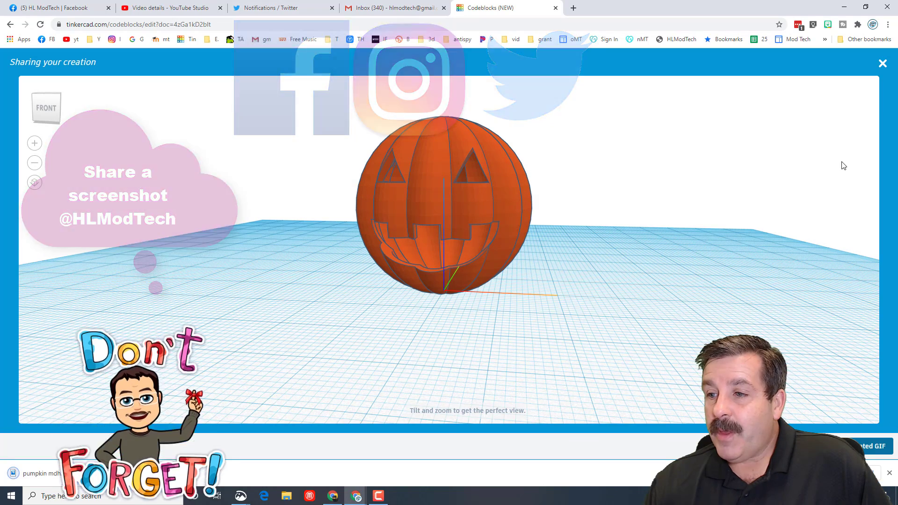
- Download the pumpkin as an animated GIF and return to the code editor
left_click(882, 63)
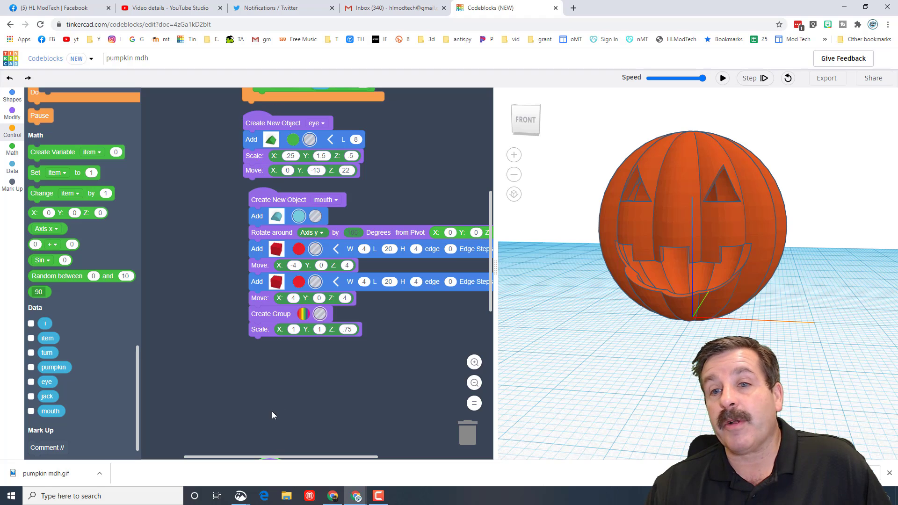
left_click(13, 112)
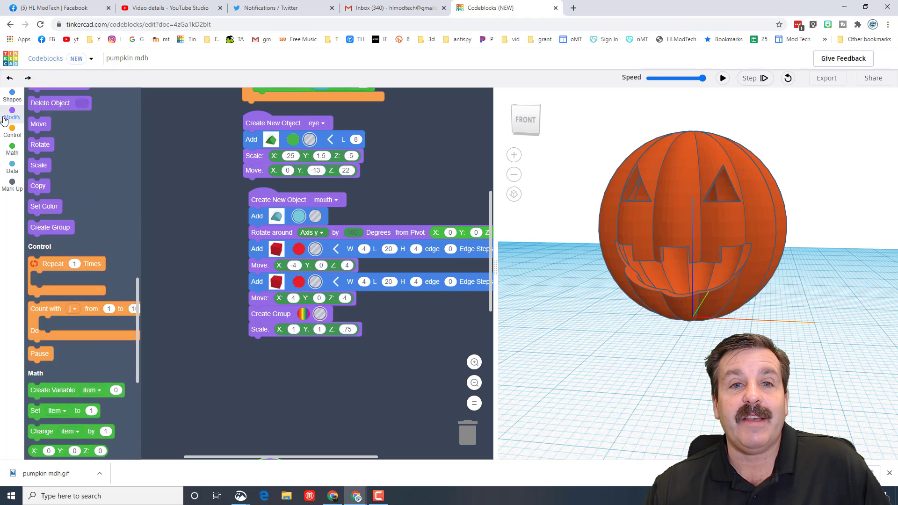